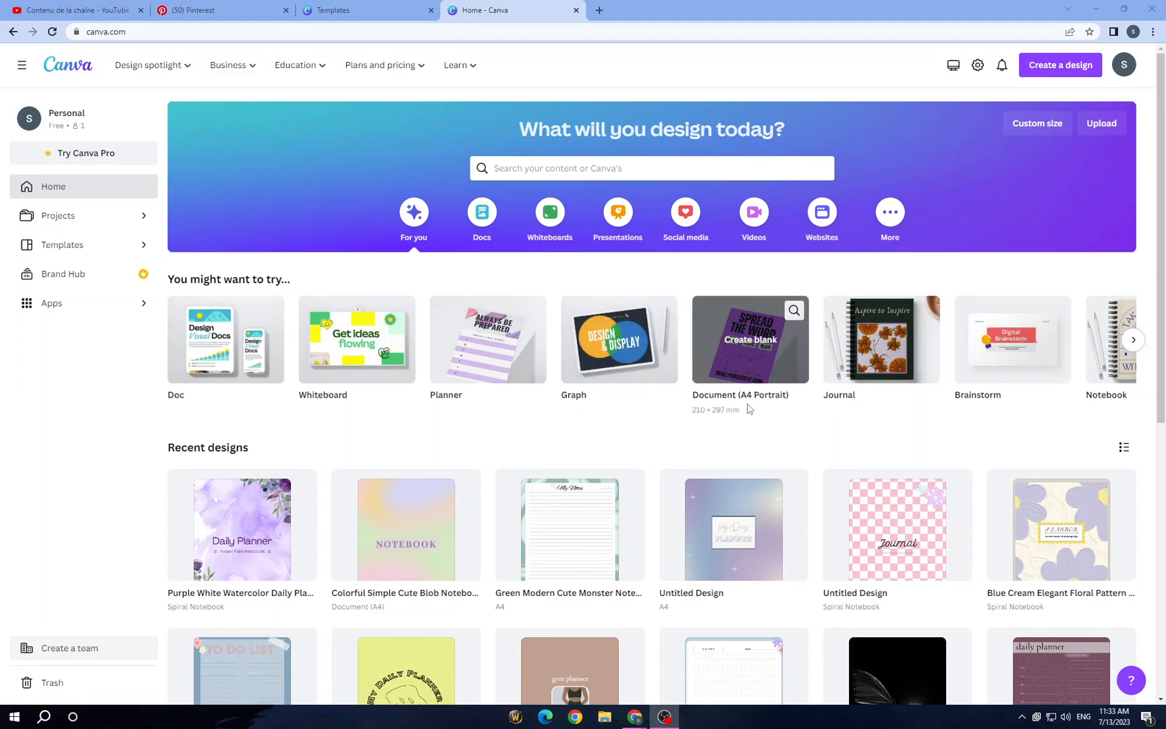
mouse_move(880, 394)
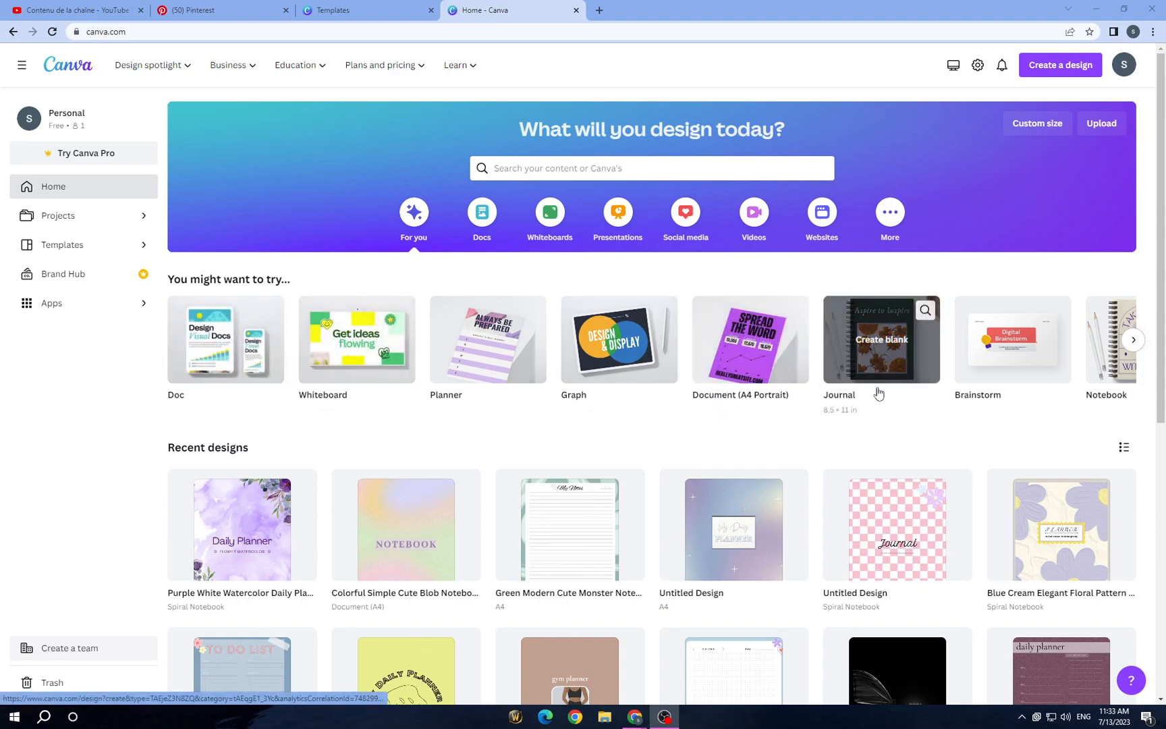
mouse_move(488, 356)
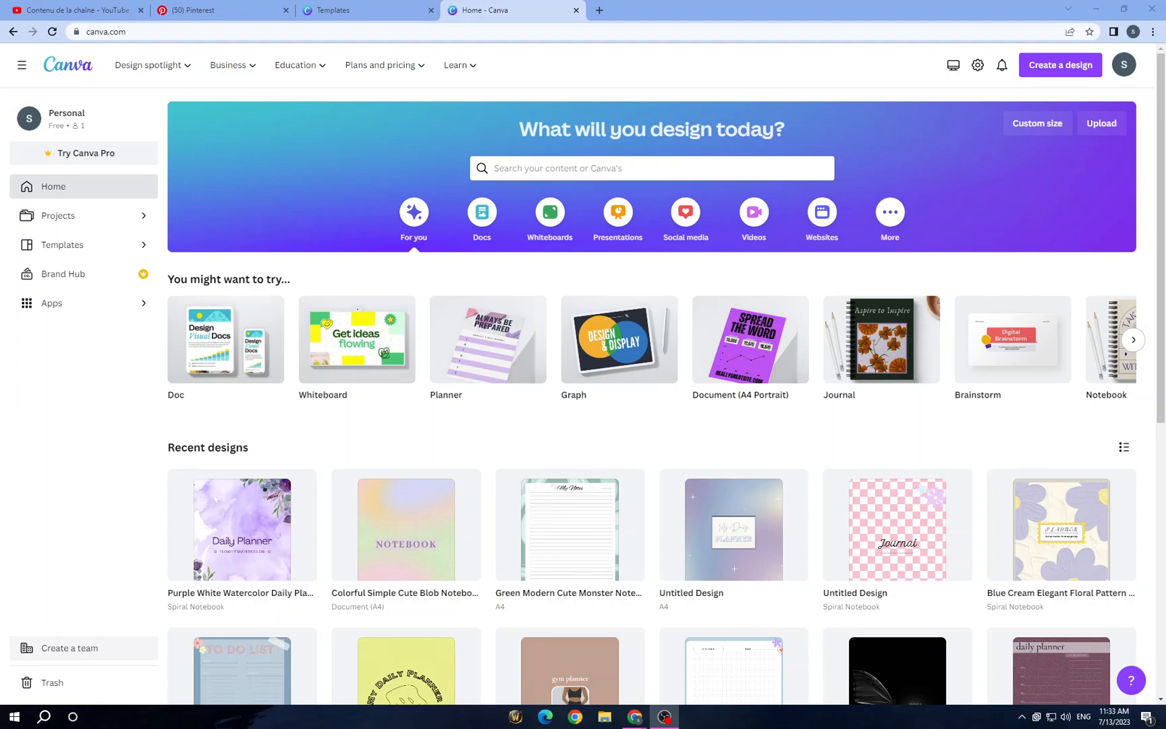
Step: Start a new blank Spiral Notebook design from the suggested design types
click(1134, 340)
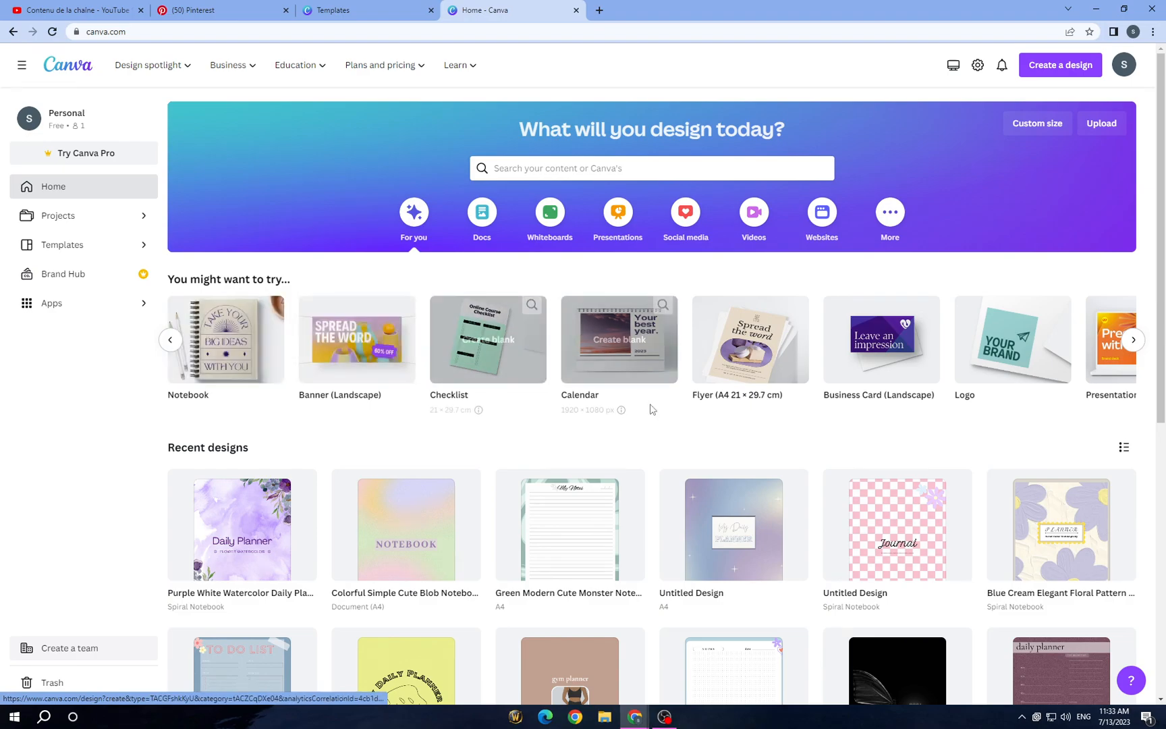
mouse_move(149, 511)
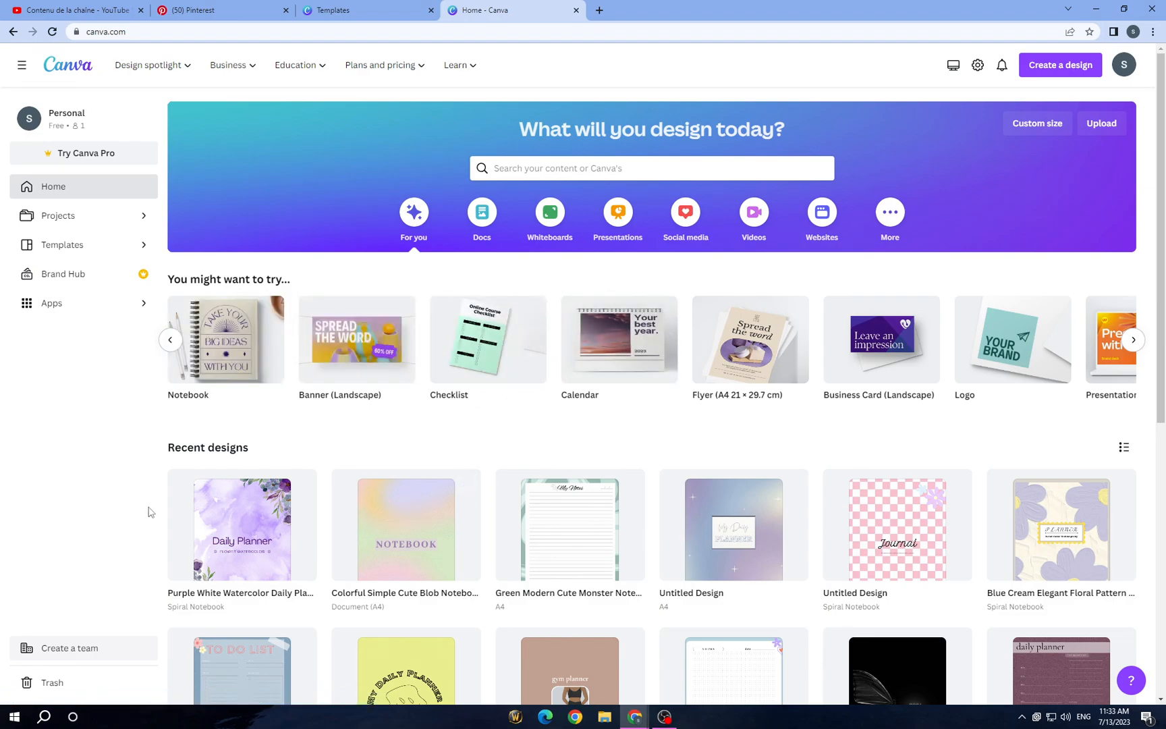
scroll(down, 3)
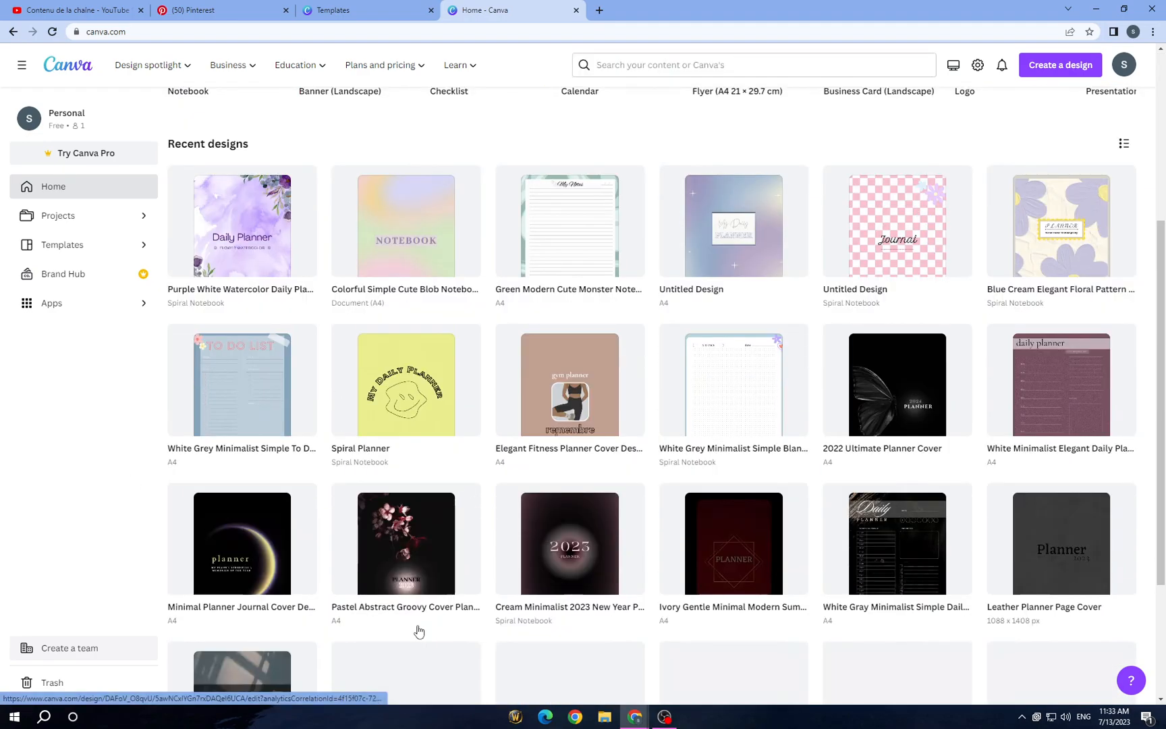
scroll(up, 3)
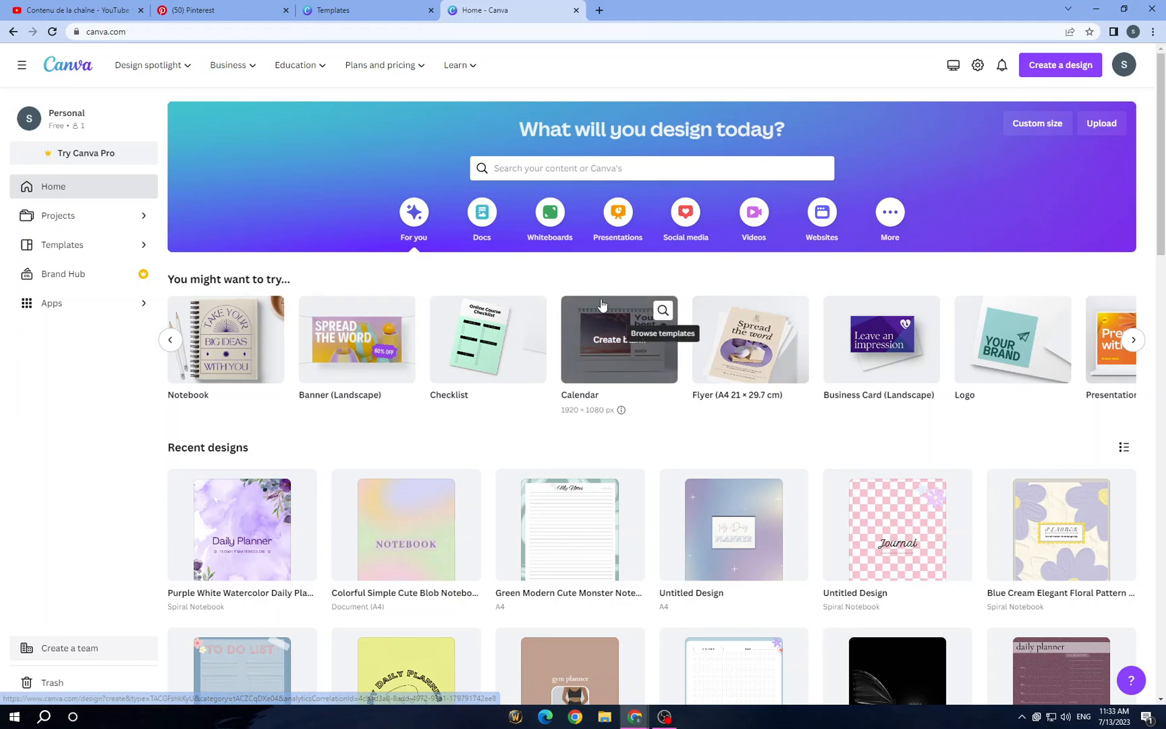
mouse_move(116, 292)
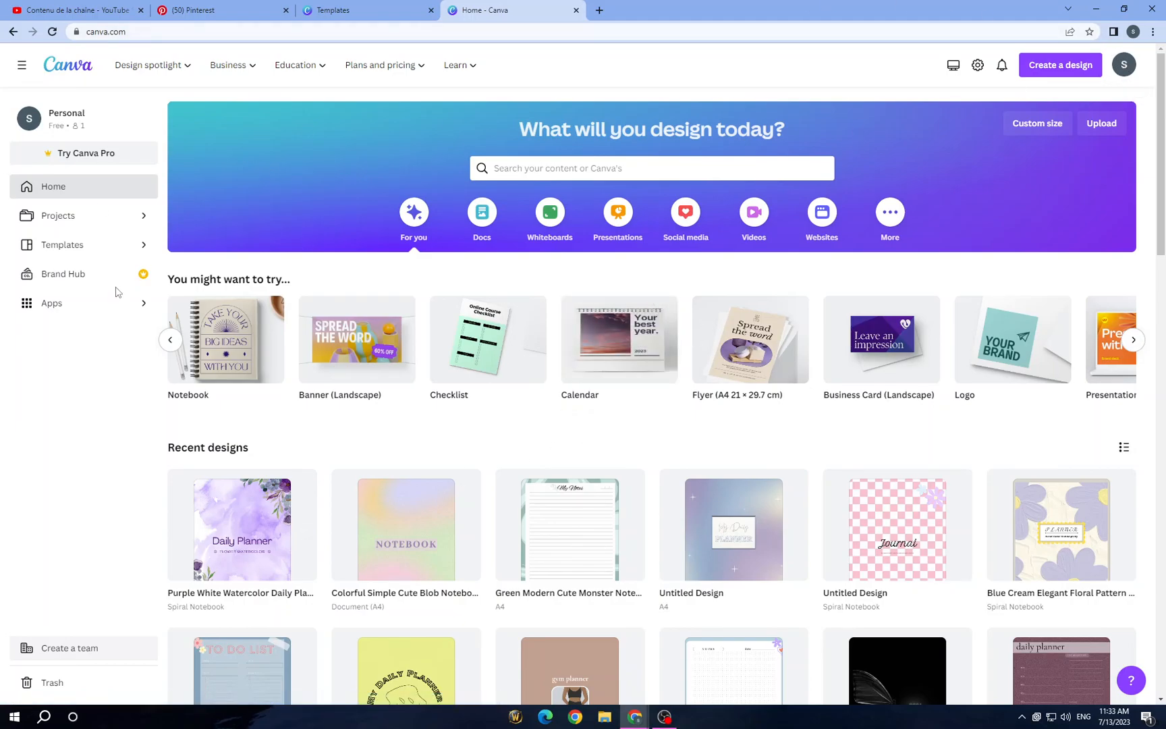
mouse_move(78, 158)
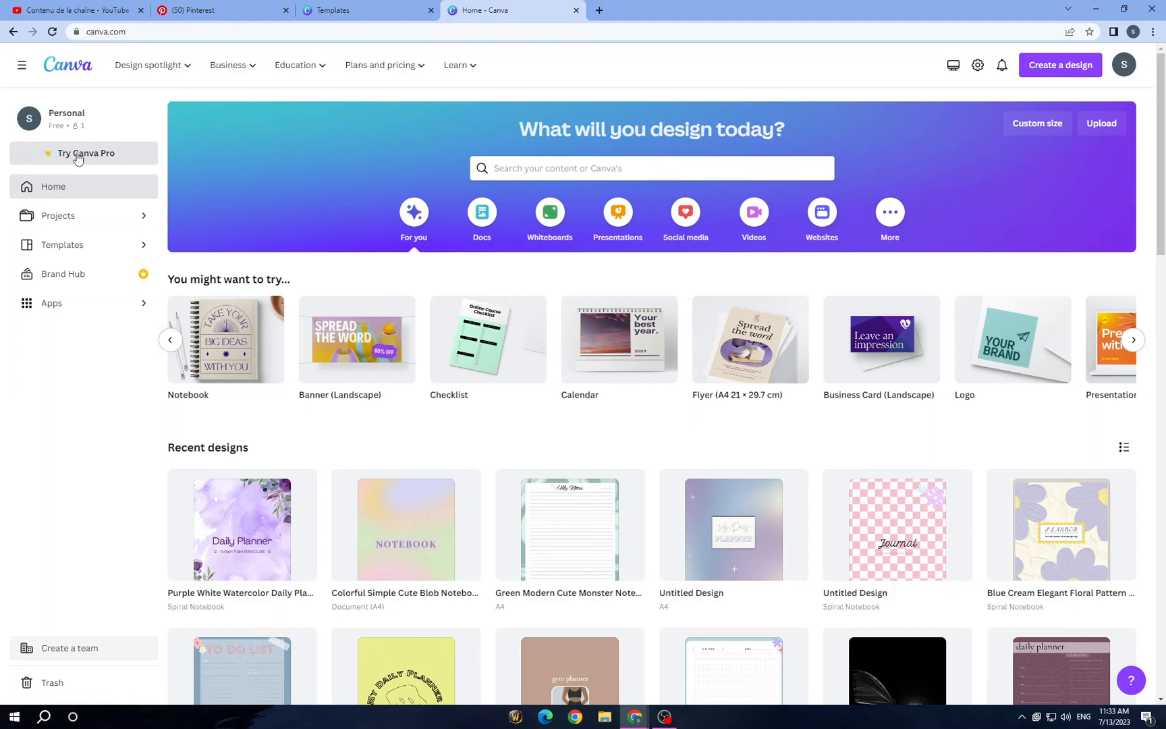
mouse_move(147, 445)
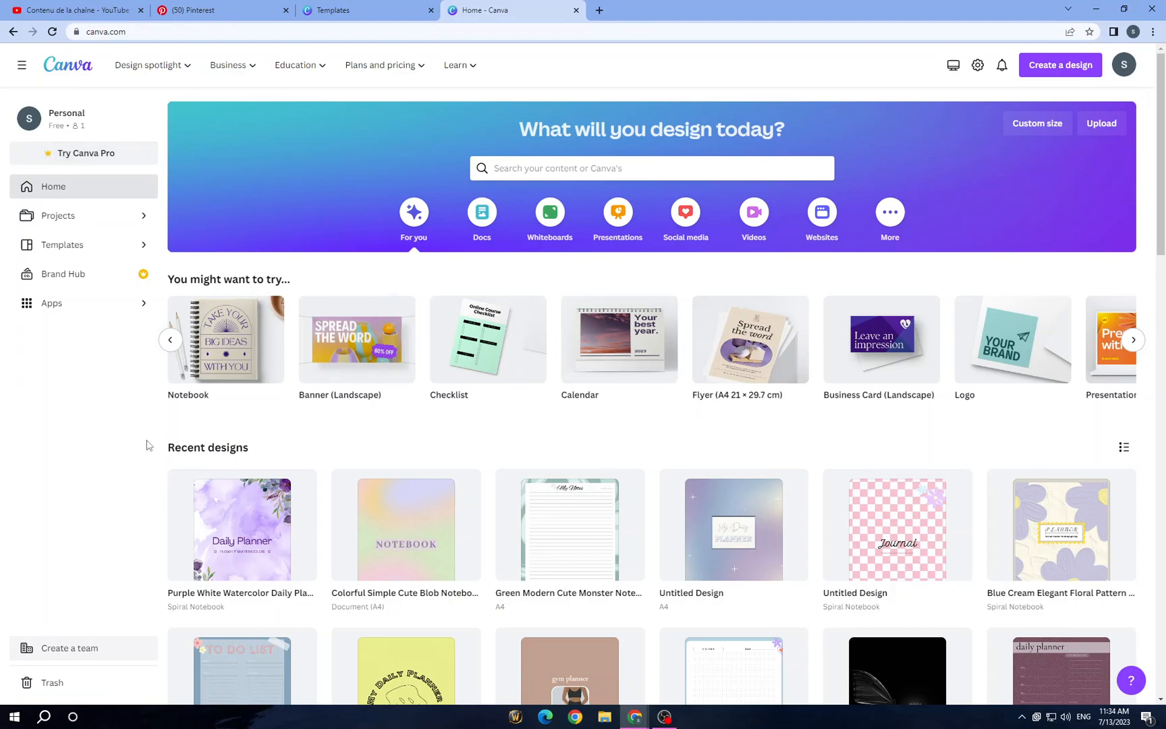
mouse_move(224, 341)
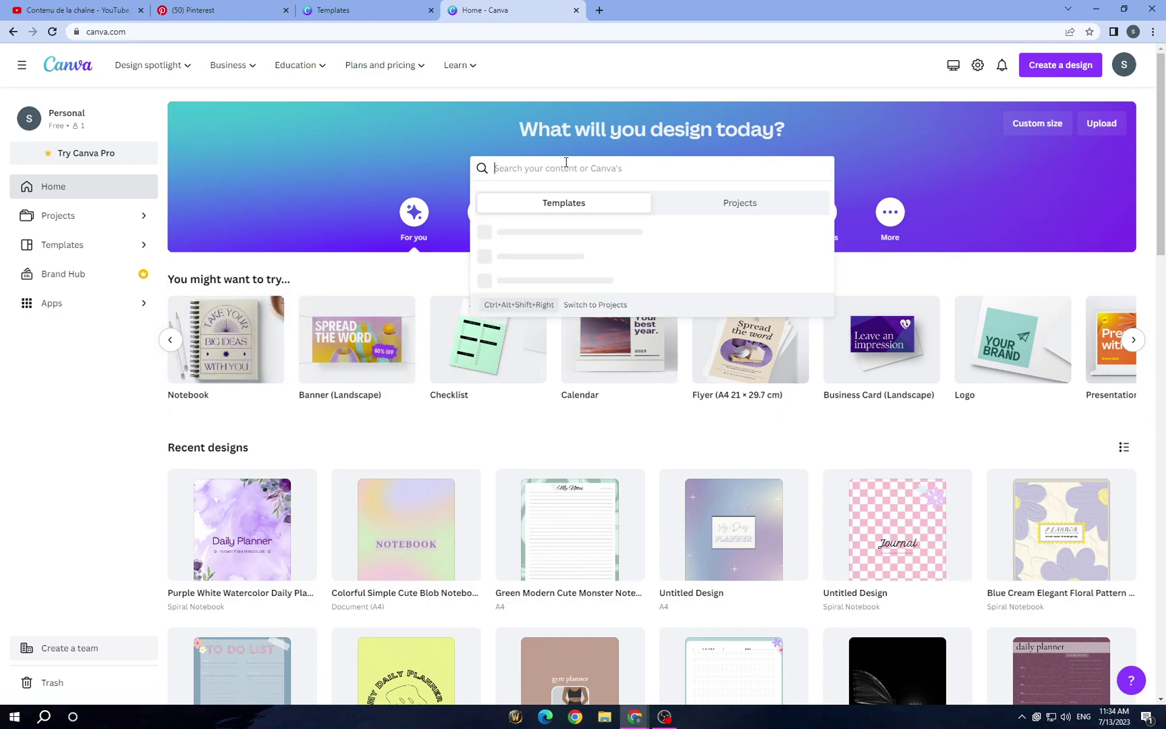
mouse_move(226, 340)
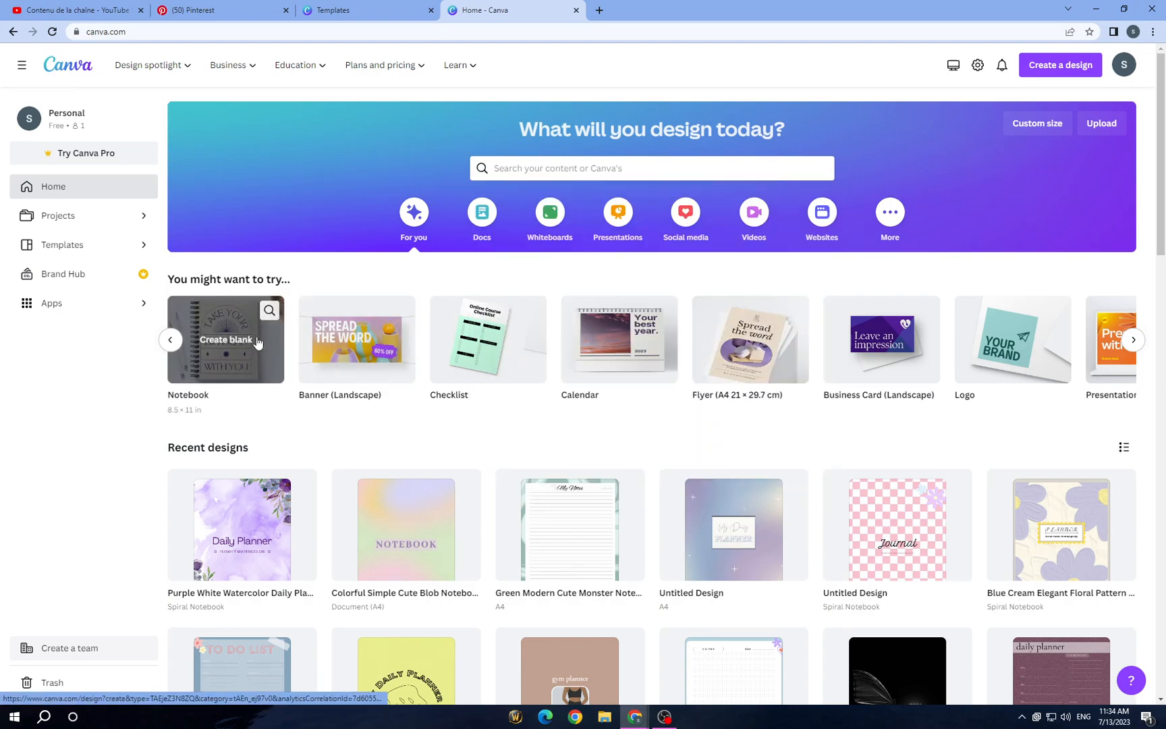
click(225, 339)
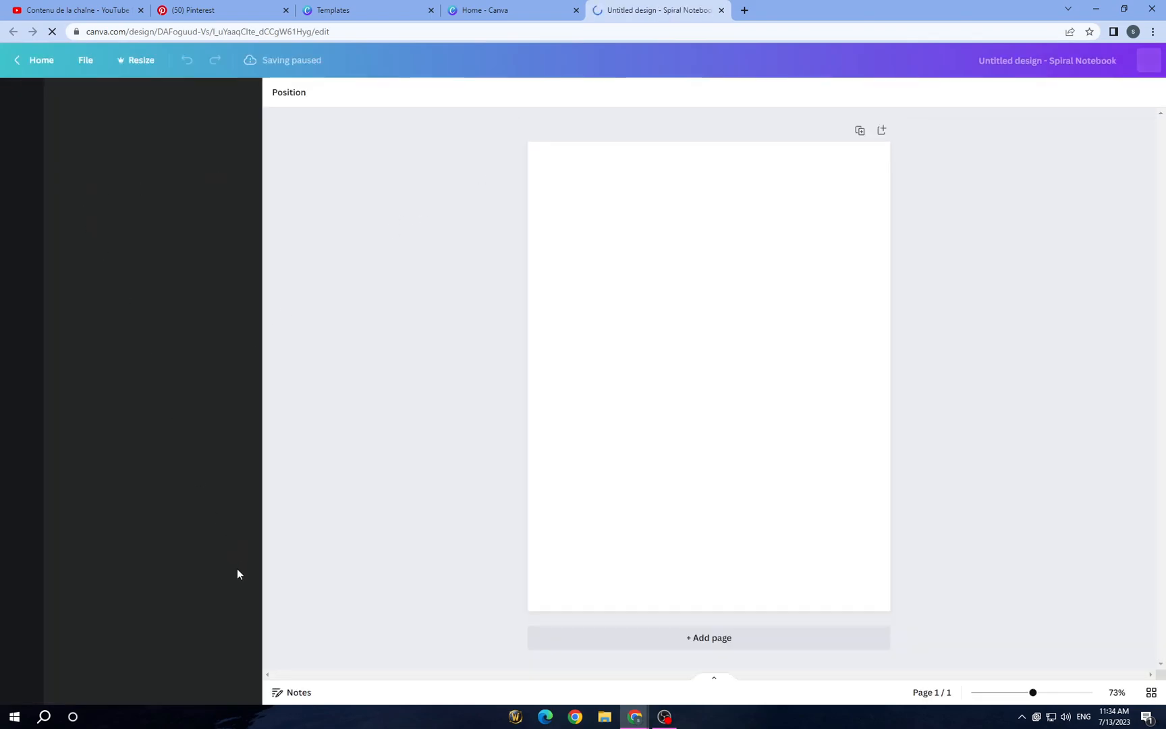
Step: Browse the editor's Templates panel for notebook and journal templates
click(21, 100)
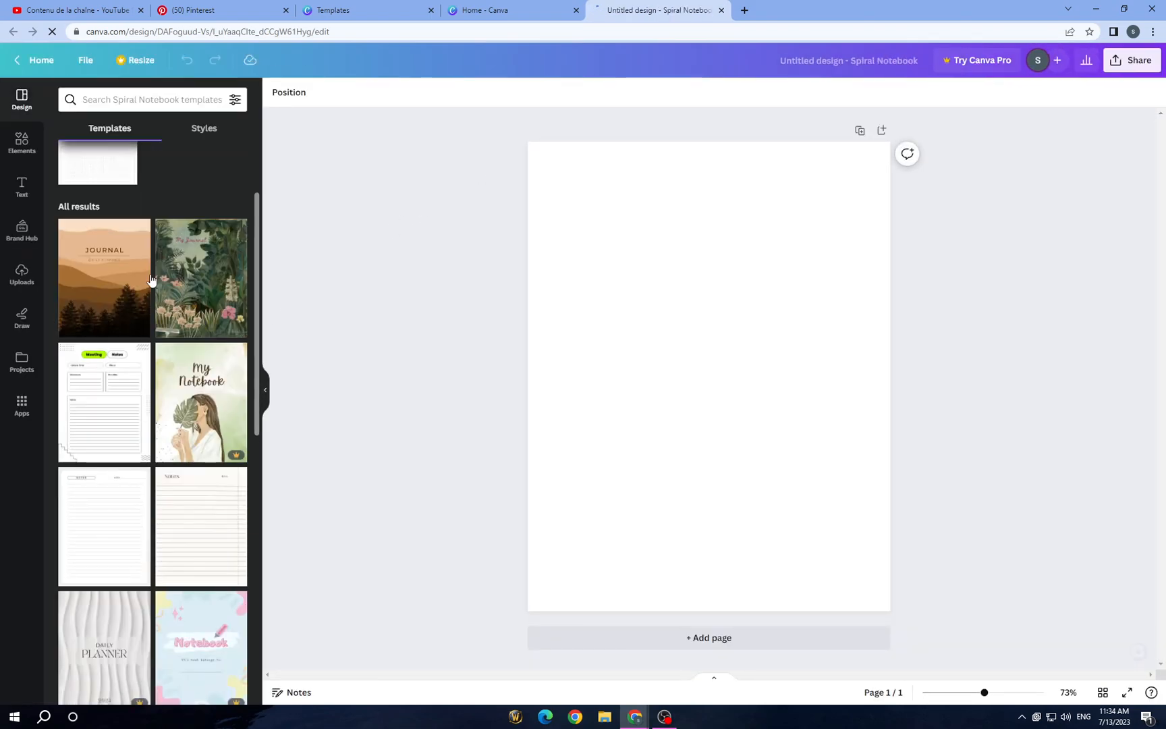
scroll(down, 3)
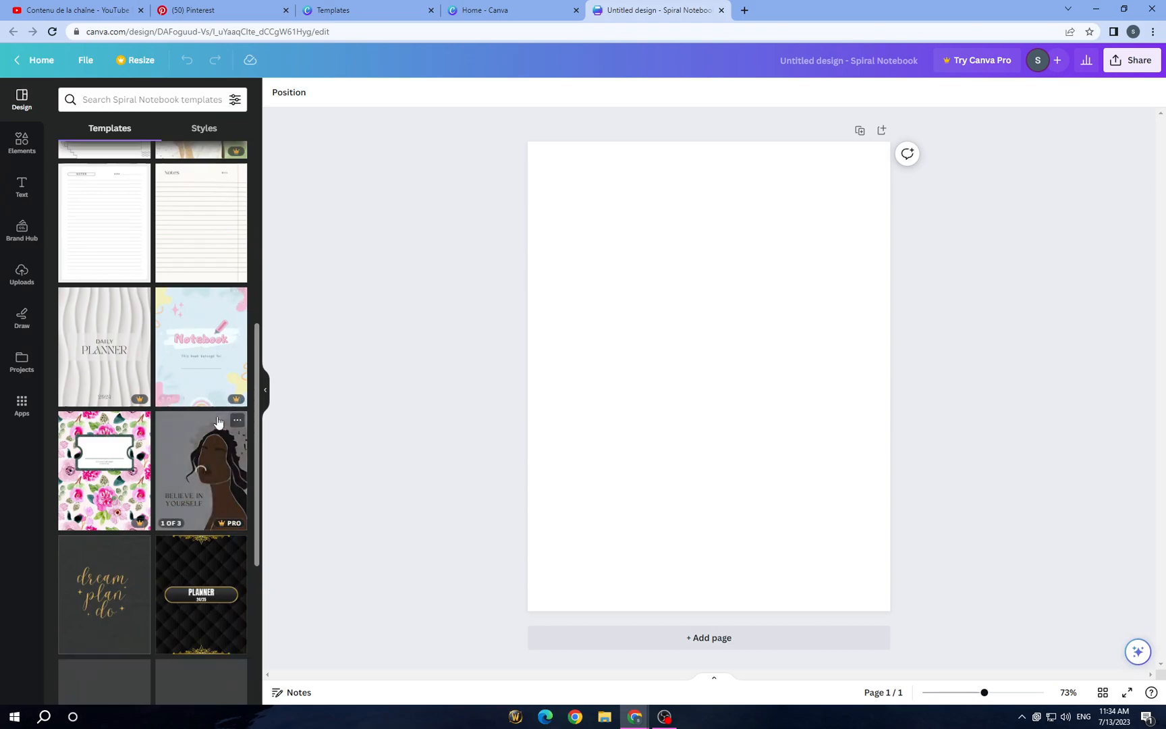
scroll(down, 3)
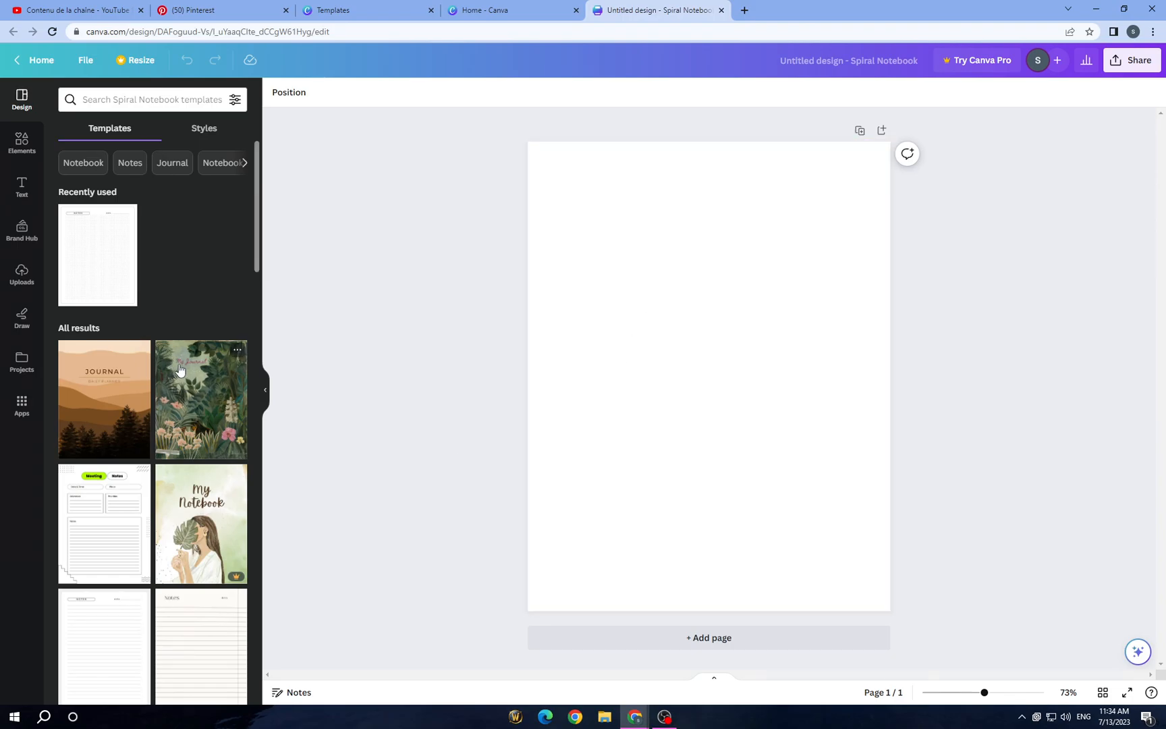
scroll(down, 3)
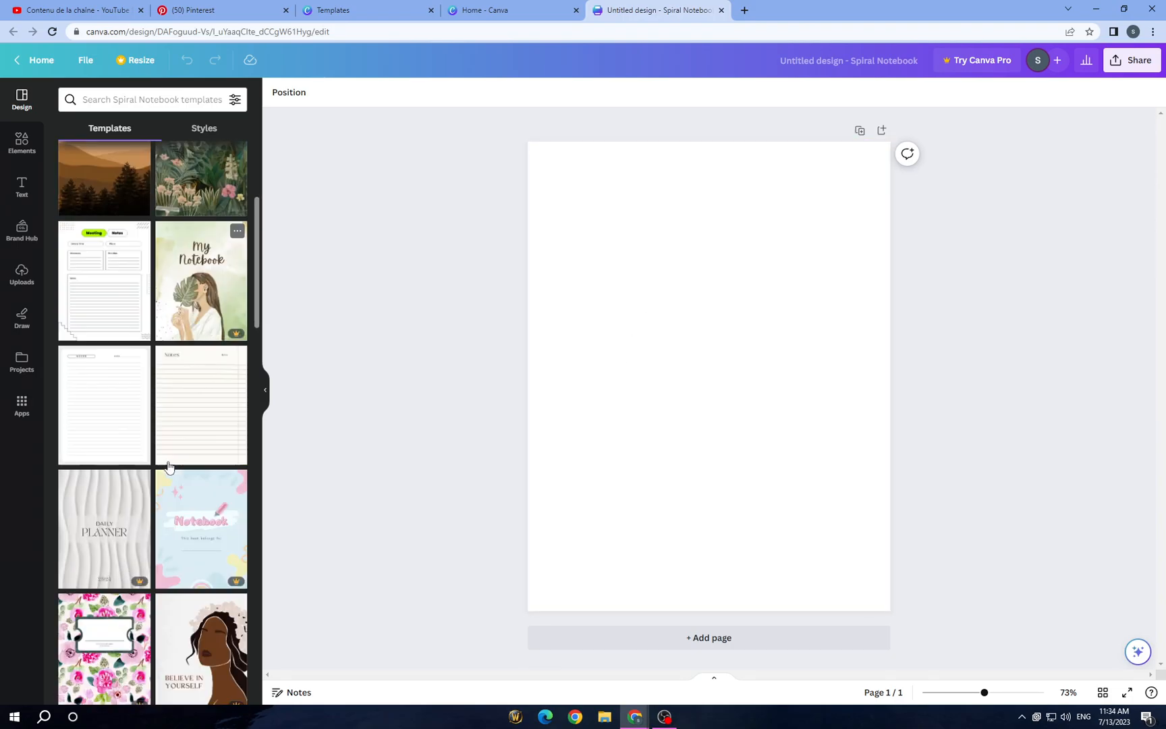
scroll(down, 3)
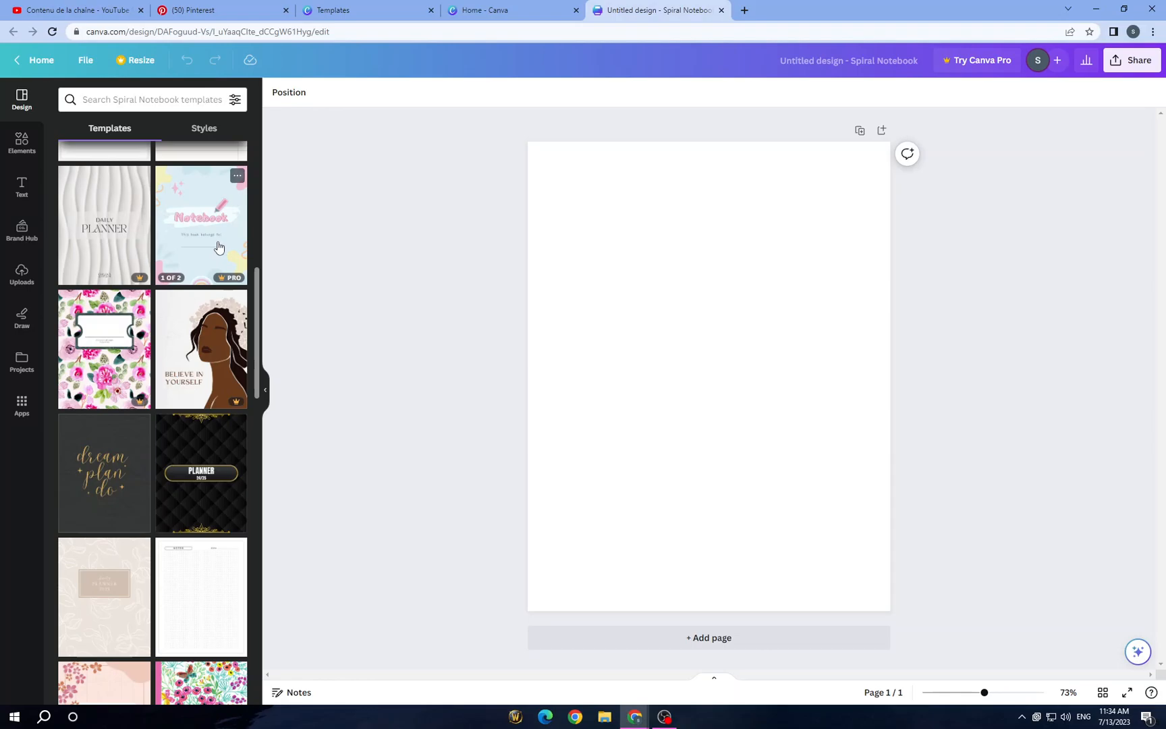
scroll(down, 3)
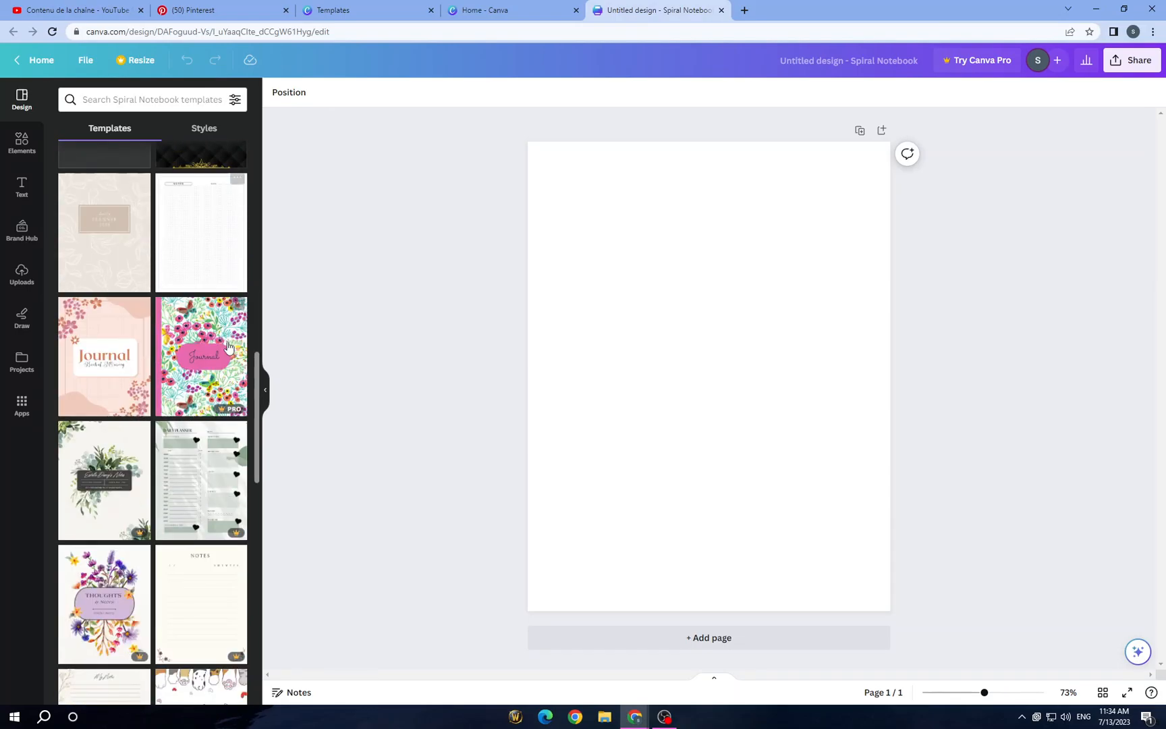
scroll(down, 3)
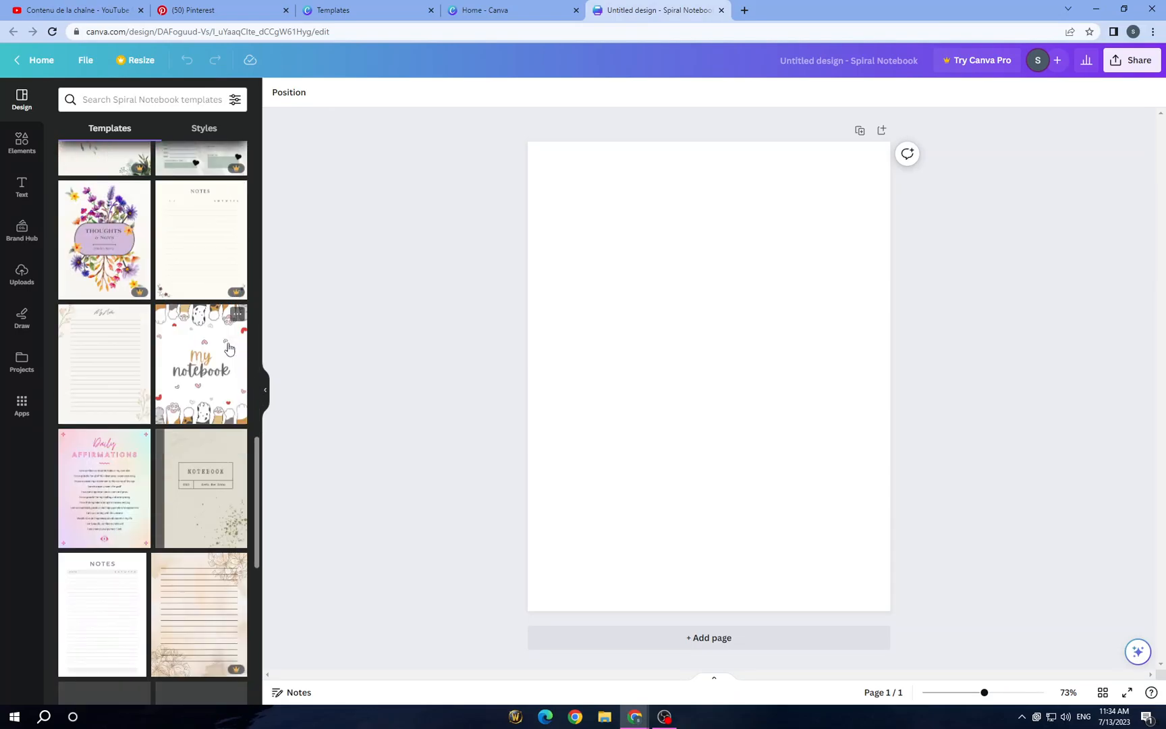
scroll(up, 3)
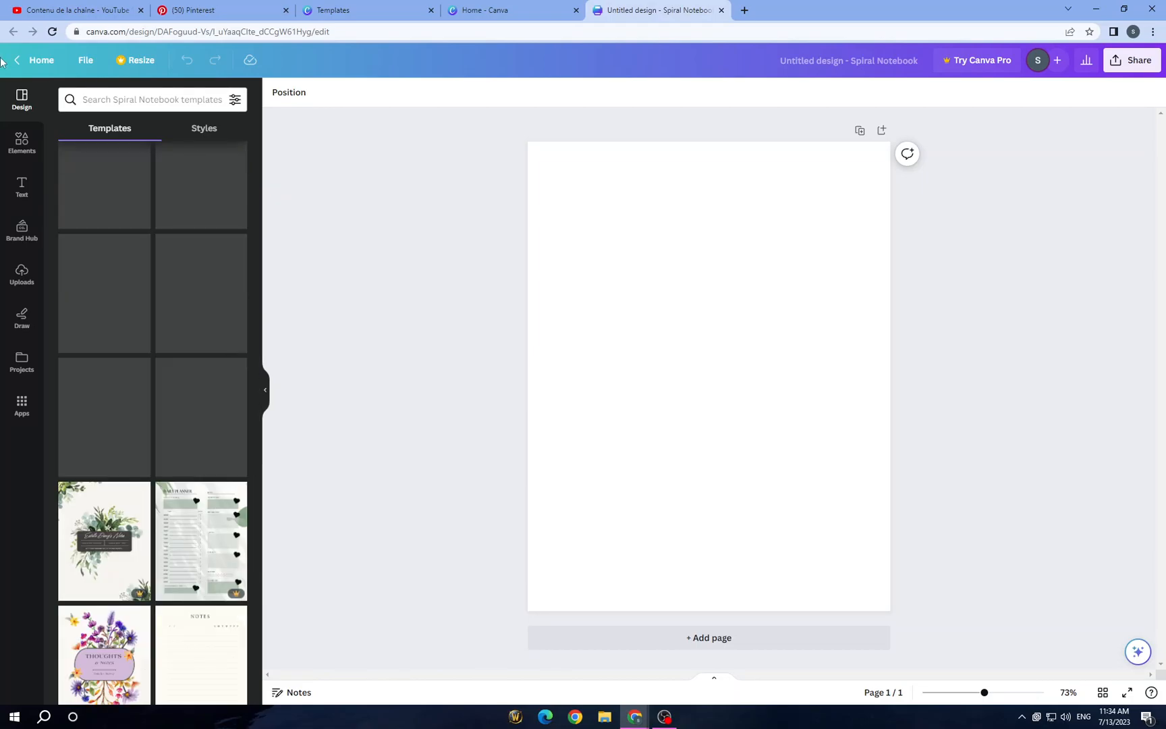
Step: Return to Canva home and search templates for 'digital planner' from recent searches
click(41, 61)
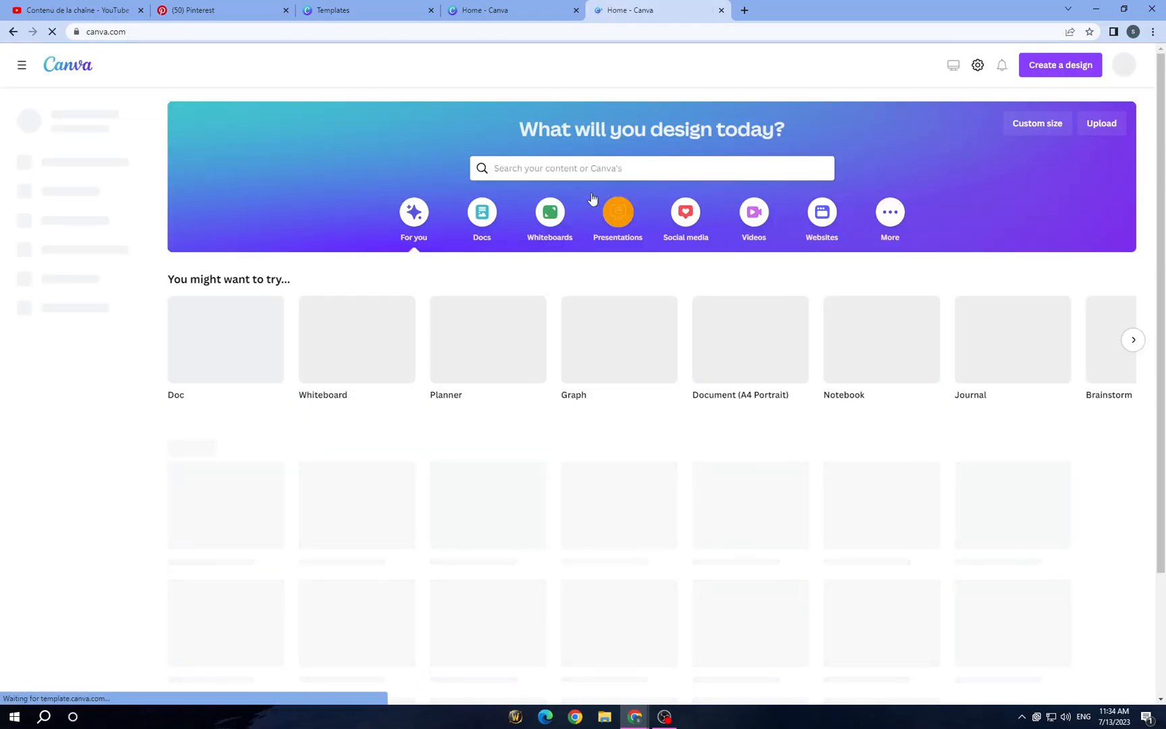
click(651, 168)
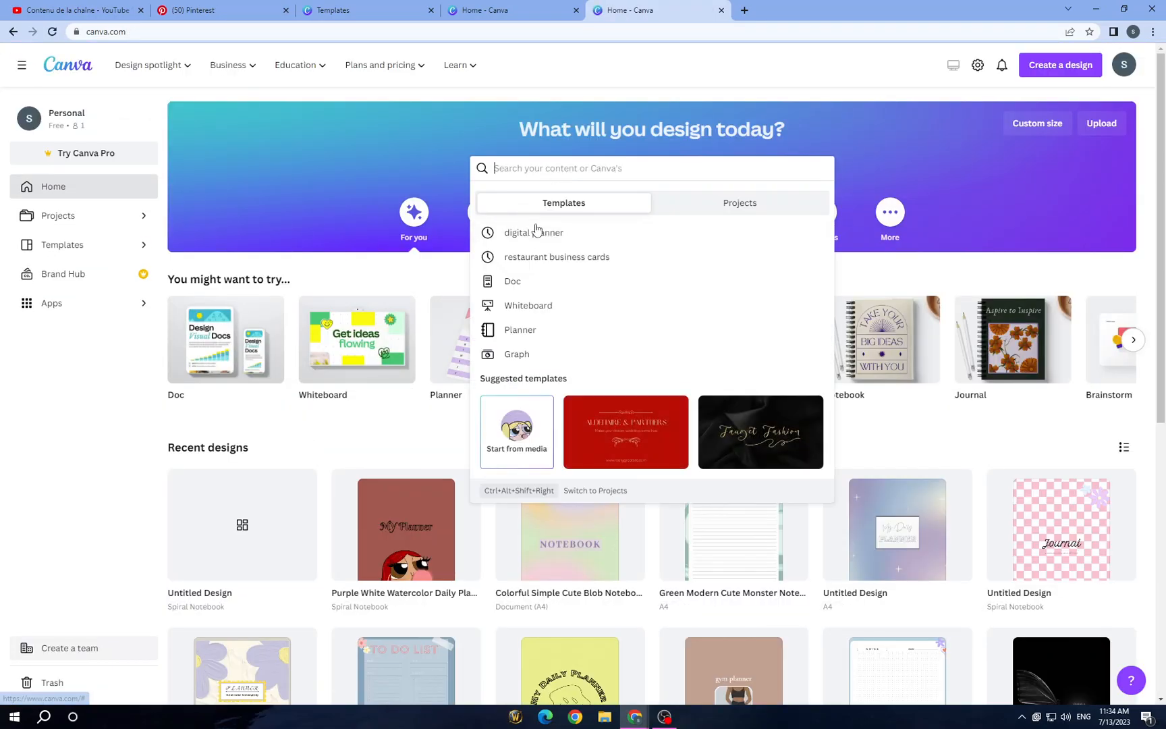
click(535, 233)
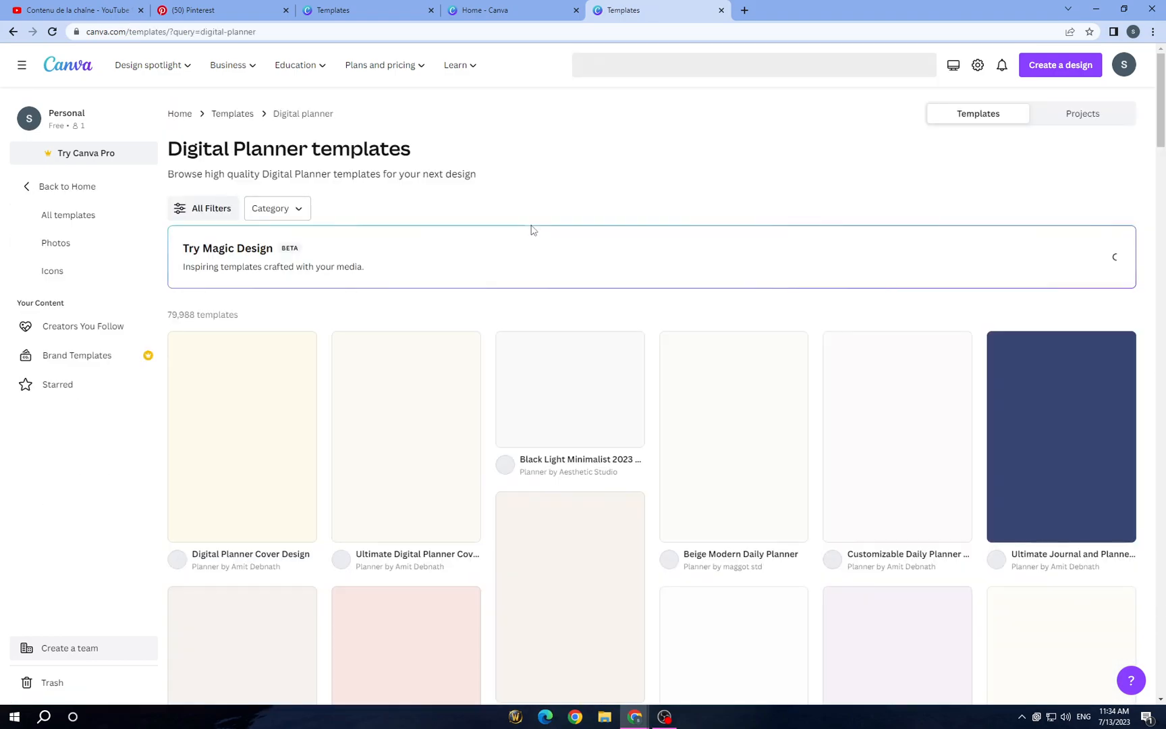
Step: Browse down through the digital planner template results
scroll(down, 3)
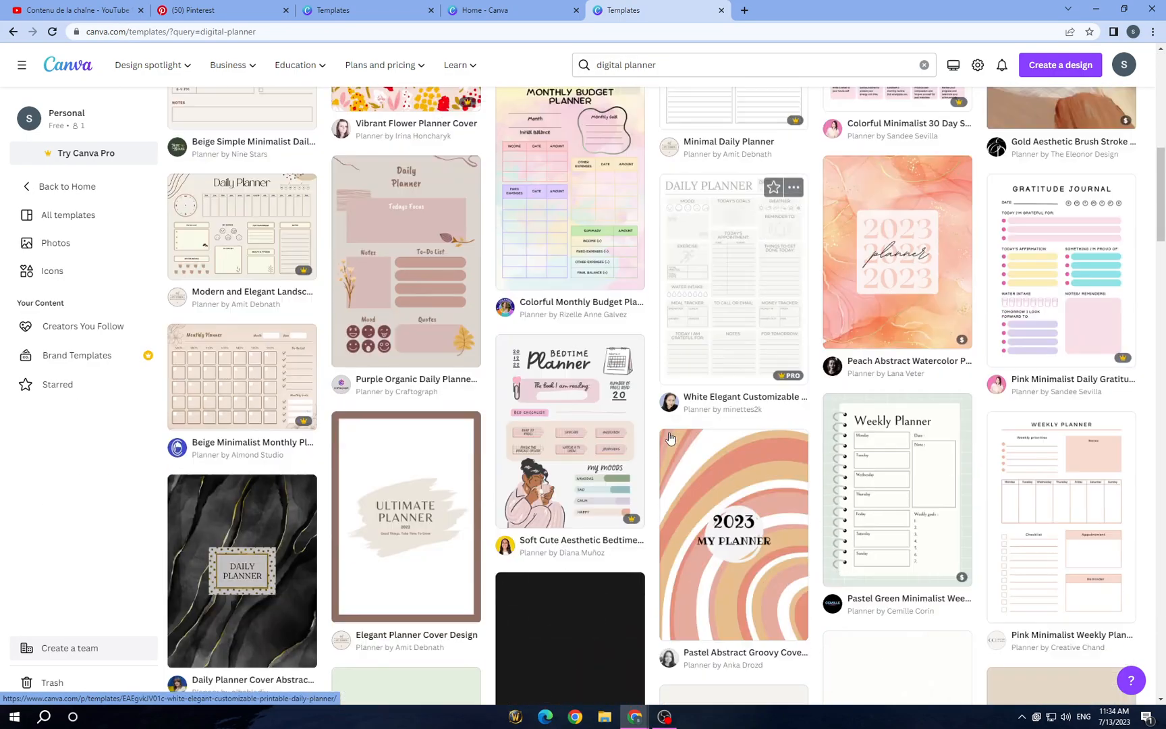
scroll(down, 3)
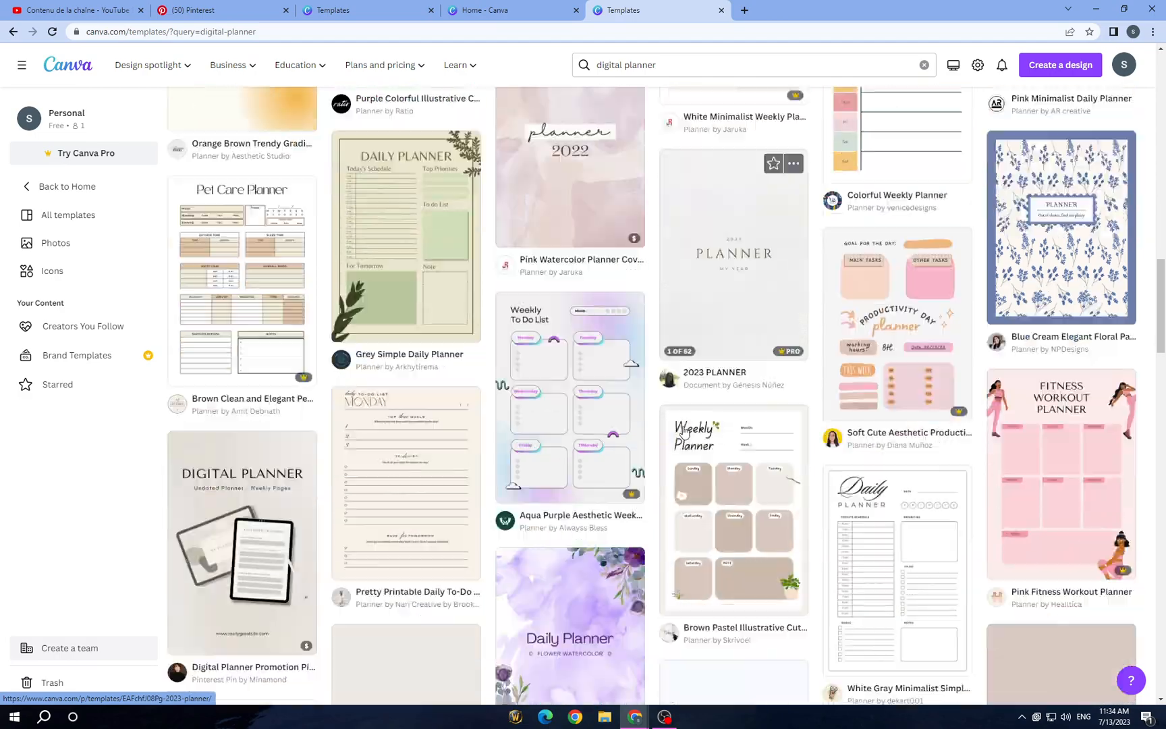
scroll(down, 3)
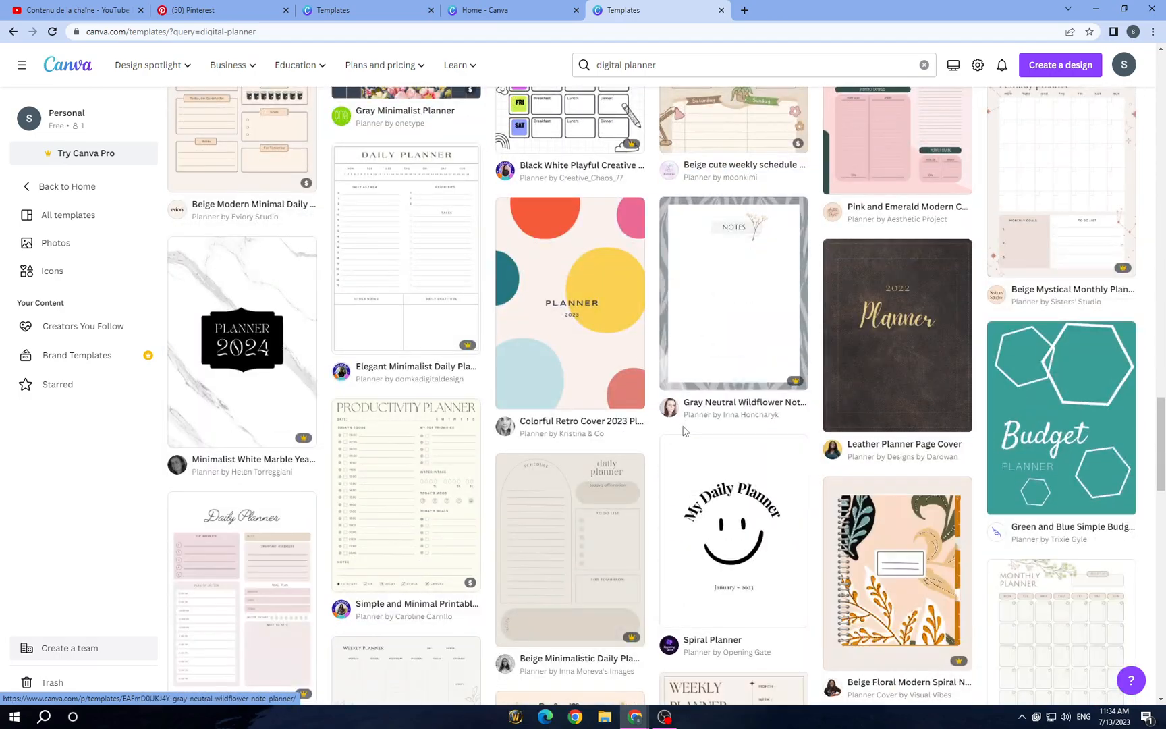
scroll(down, 3)
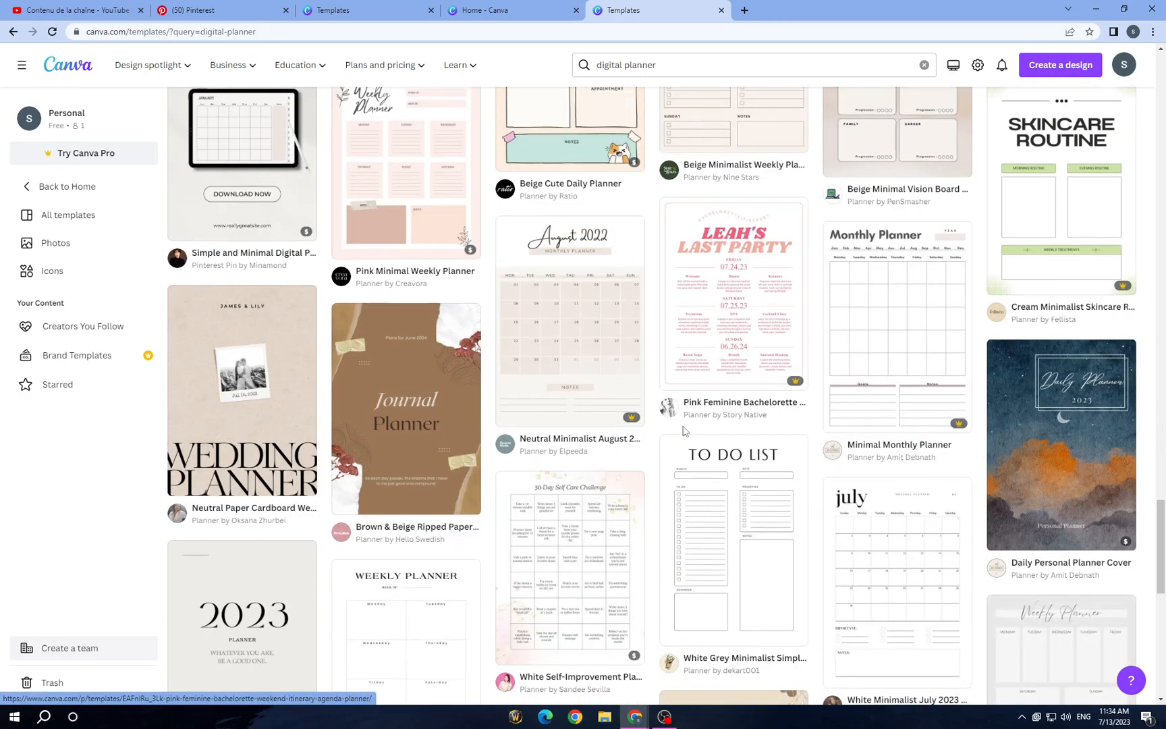
scroll(down, 3)
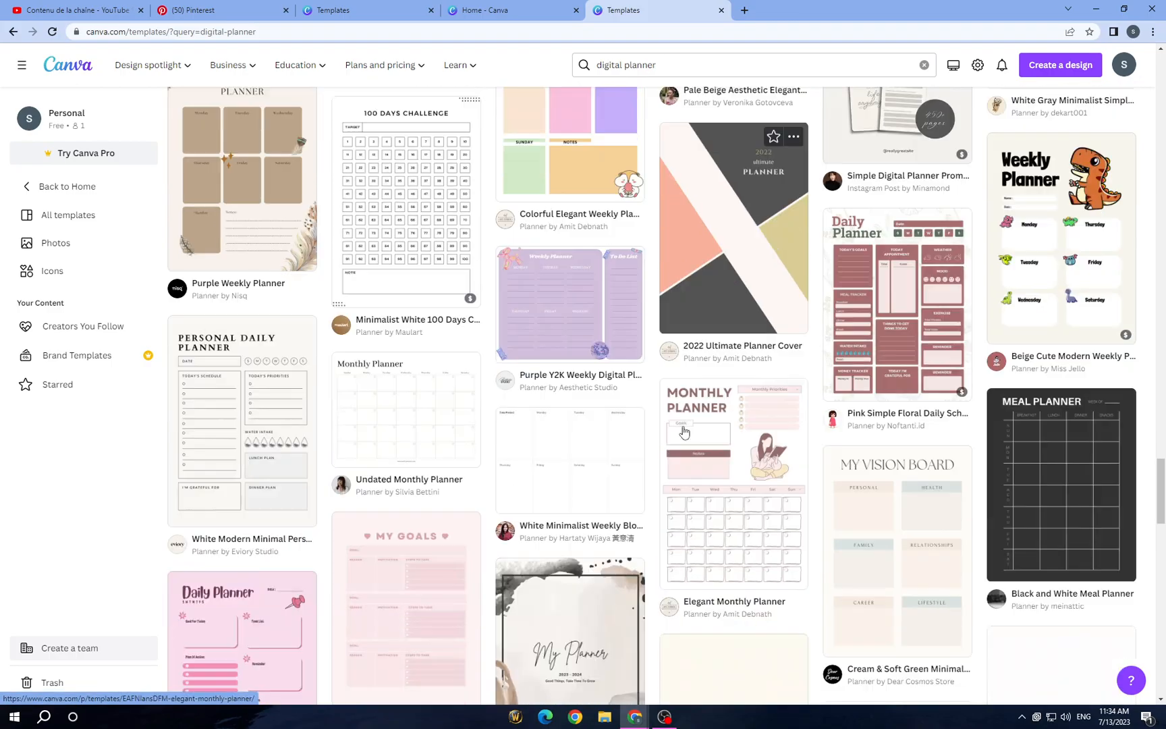
scroll(down, 3)
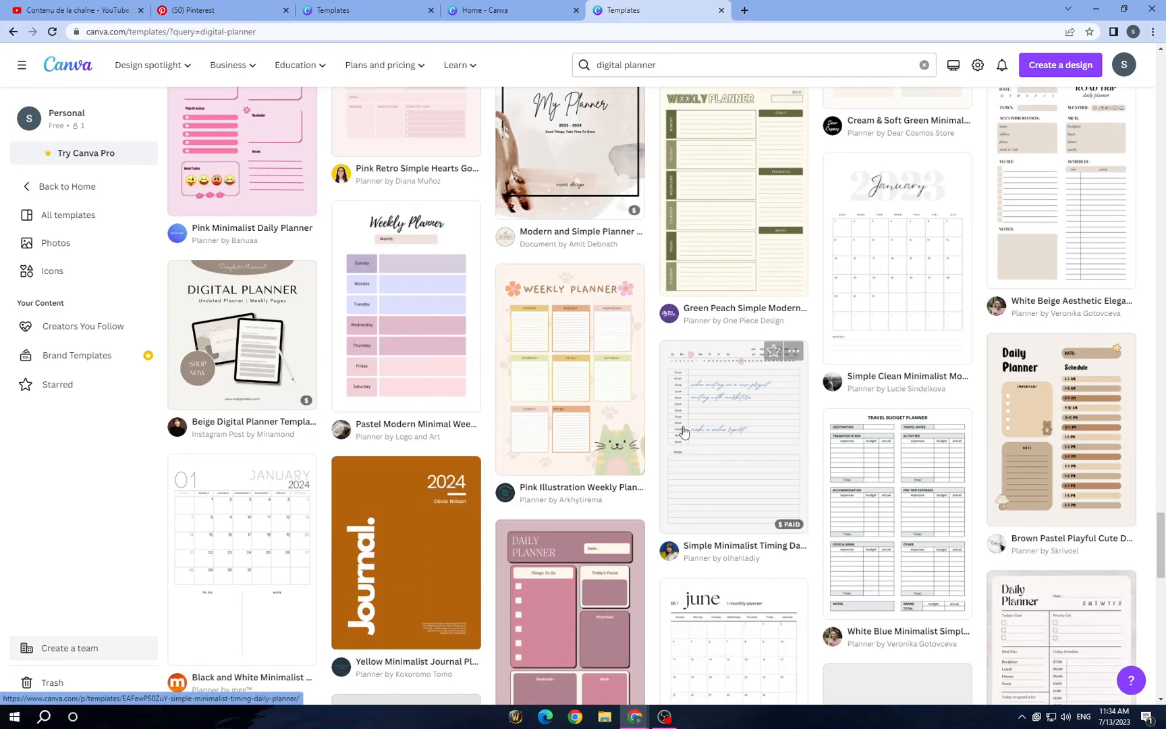
scroll(down, 3)
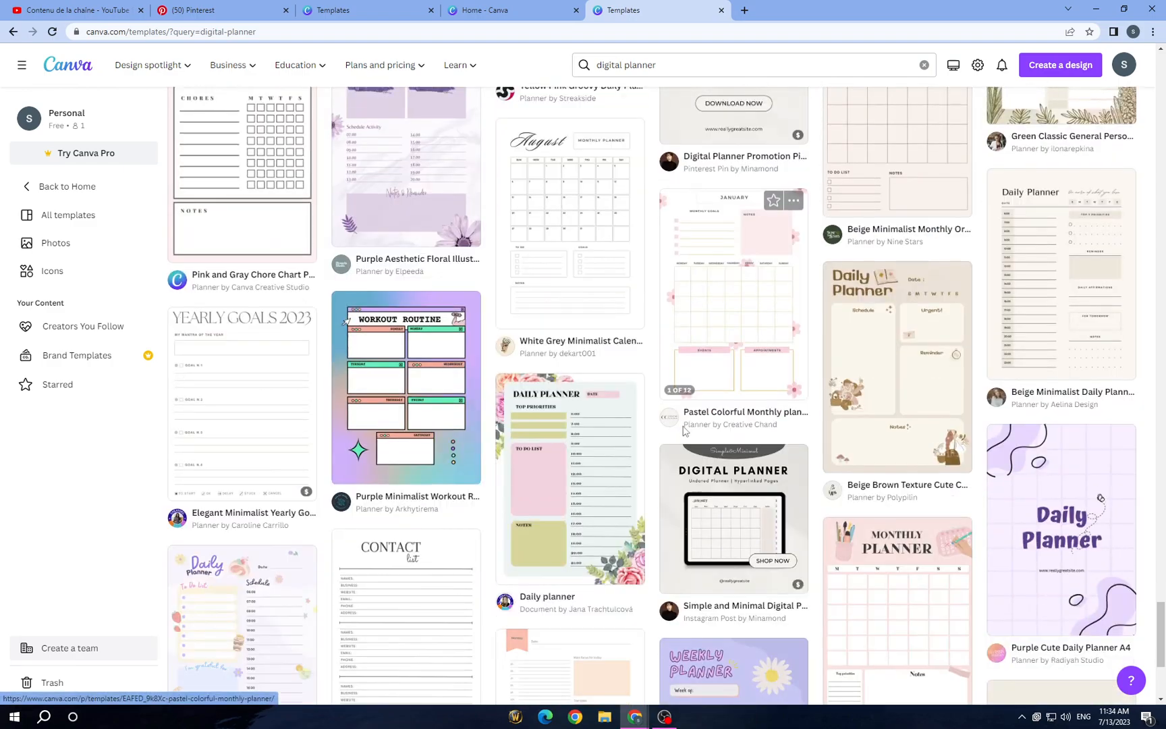
scroll(down, 3)
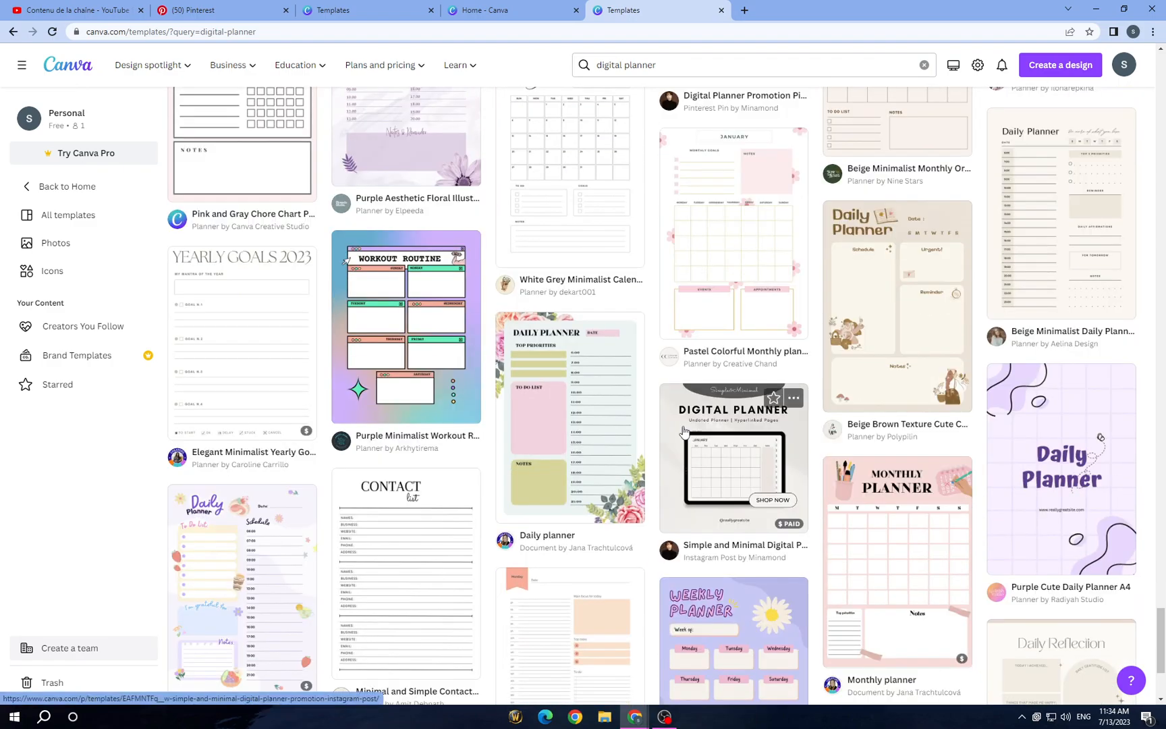
scroll(down, 3)
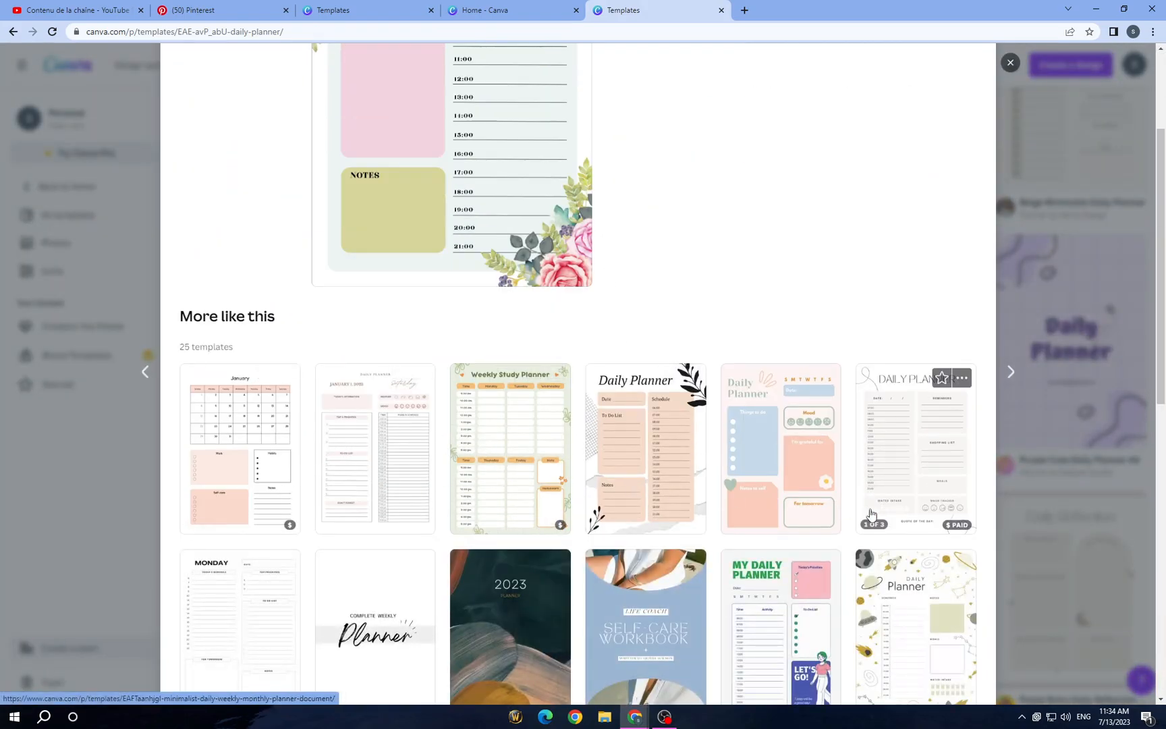
Step: Pick the Black and White Minimal Daily Schedule Planner, preview its day pages, and customize a copy
scroll(down, 3)
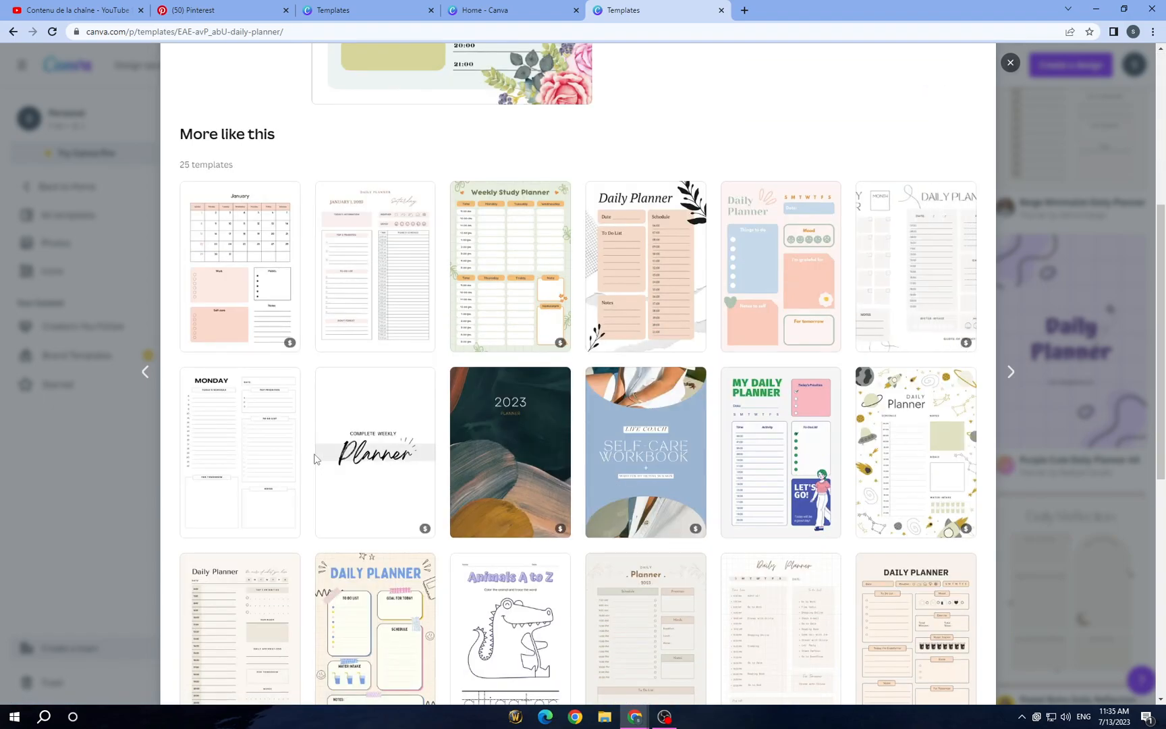
scroll(down, 3)
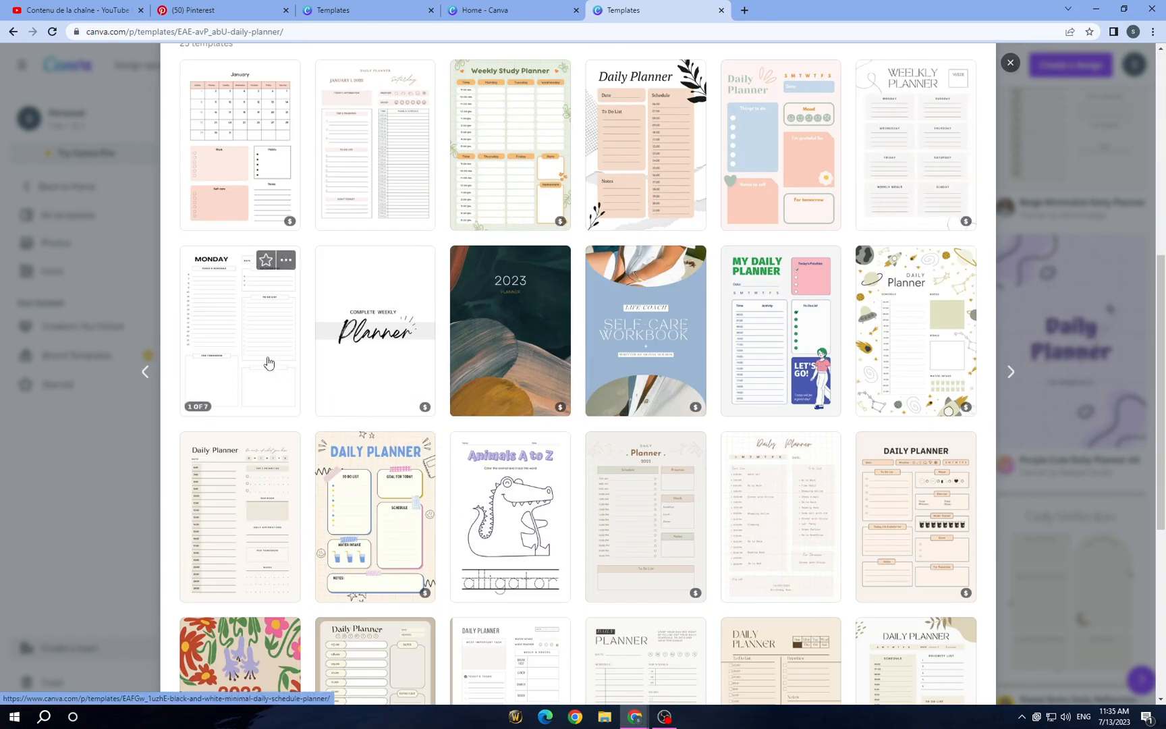
click(239, 330)
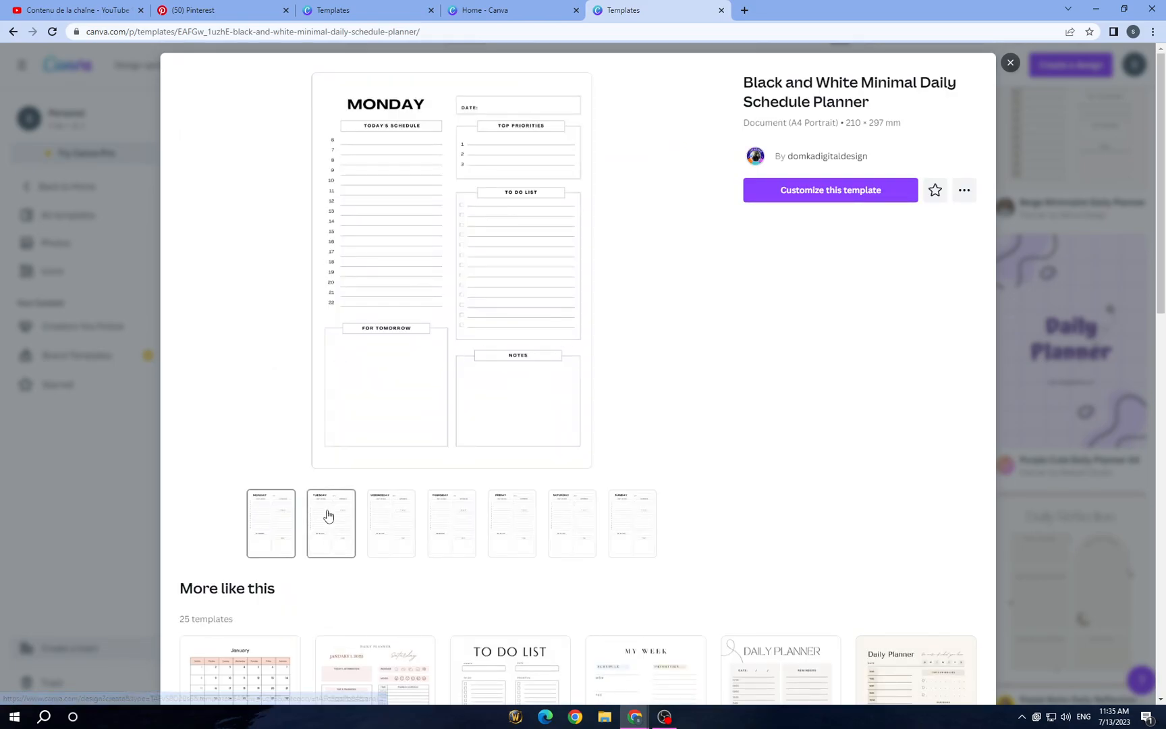
click(511, 522)
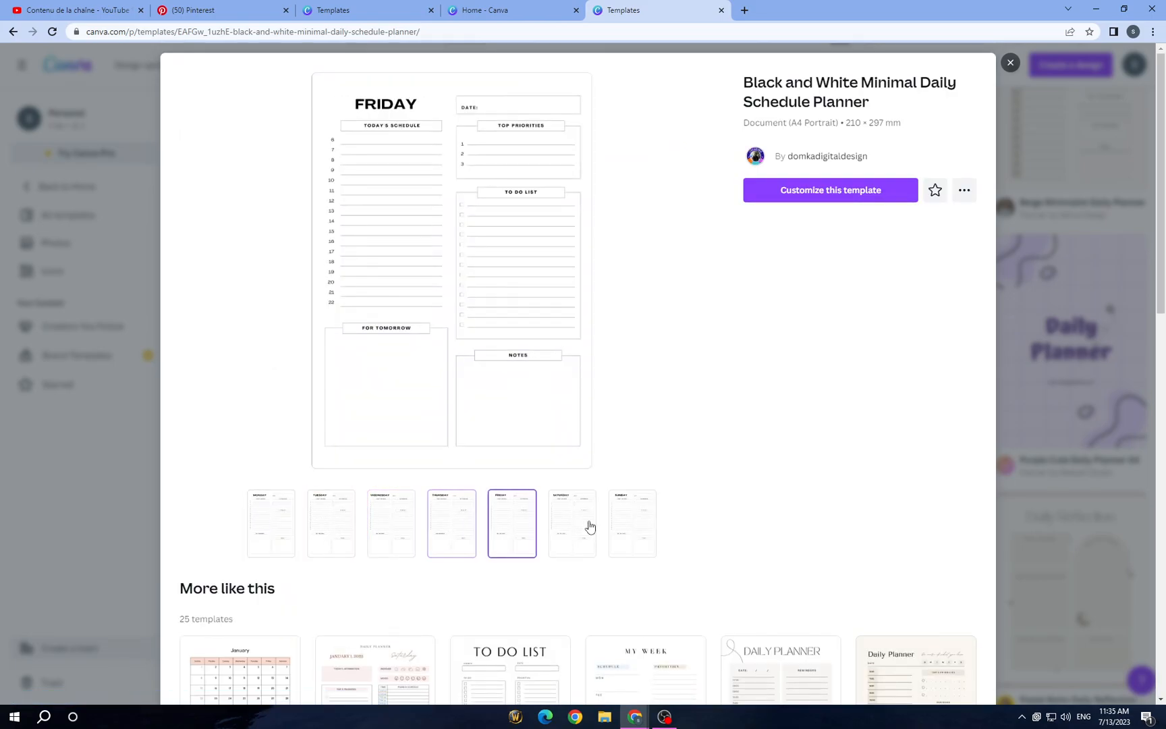
click(631, 524)
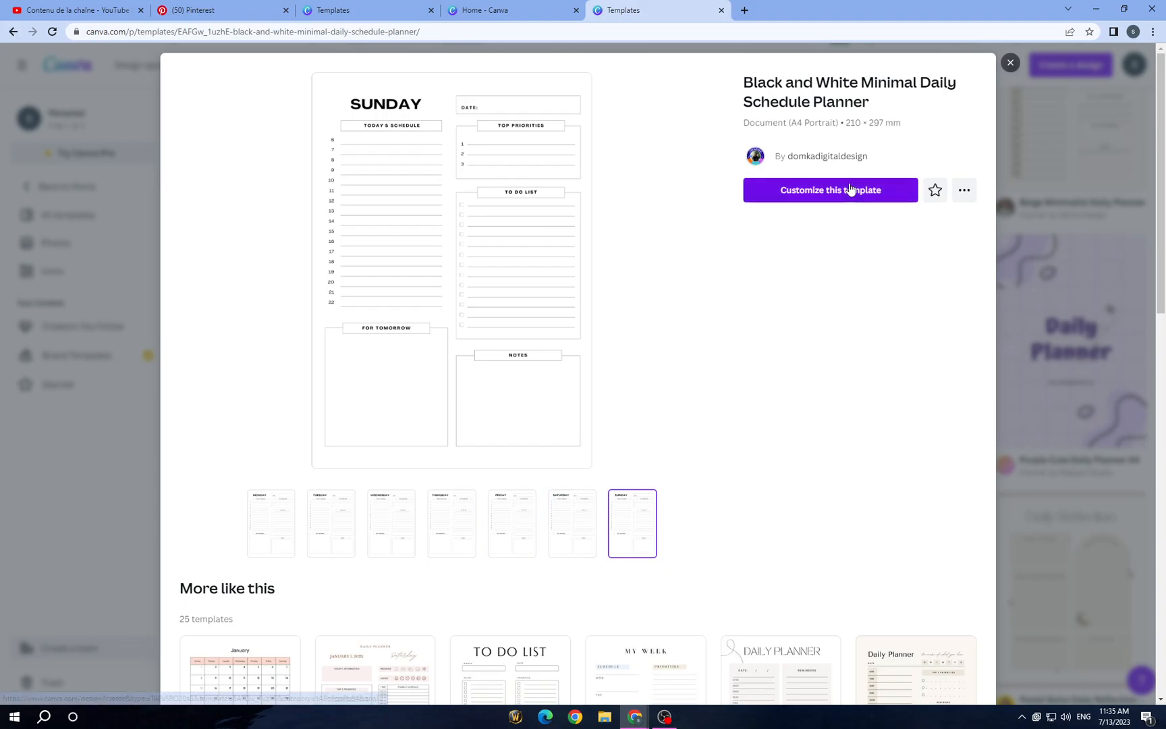
click(831, 190)
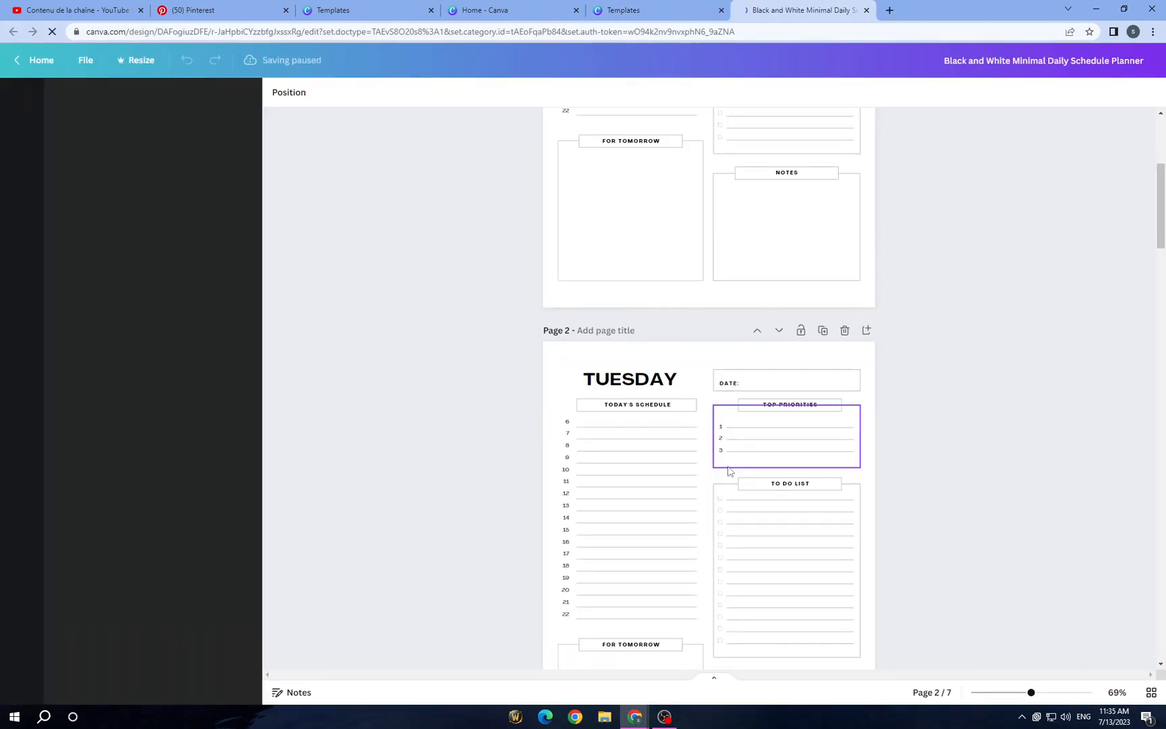
Step: Review the planner's Monday page and browse more templates in the Design panel
scroll(down, 3)
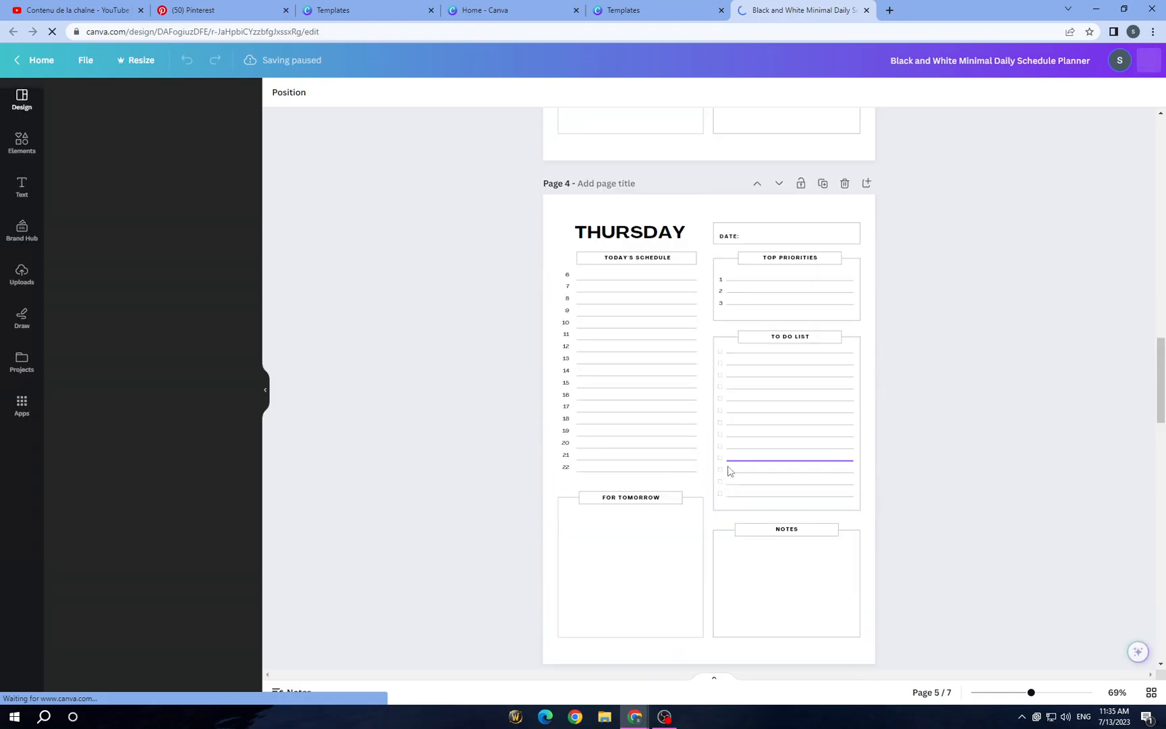
click(21, 100)
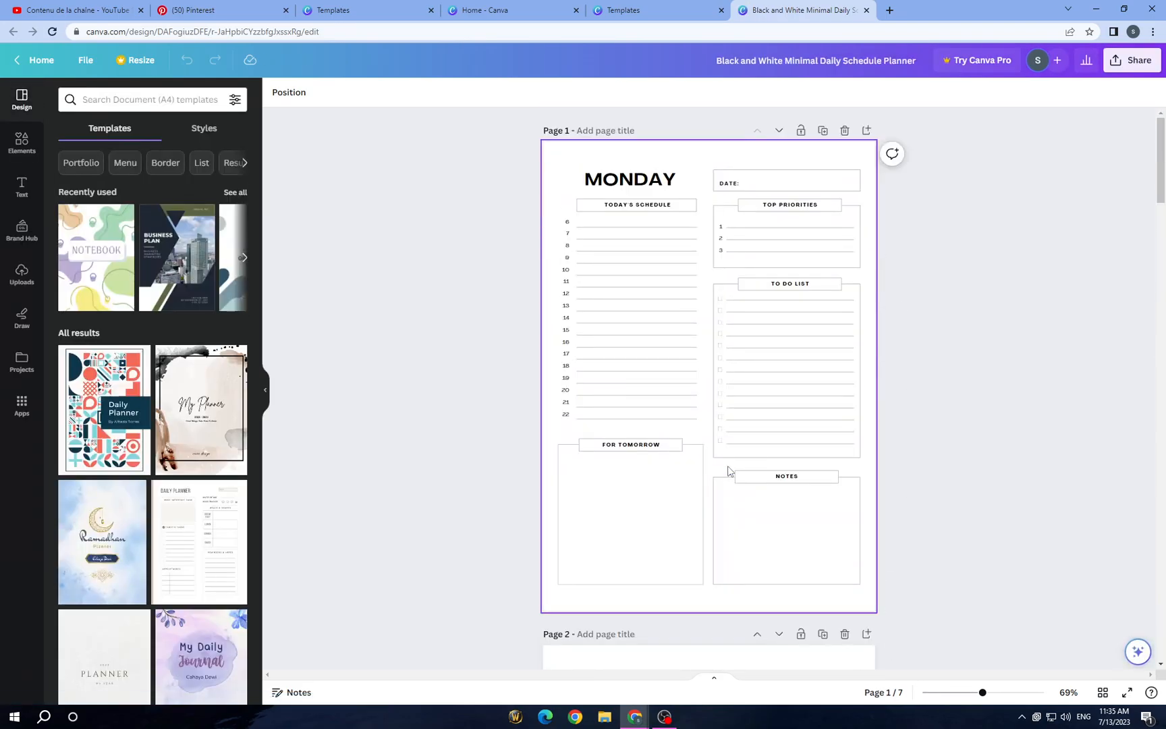
click(435, 502)
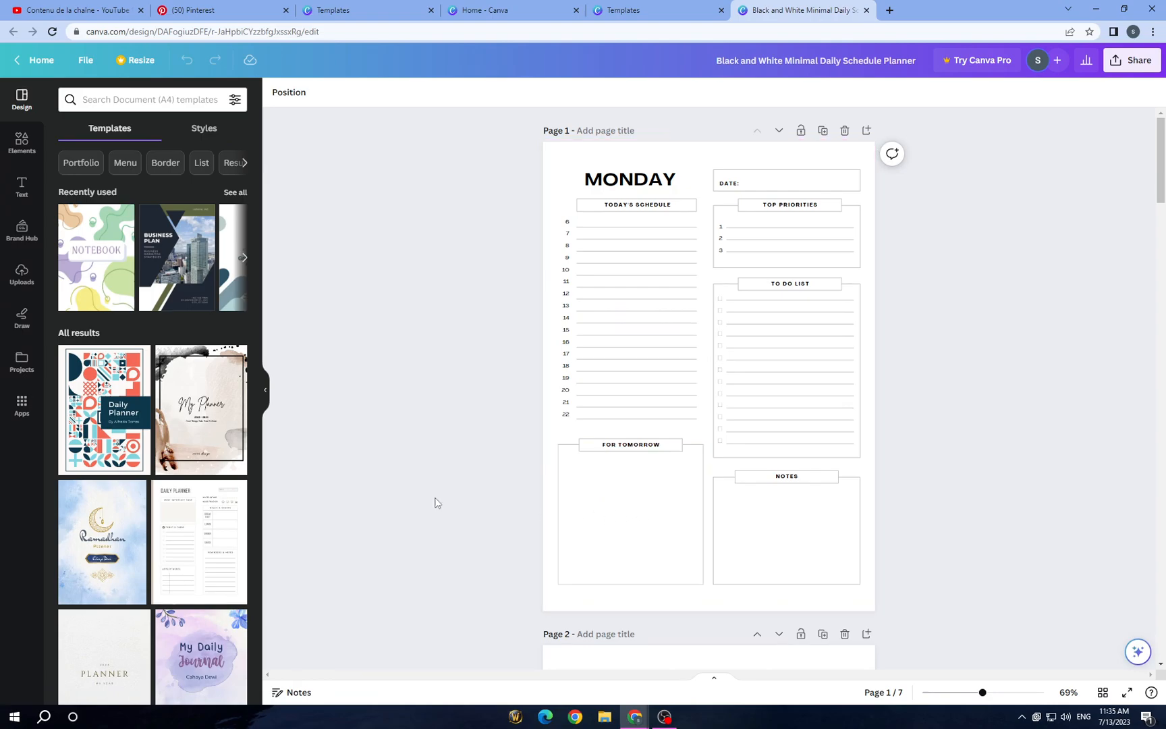
mouse_move(125, 296)
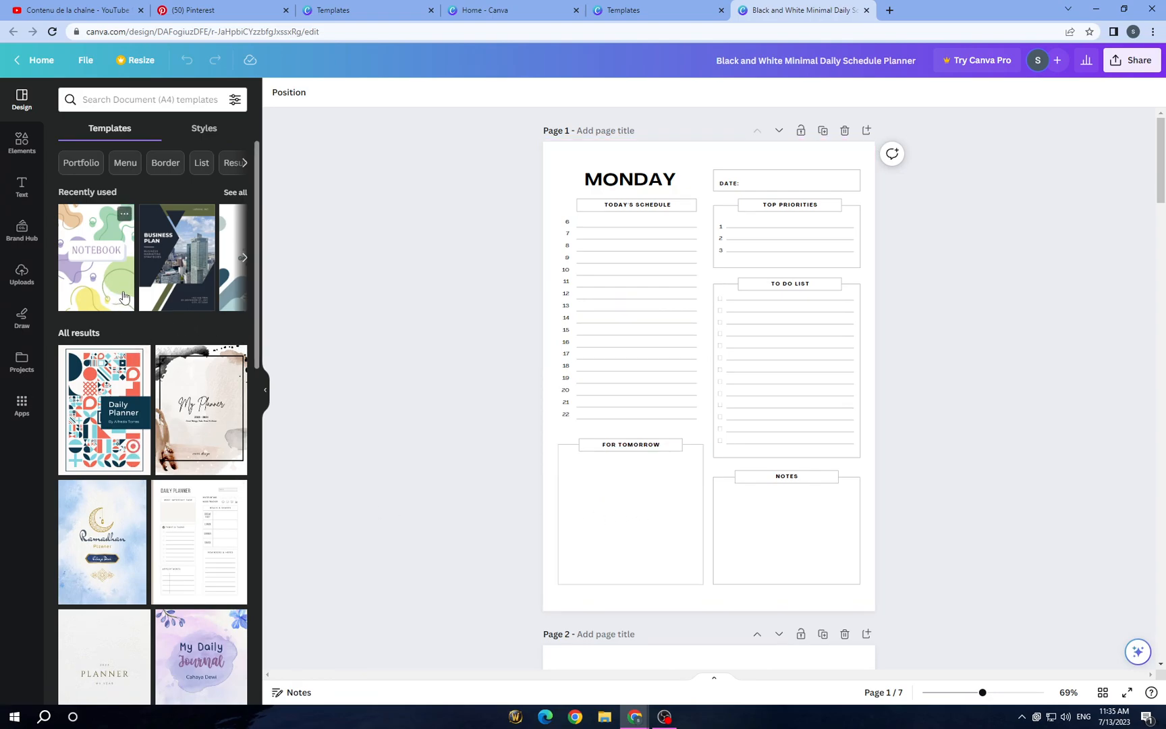
scroll(down, 3)
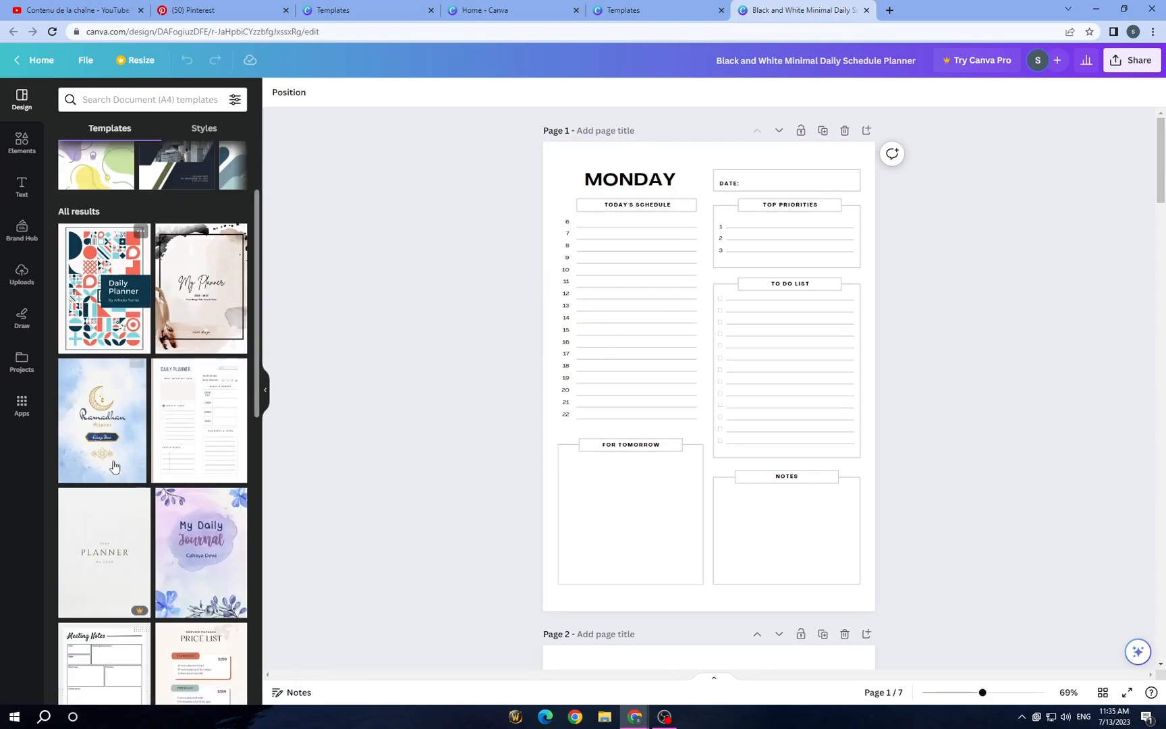
mouse_move(120, 241)
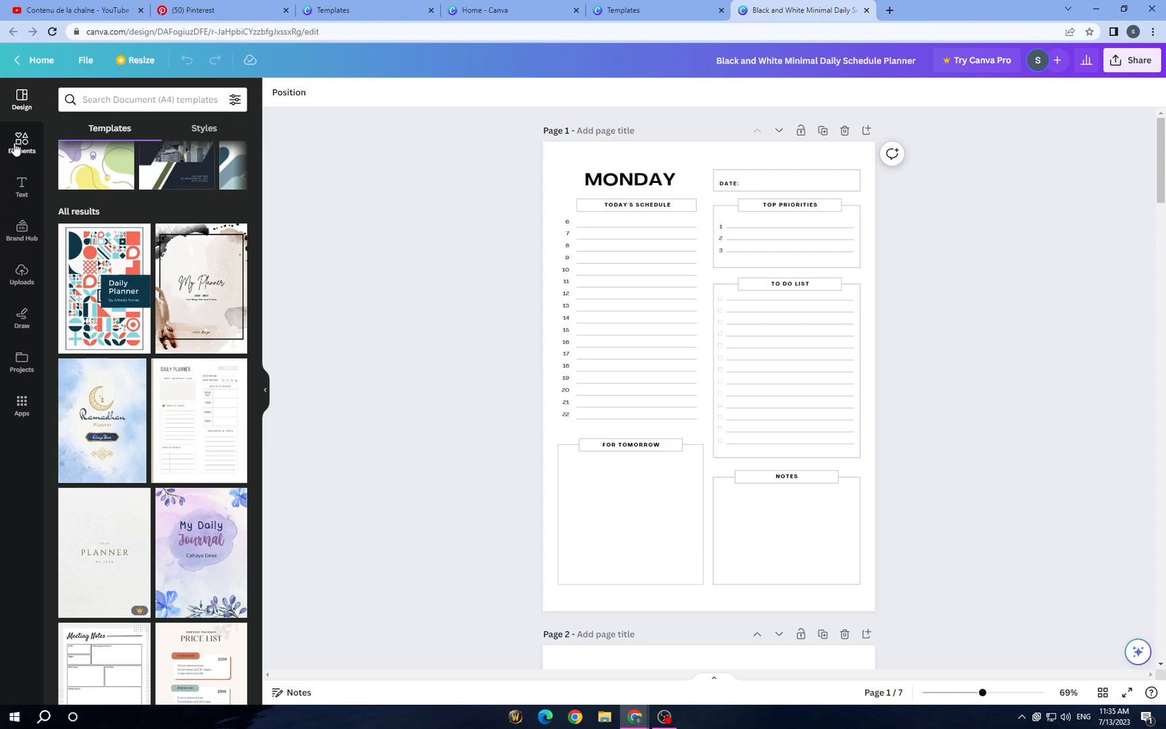
click(21, 143)
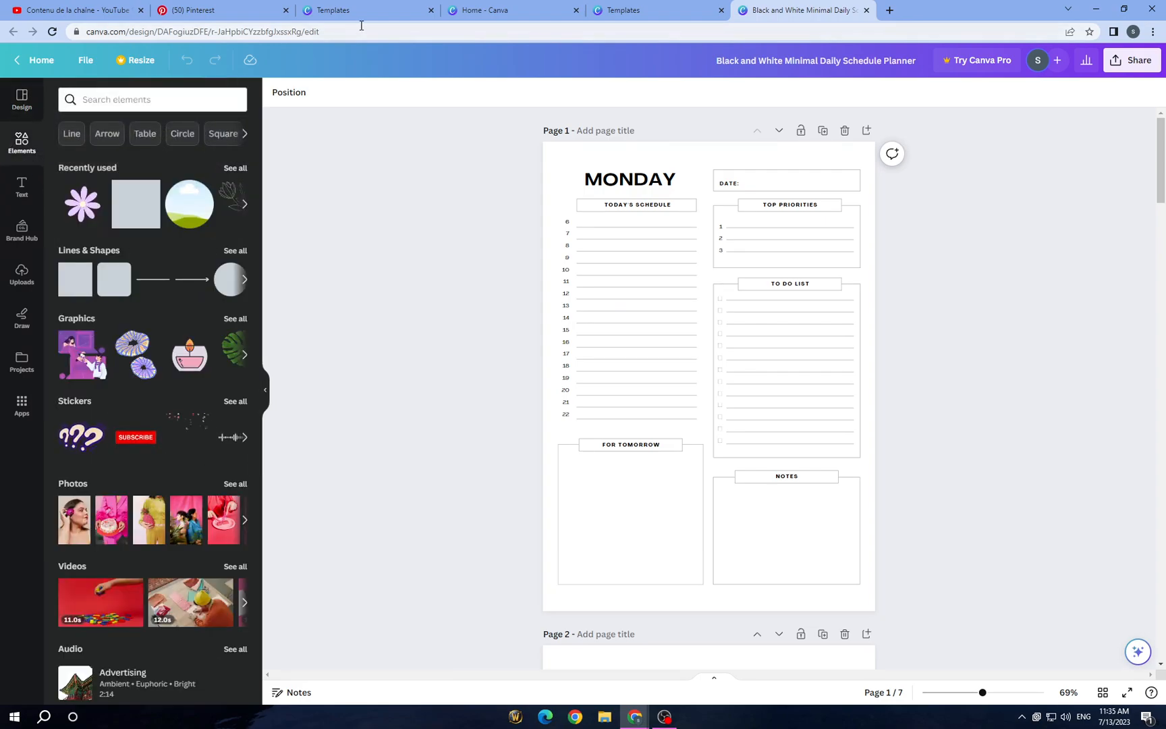
click(152, 98)
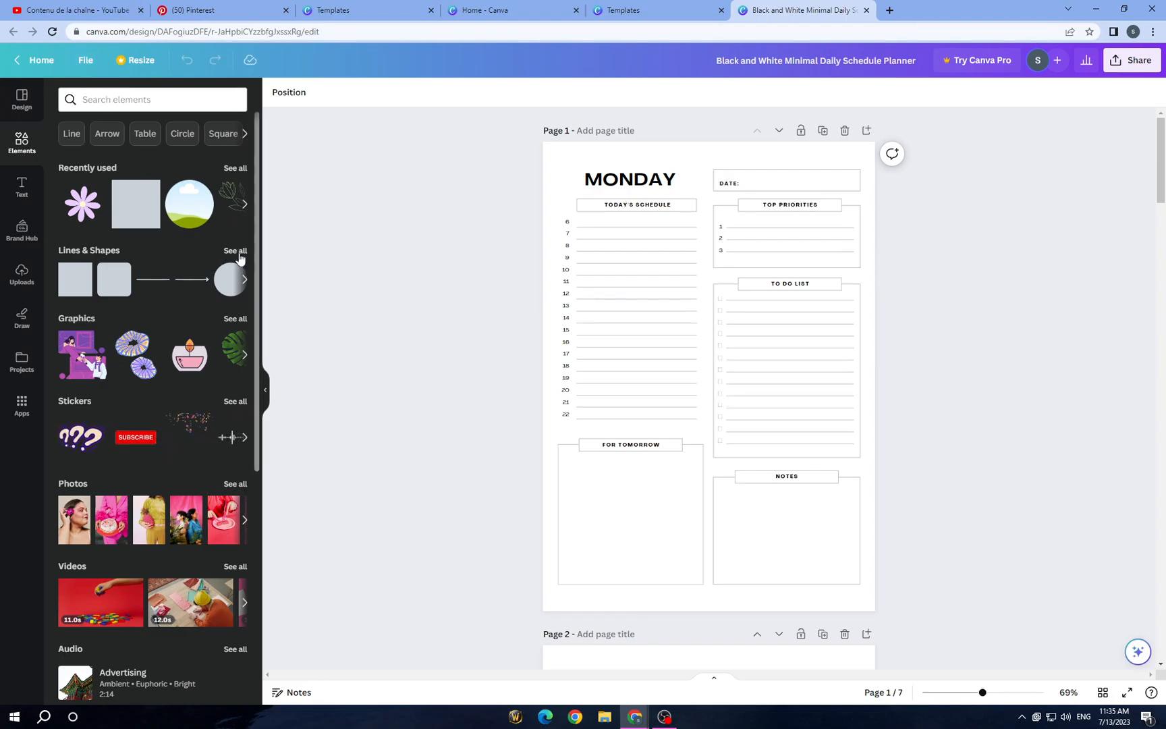
click(235, 167)
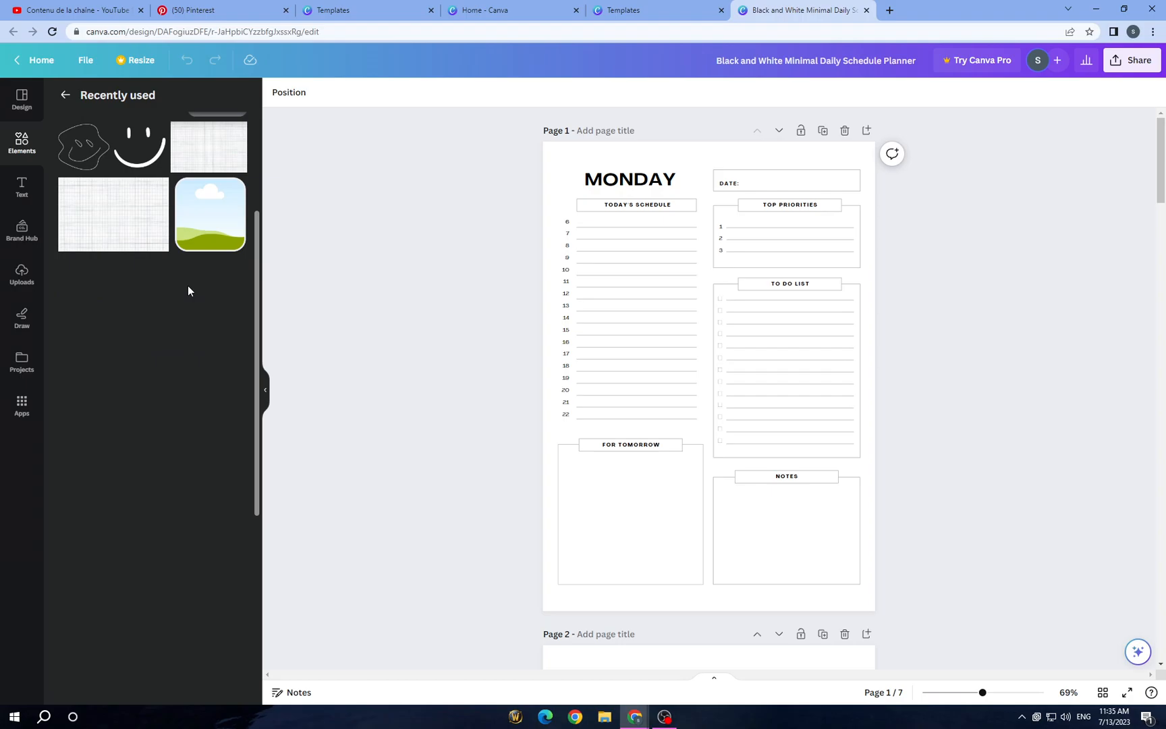
click(21, 143)
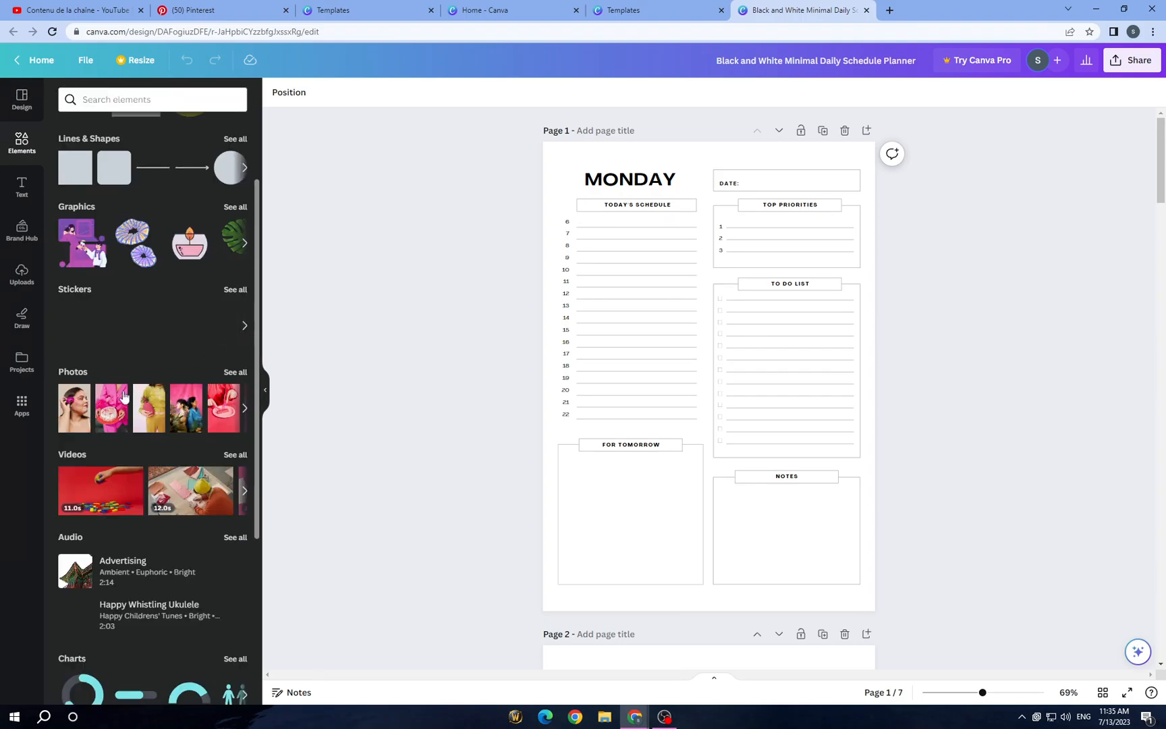
scroll(down, 3)
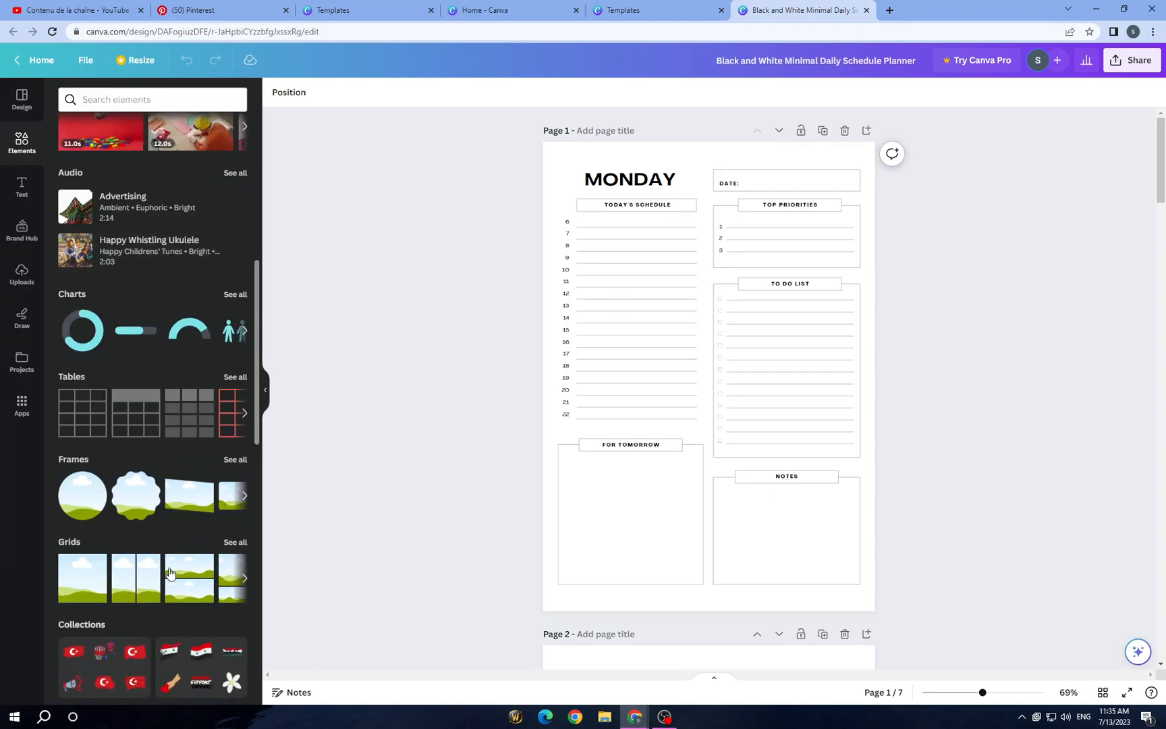
scroll(up, 3)
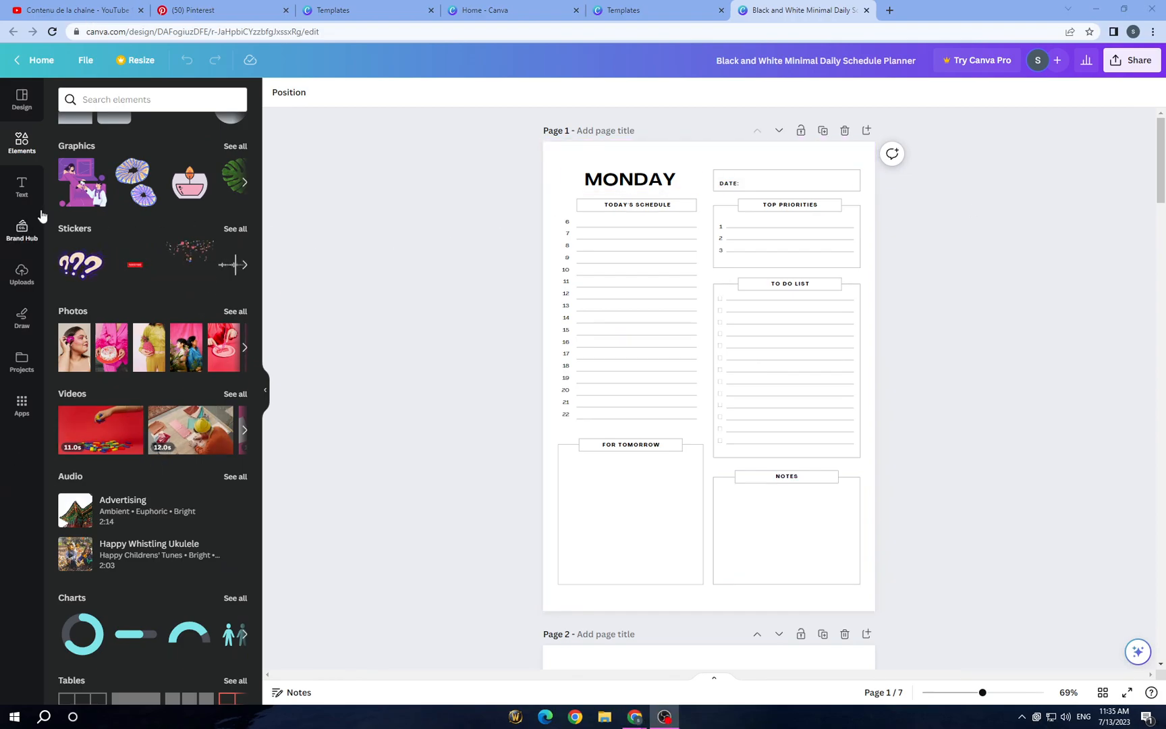
click(22, 188)
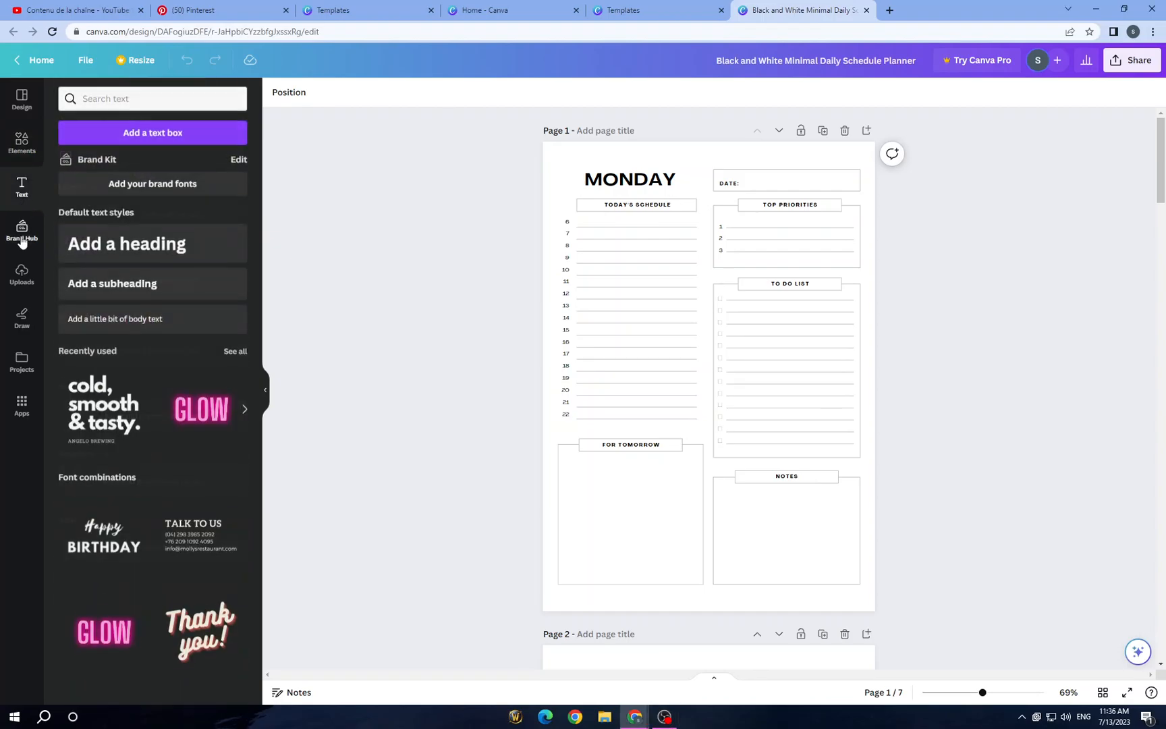
click(21, 275)
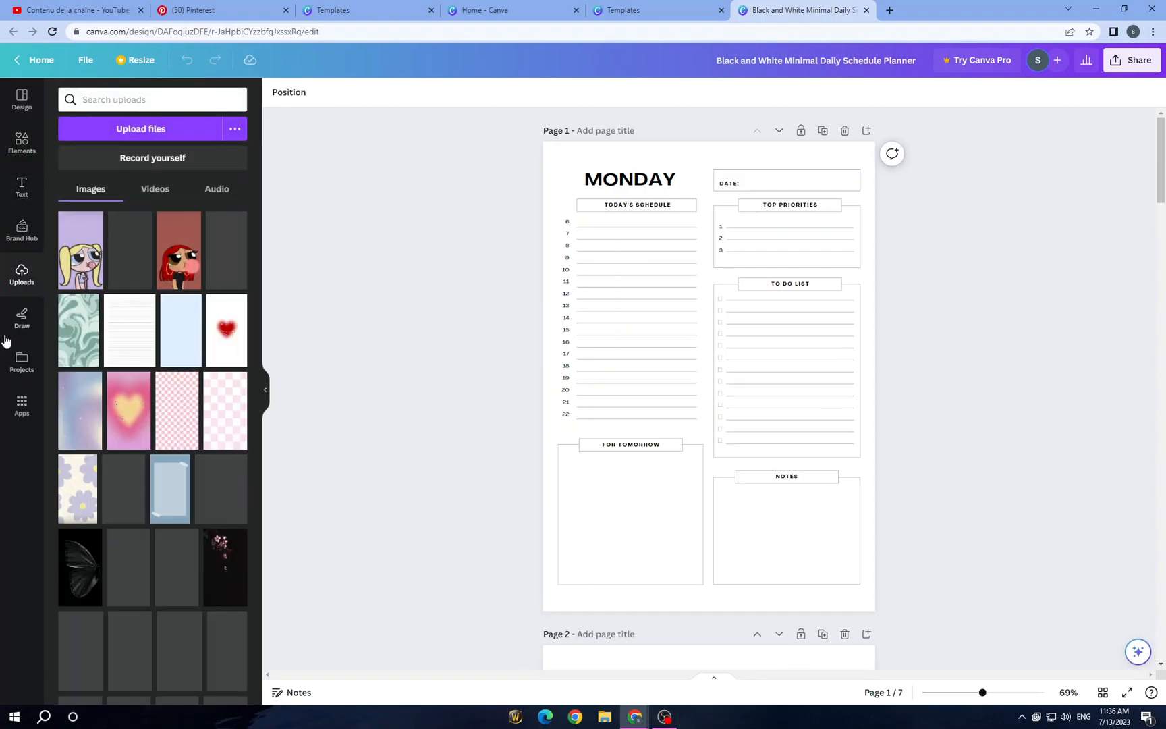
click(22, 317)
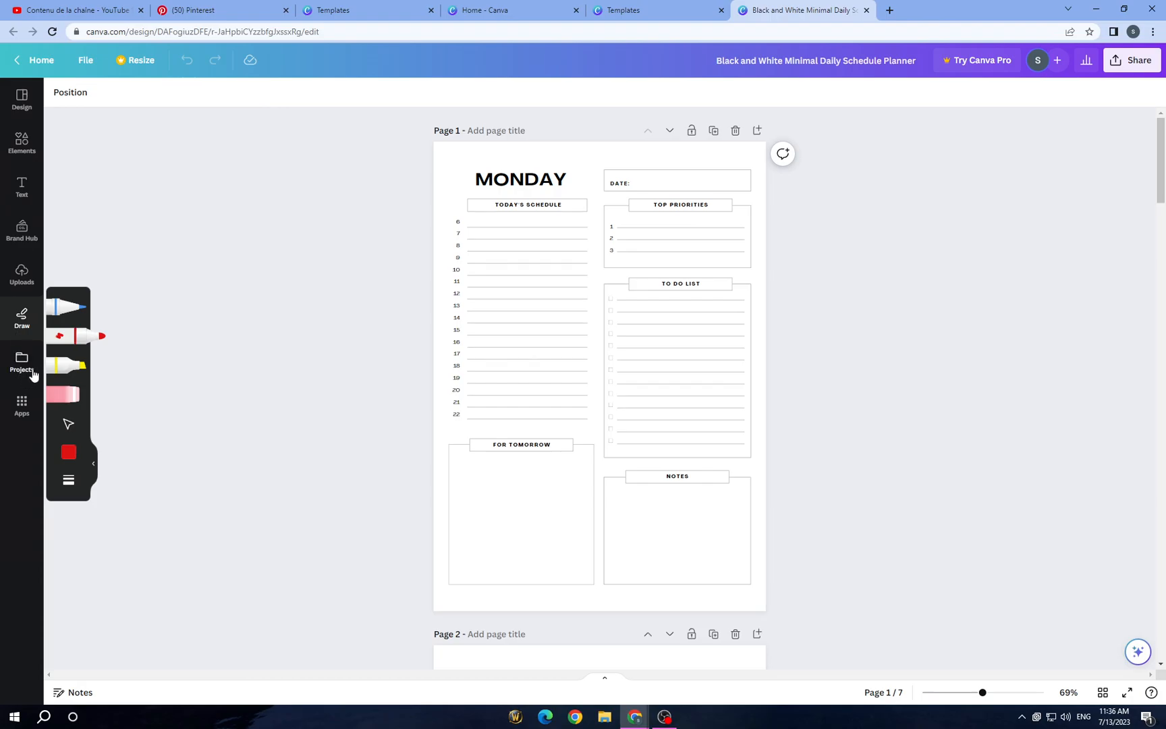
click(21, 365)
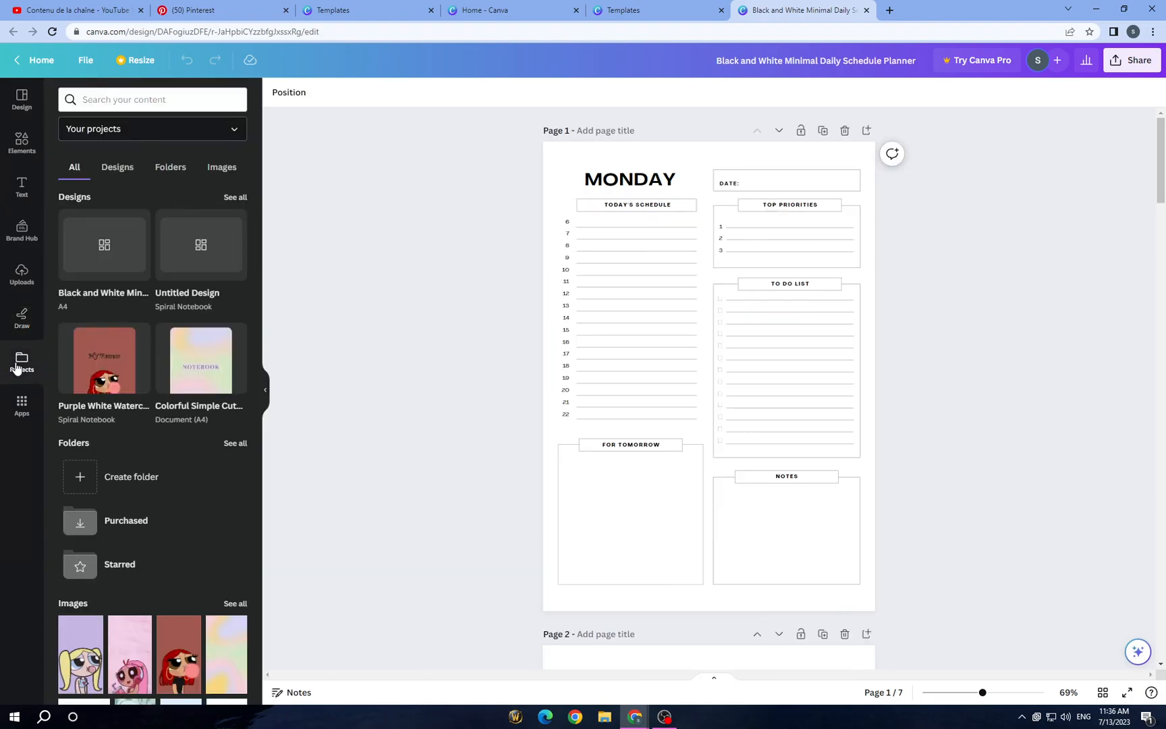
scroll(down, 3)
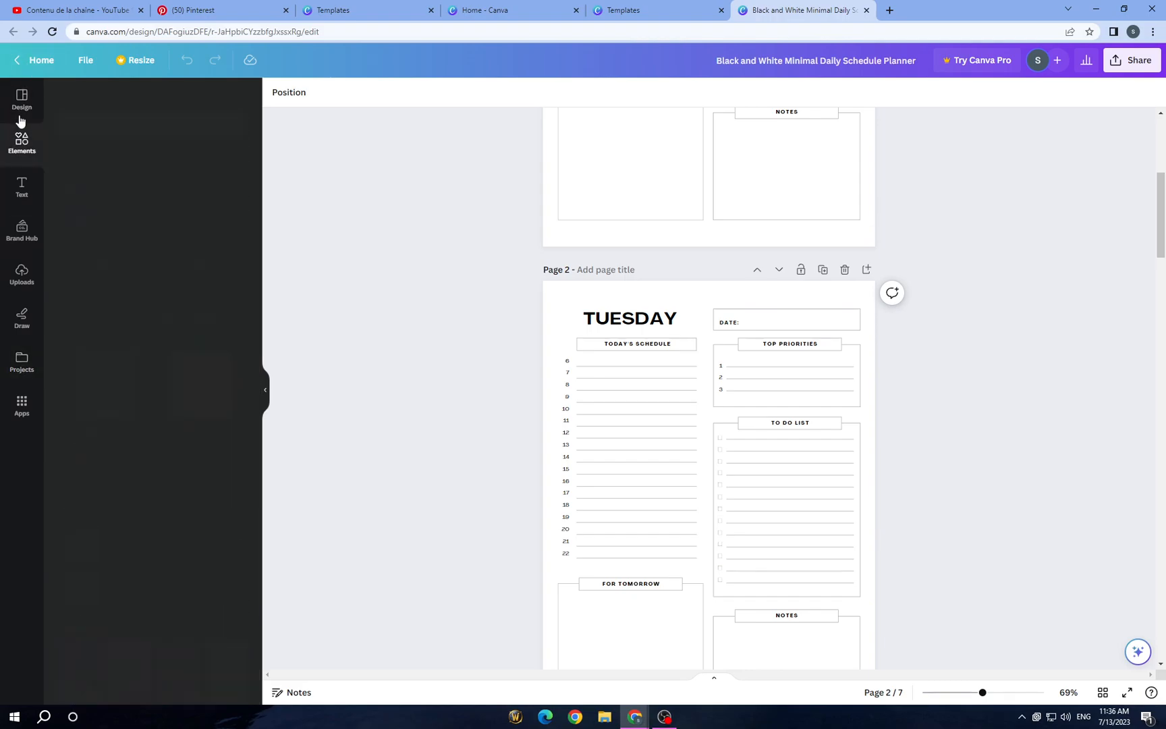
Step: Give the Monday page a dark grey background after trying light grey and black
click(22, 142)
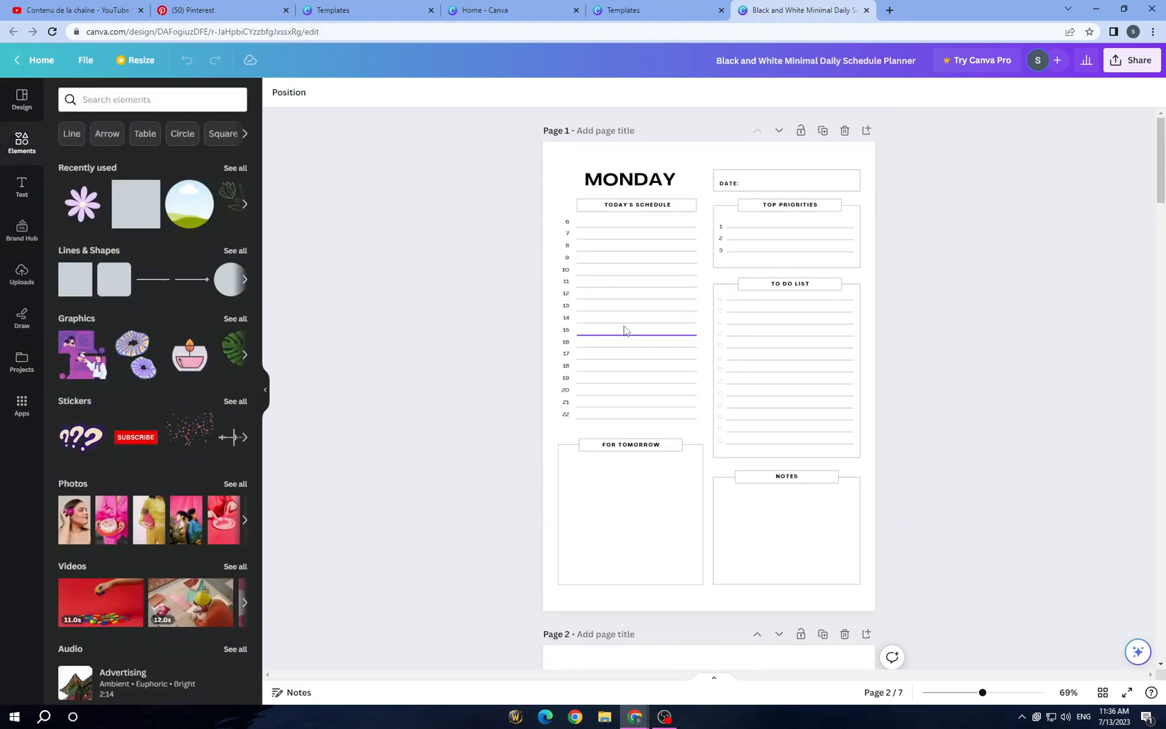
click(684, 156)
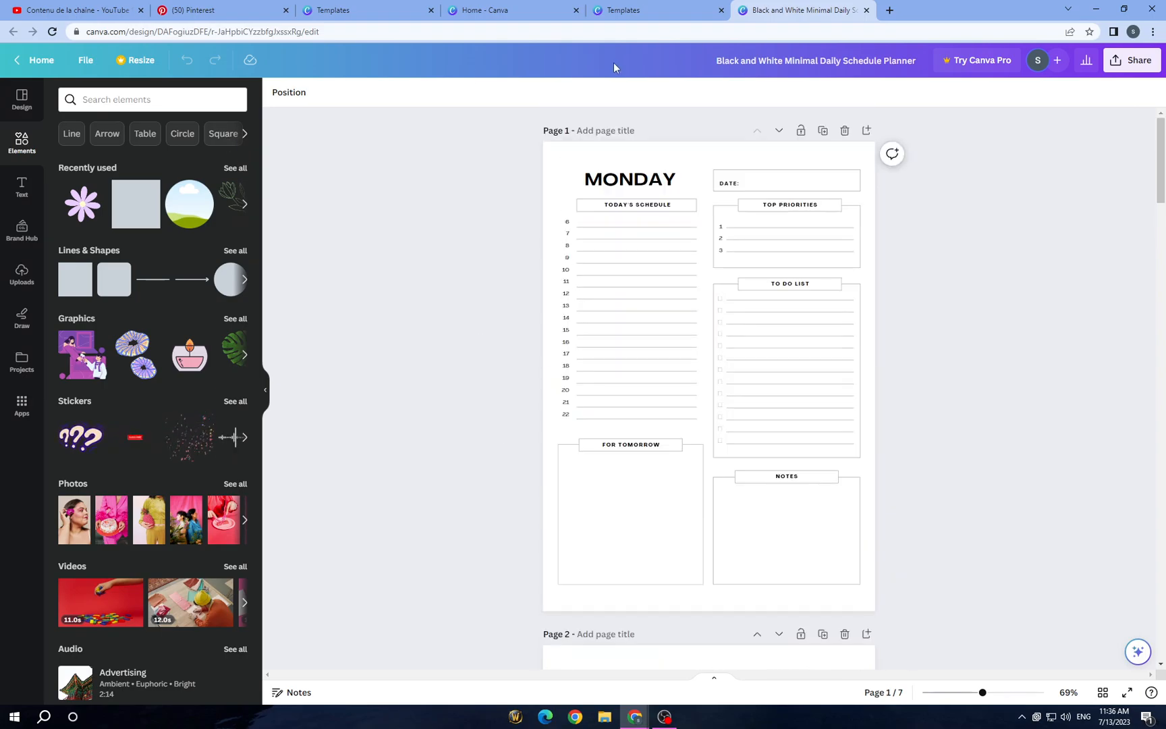
click(706, 373)
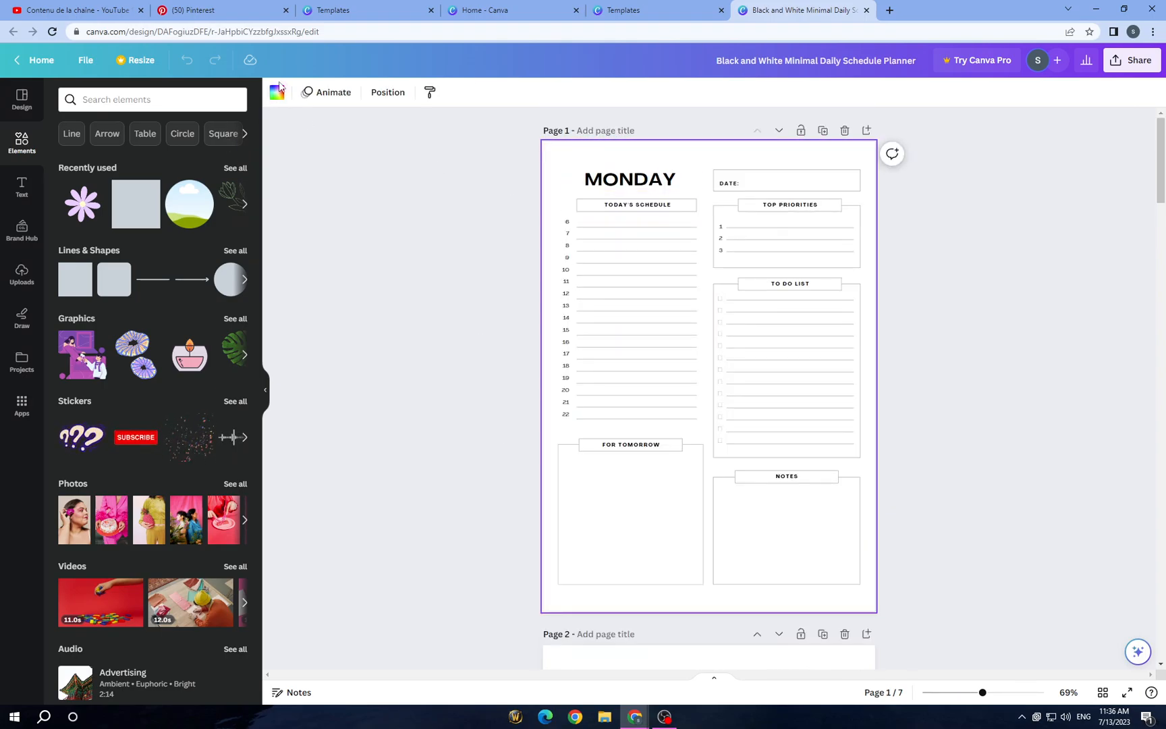
click(275, 92)
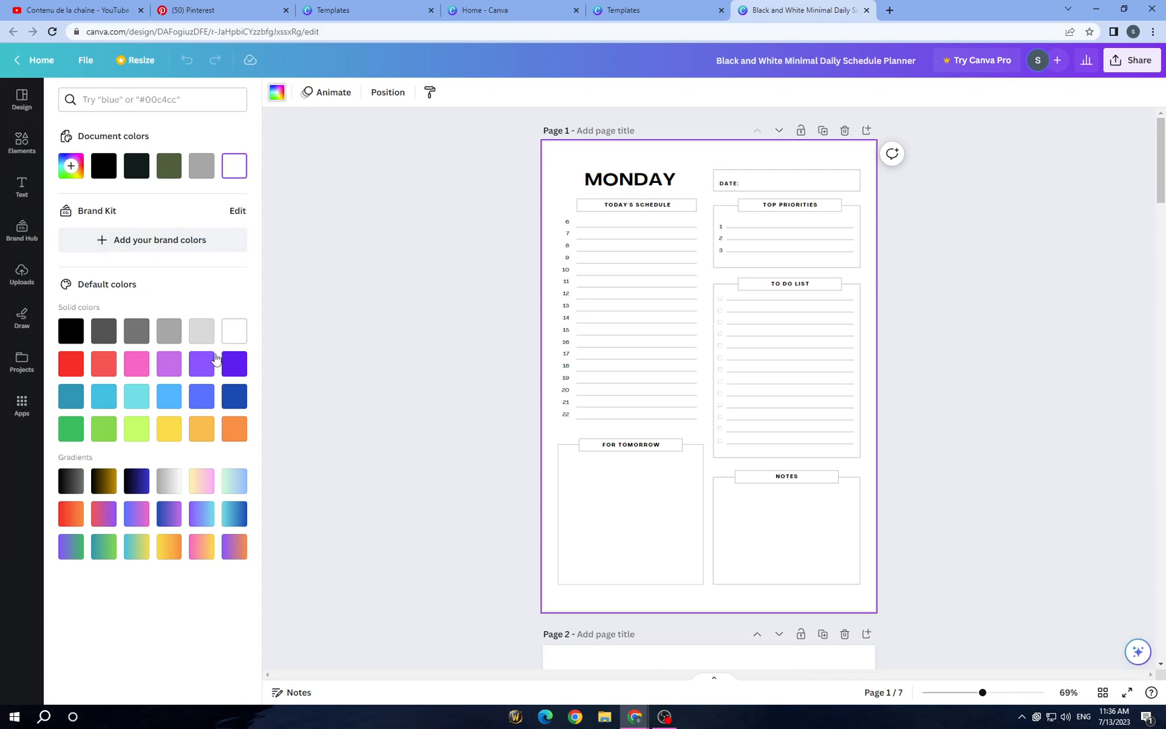
click(201, 330)
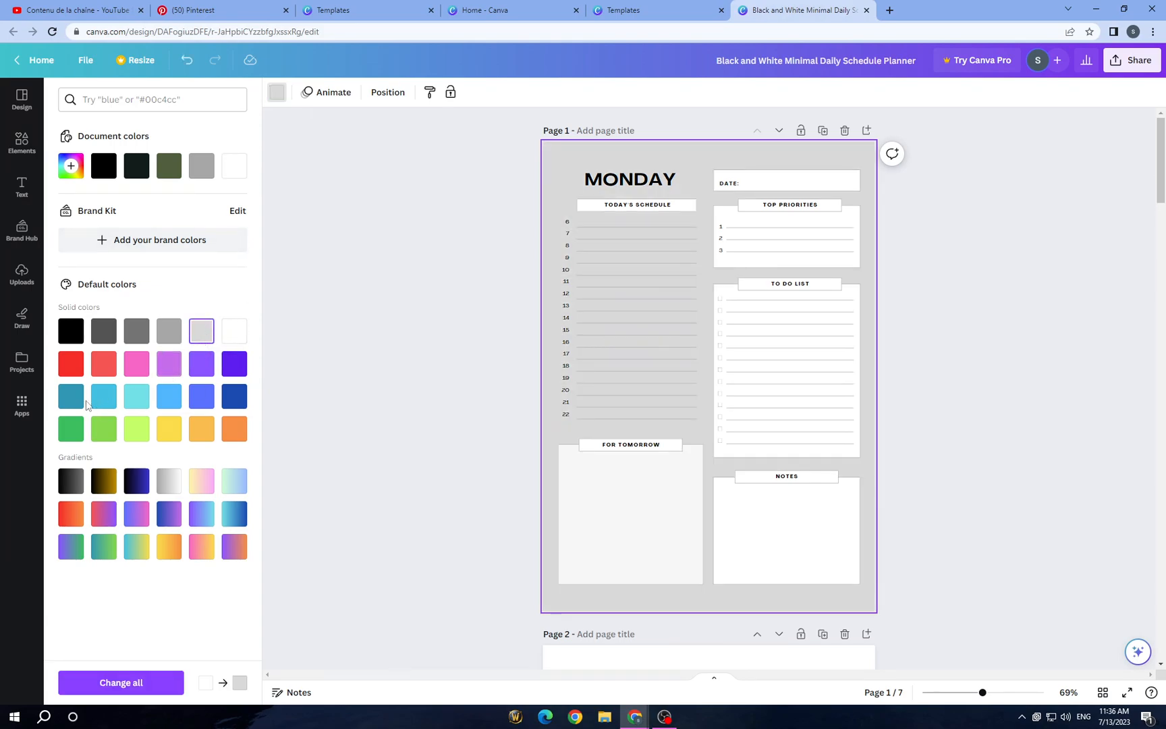
click(70, 331)
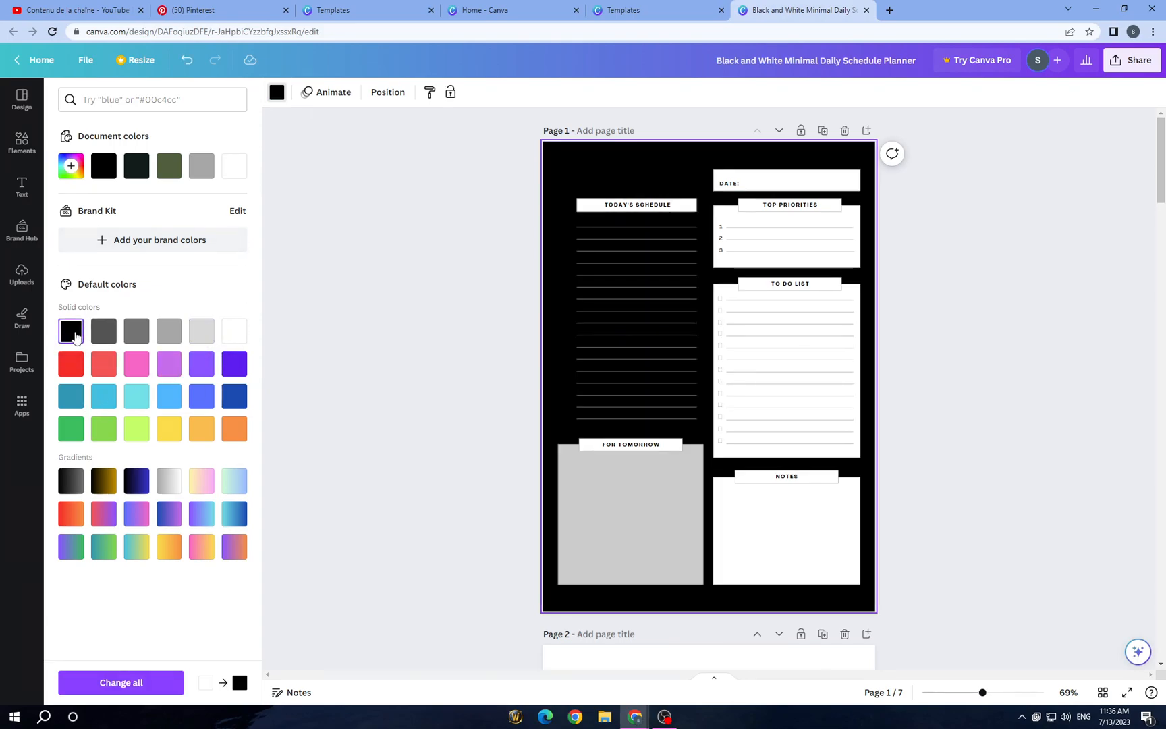
click(102, 332)
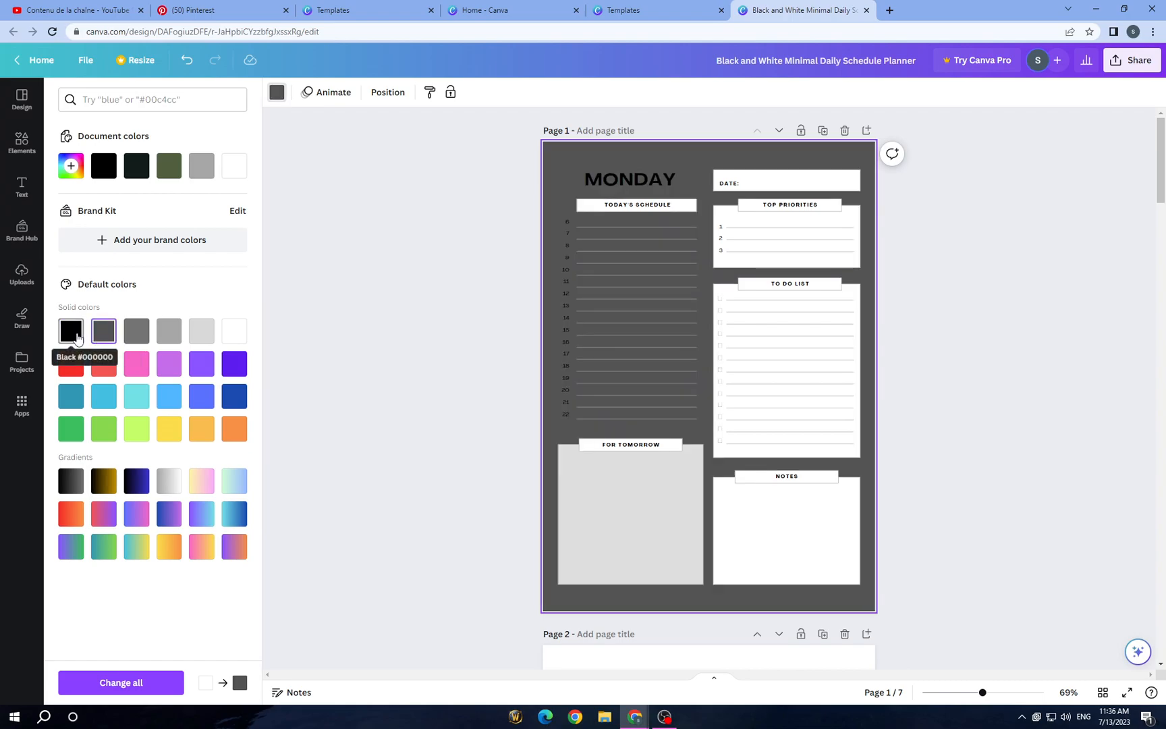
click(629, 180)
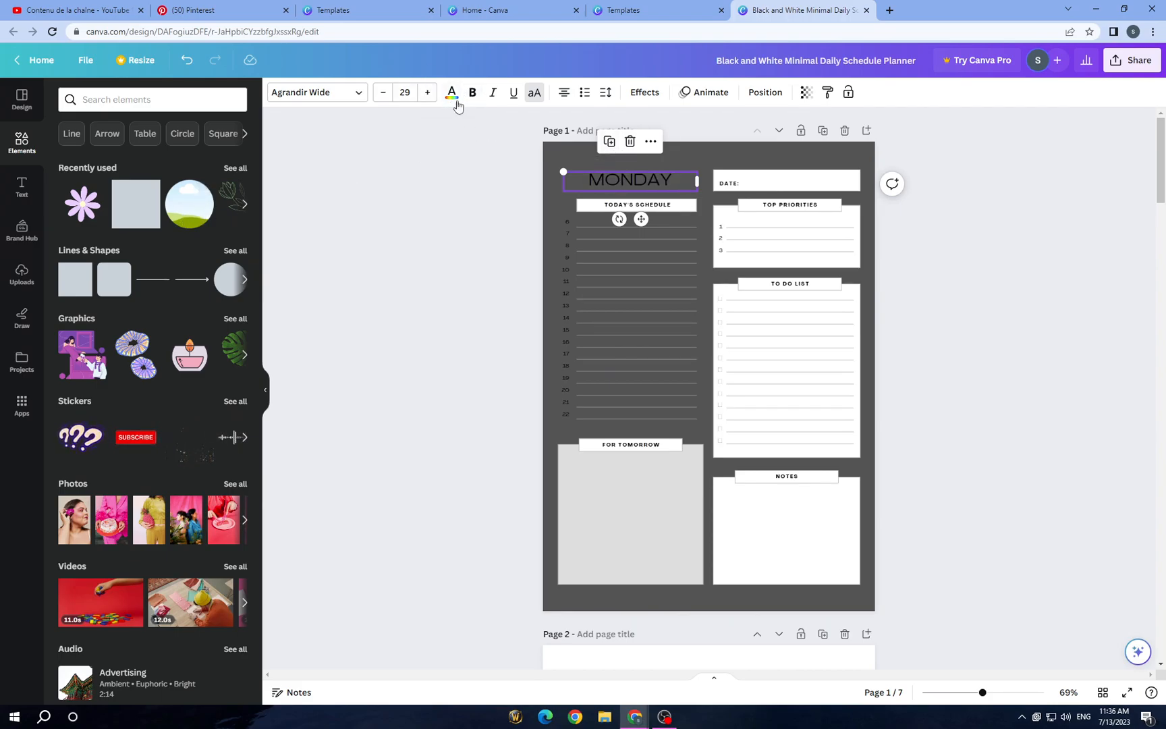
Step: Make the MONDAY title, the hour numbers and the schedule lines white
click(451, 92)
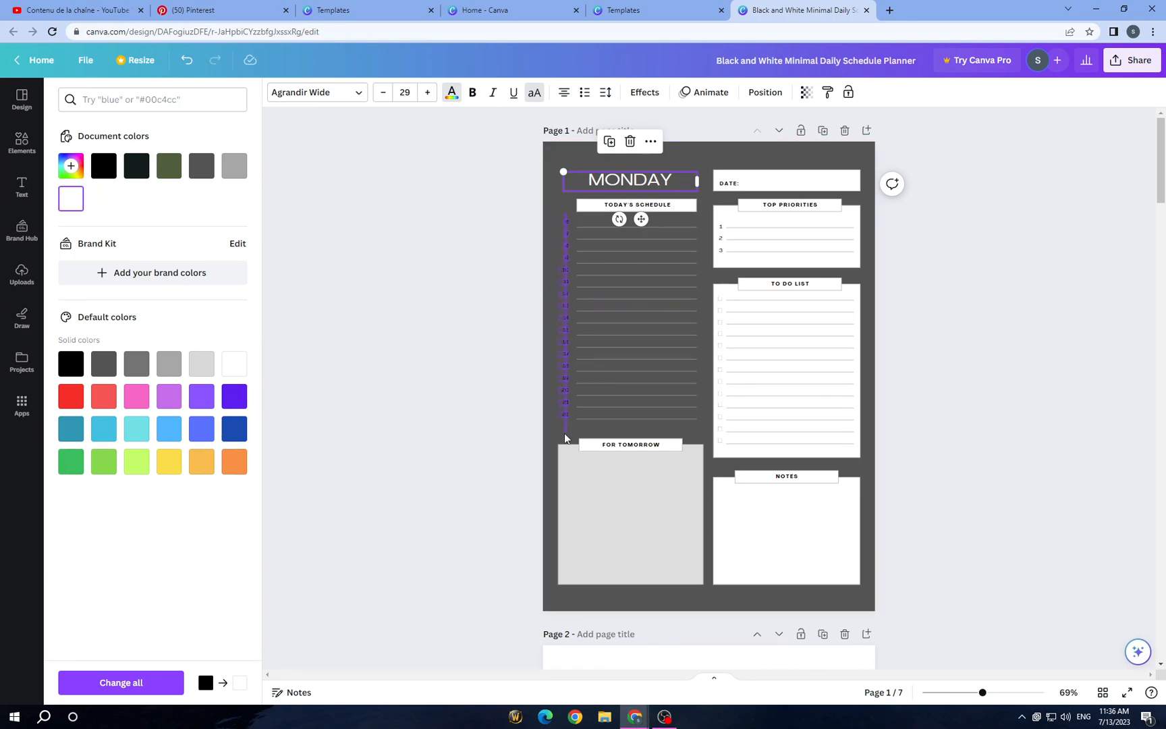
click(566, 312)
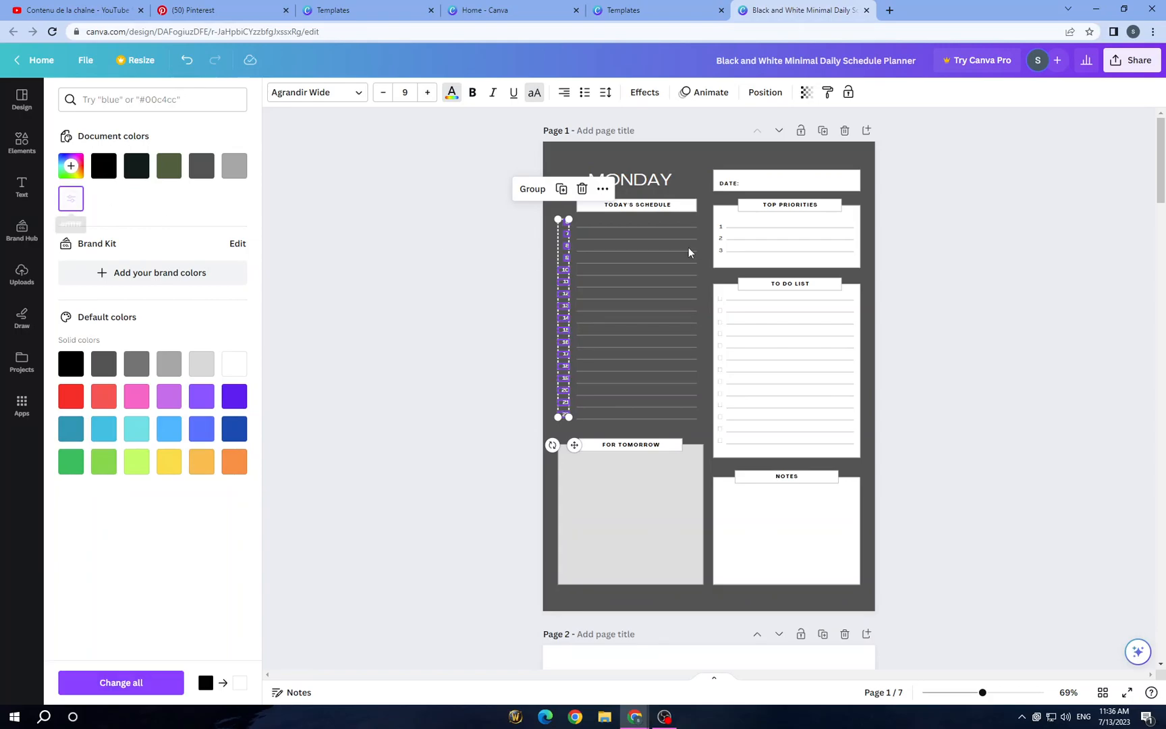
click(21, 142)
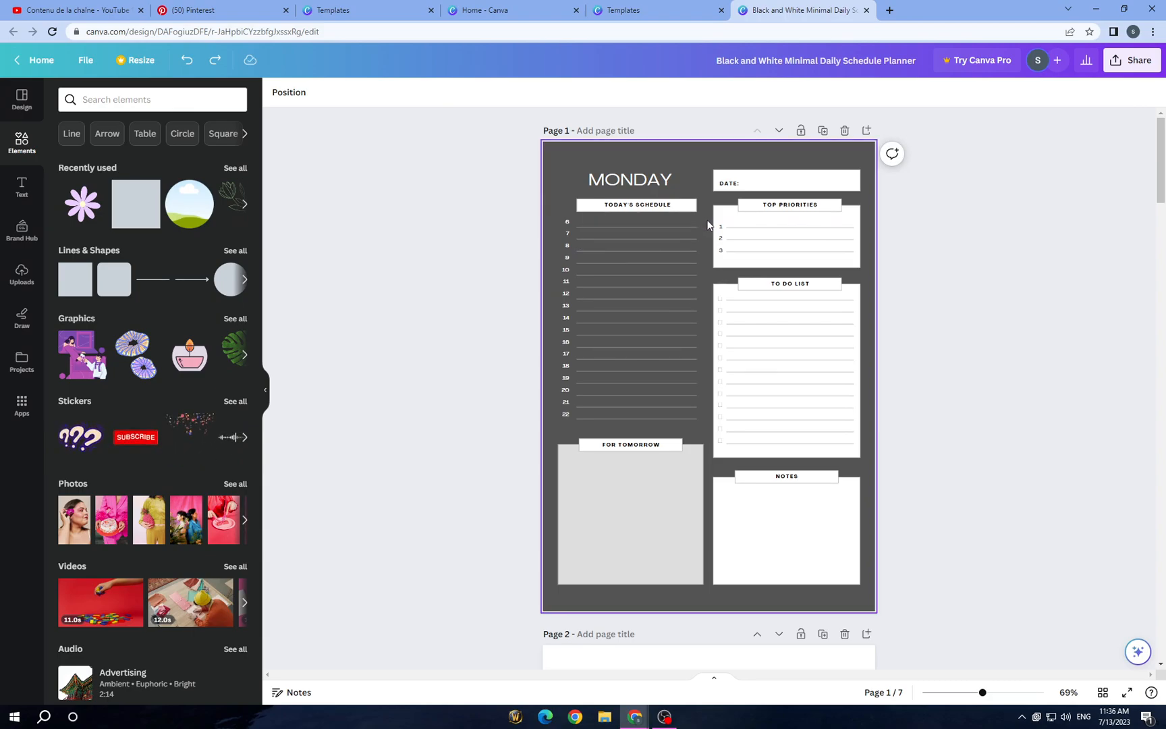
click(636, 320)
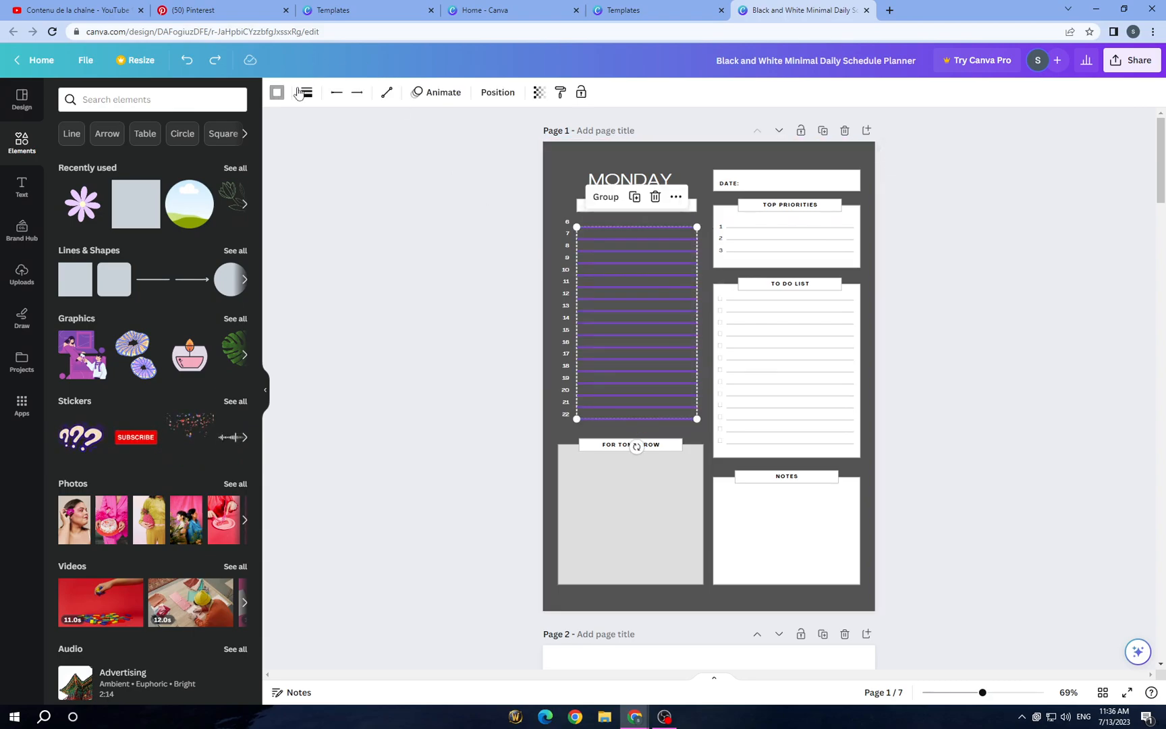
click(277, 92)
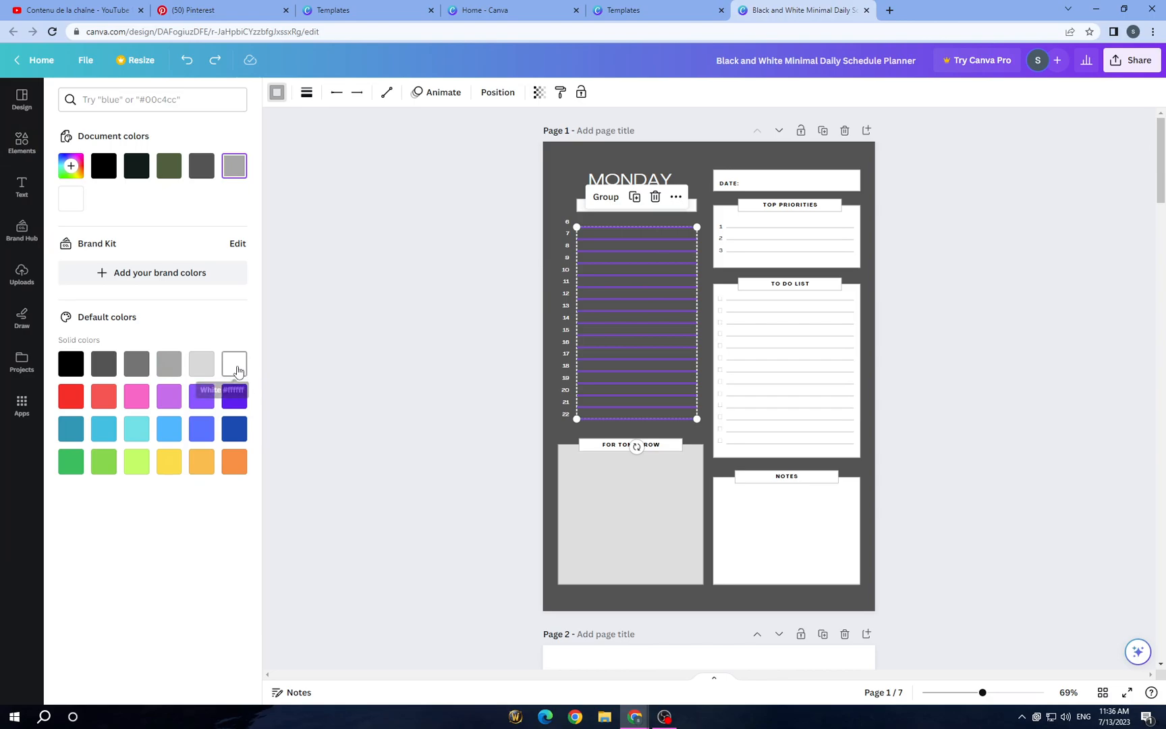
click(22, 142)
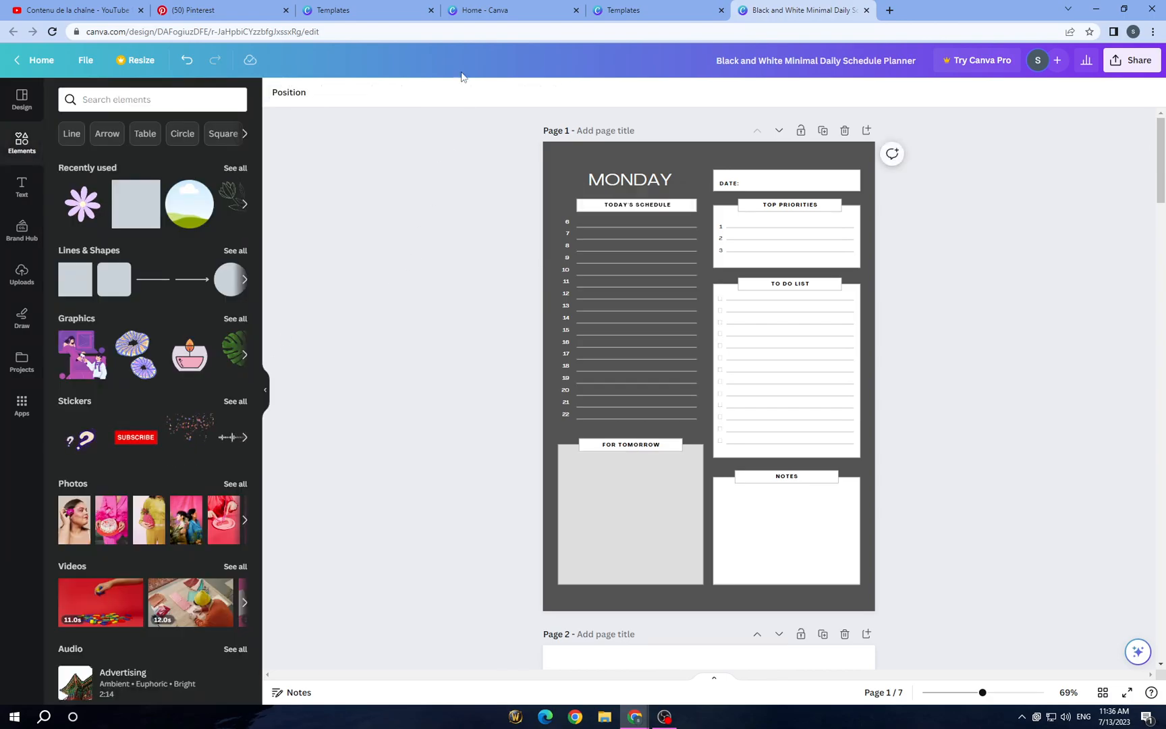
Step: Switch the Monday page background to Black #000000
click(706, 373)
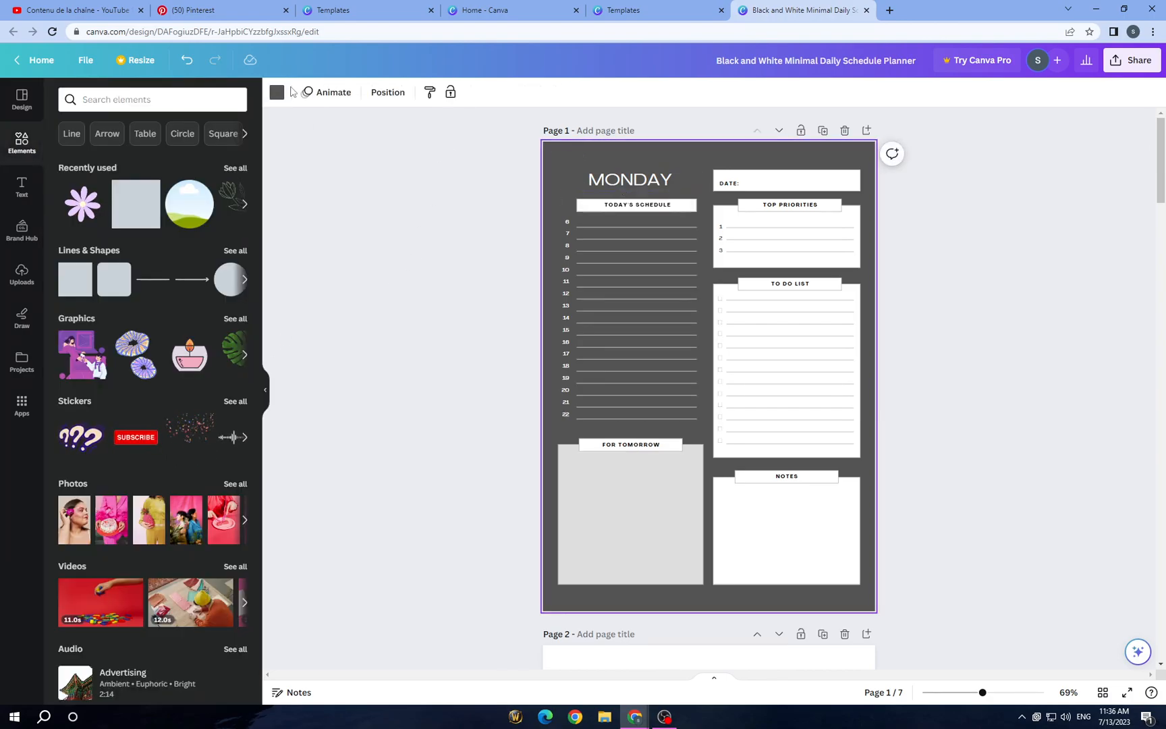
click(277, 92)
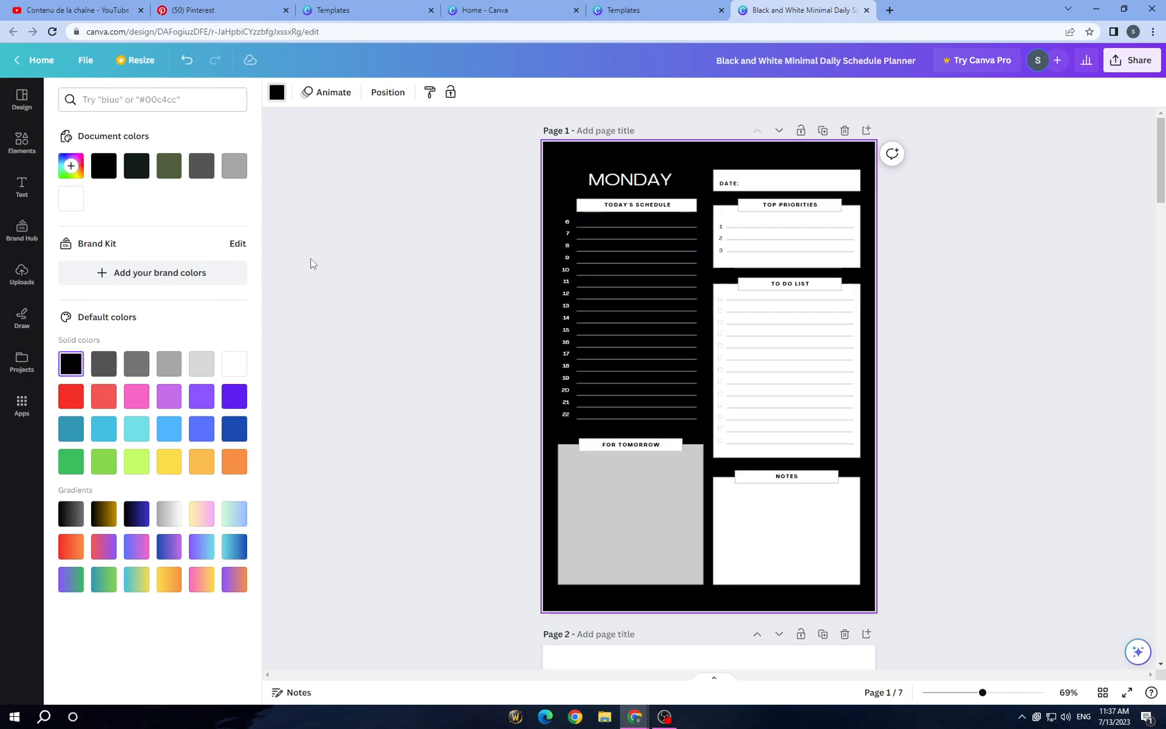
click(785, 182)
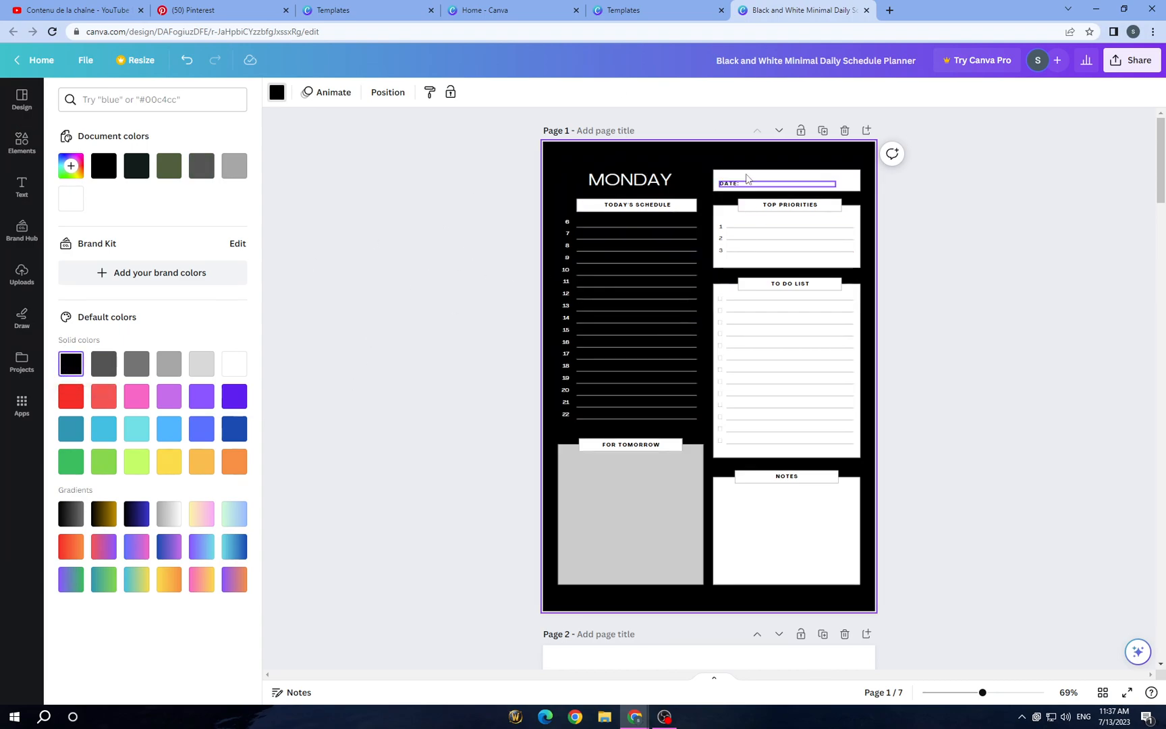
click(629, 179)
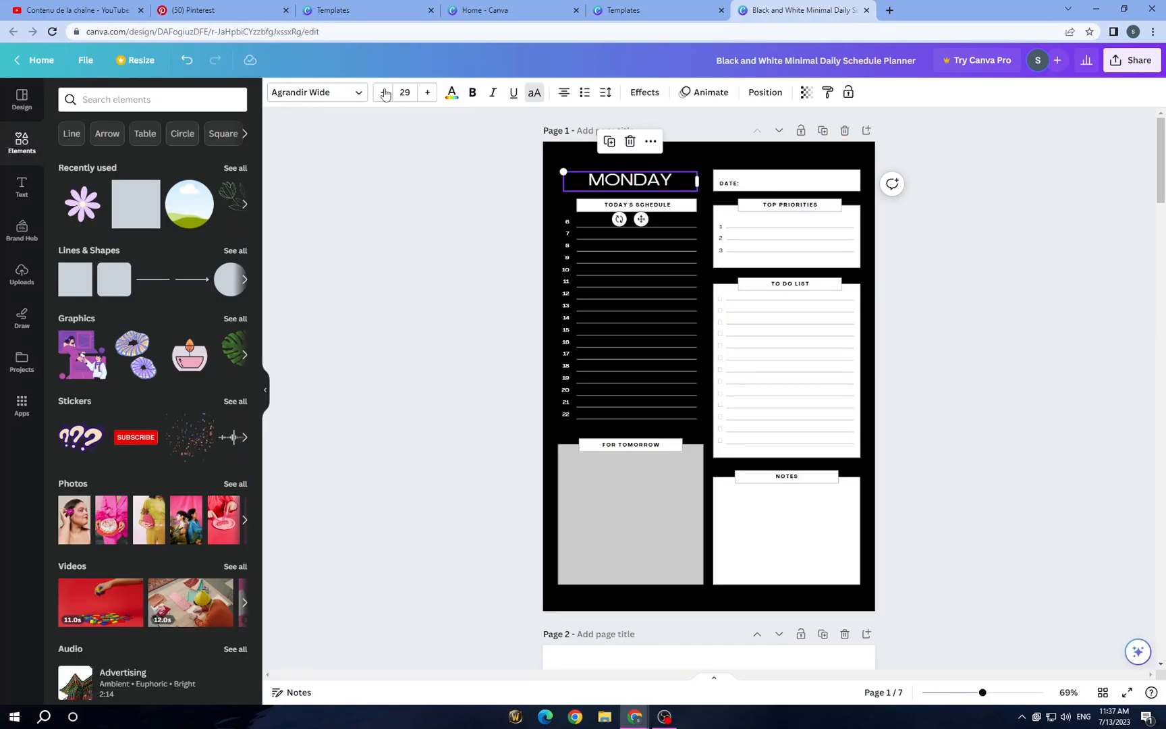
Step: Set the MONDAY title in Abhaya Libre after trying Agrandir, Berkshire Swash, Amaranth and Alex Brush
click(312, 92)
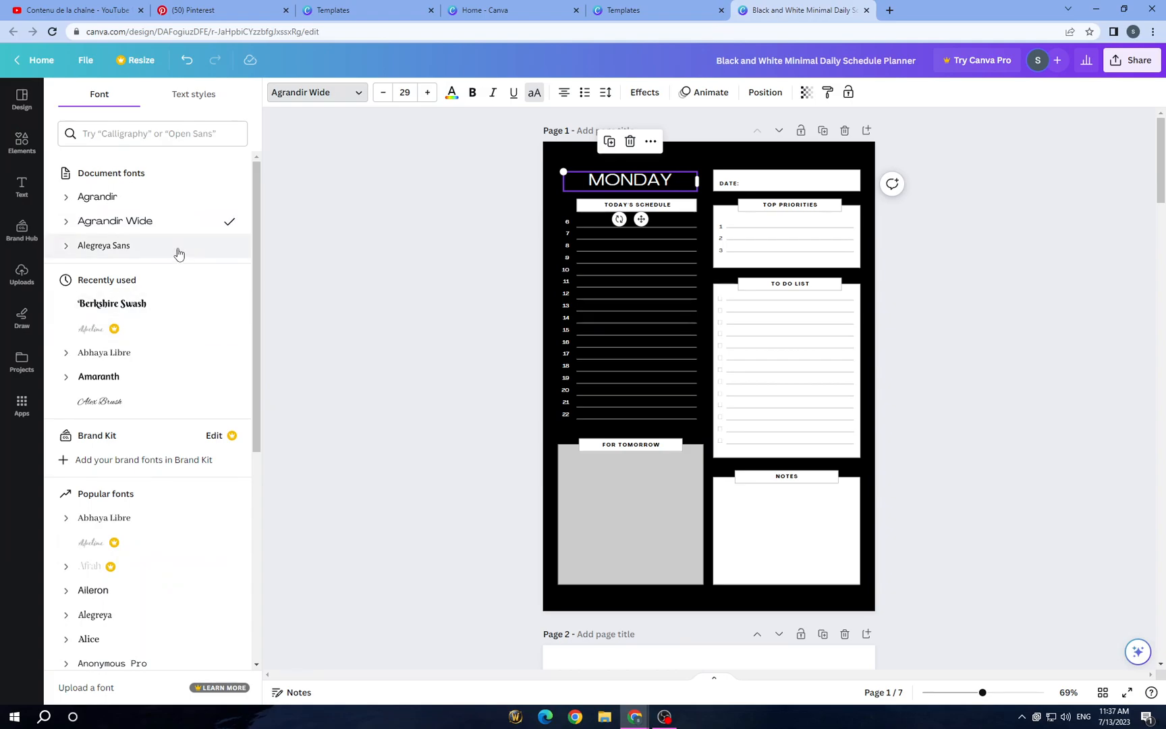
click(97, 196)
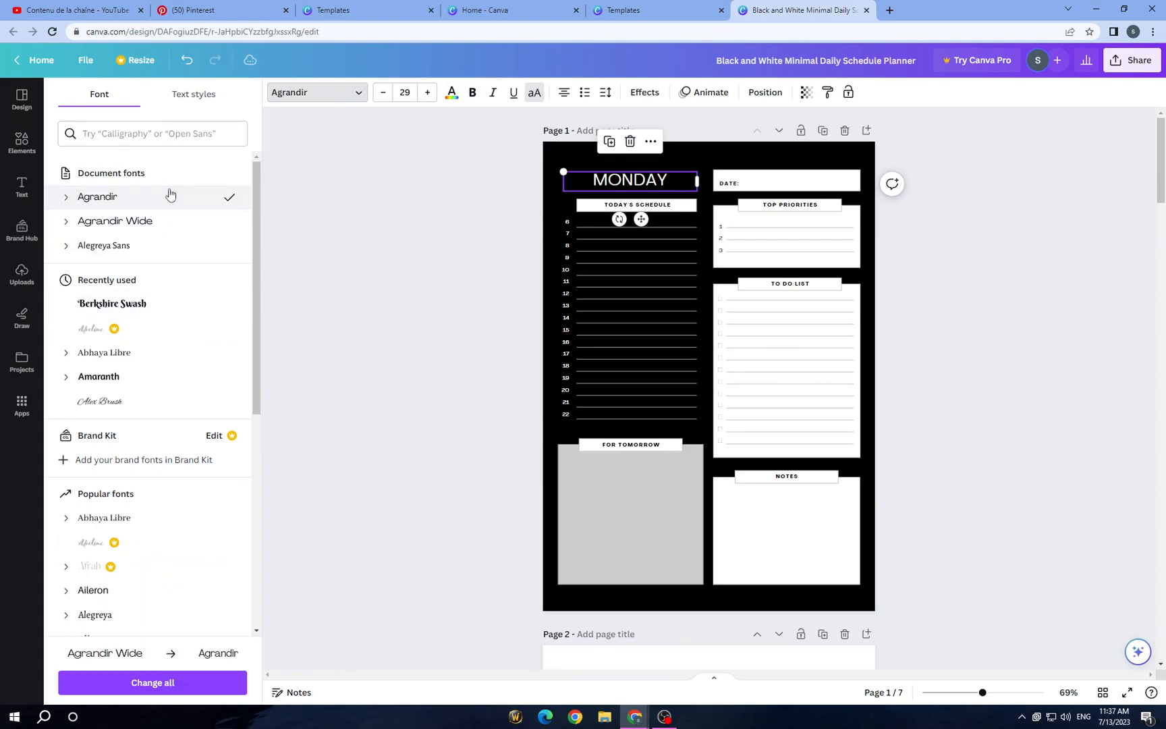
click(112, 302)
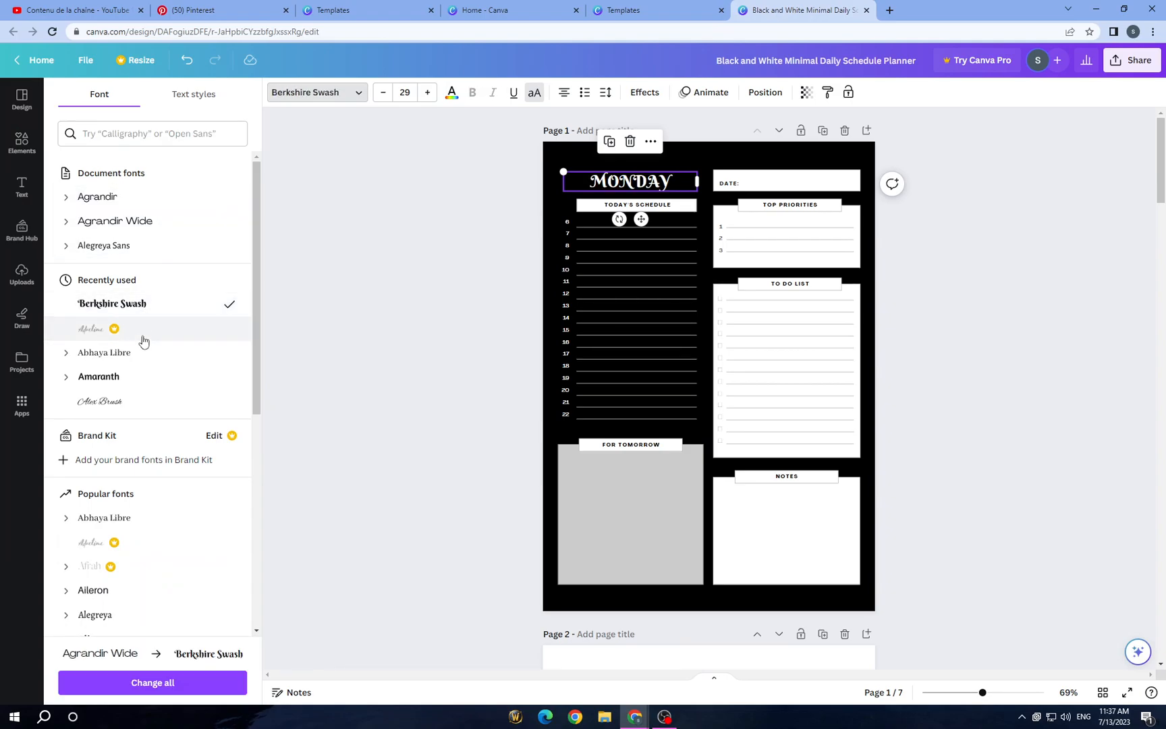
click(104, 352)
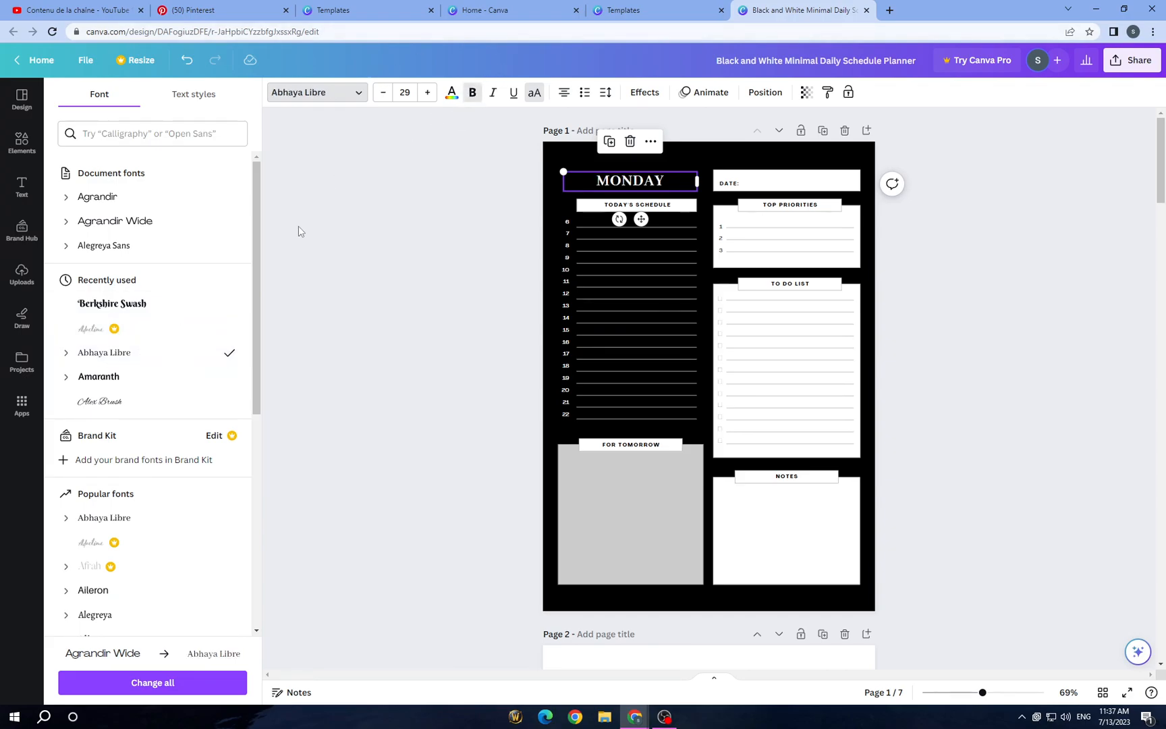
click(98, 377)
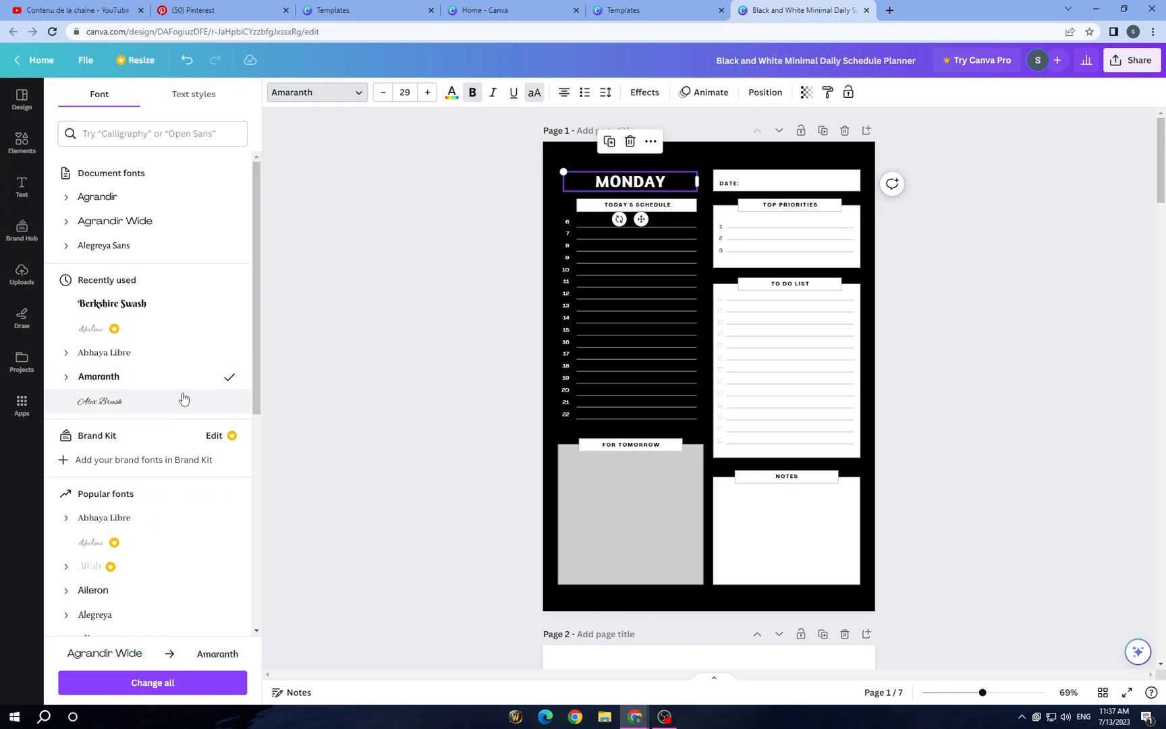
click(98, 400)
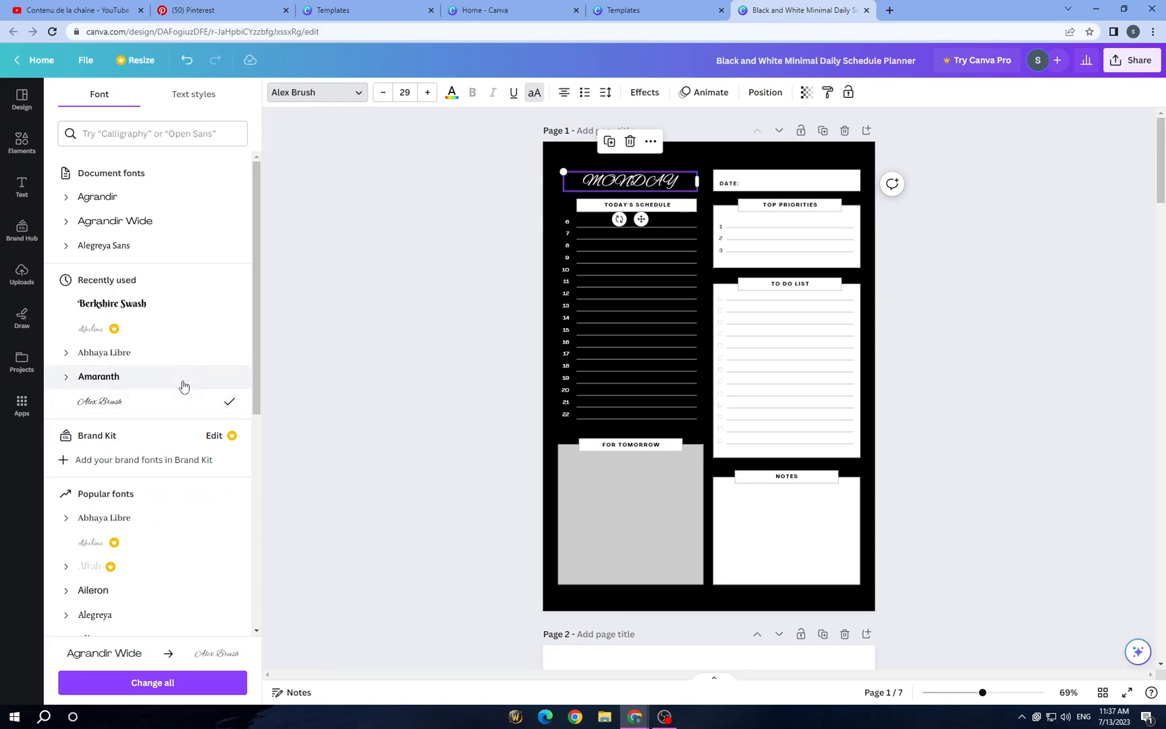
click(98, 377)
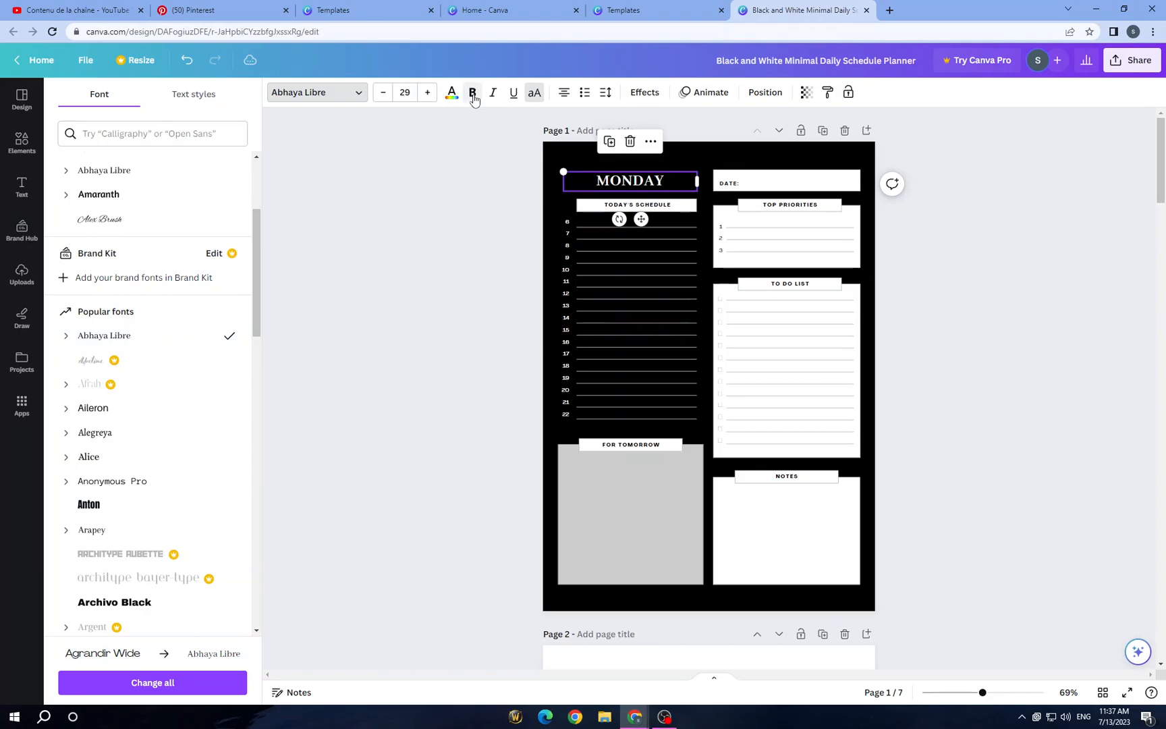
click(22, 142)
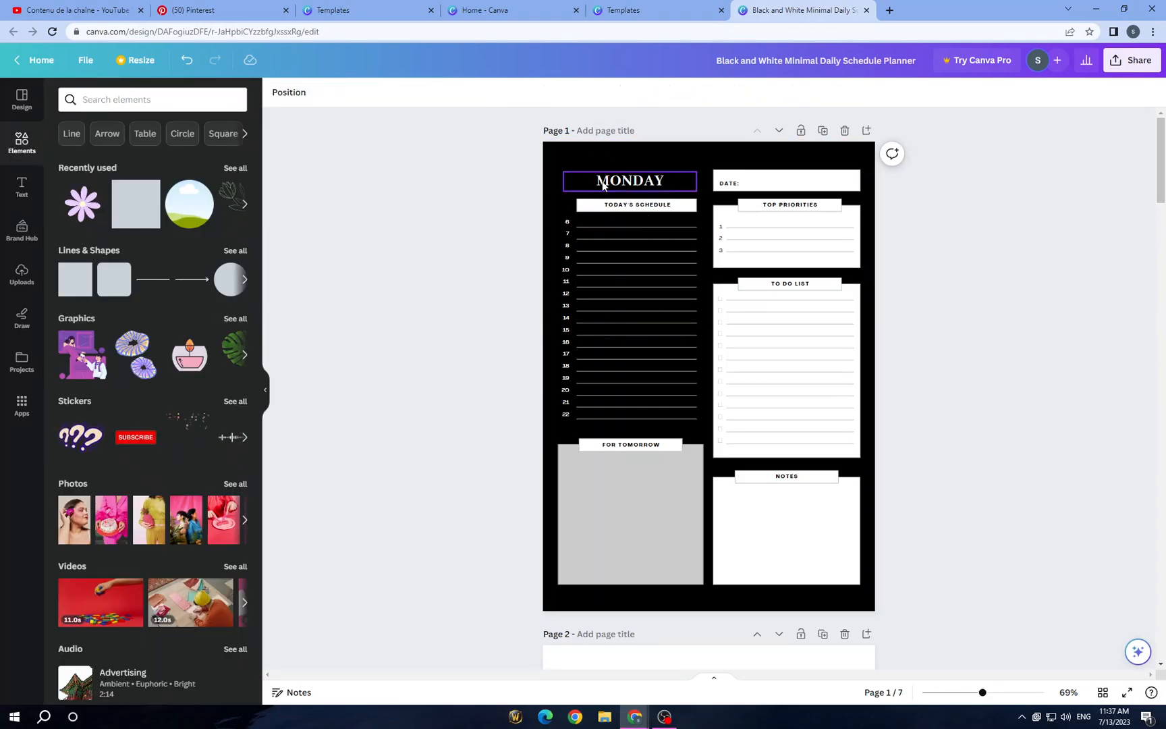
Step: Enlarge the MONDAY title to size 33.5 and align it level with the DATE box
click(630, 181)
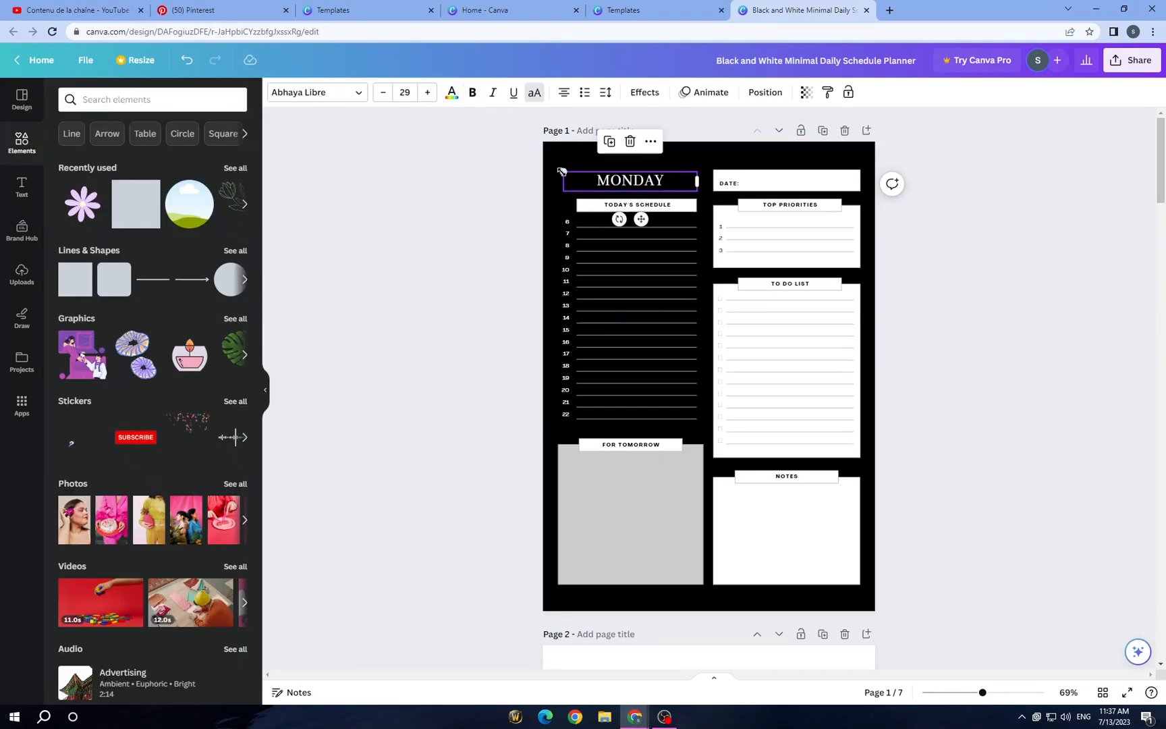
click(426, 91)
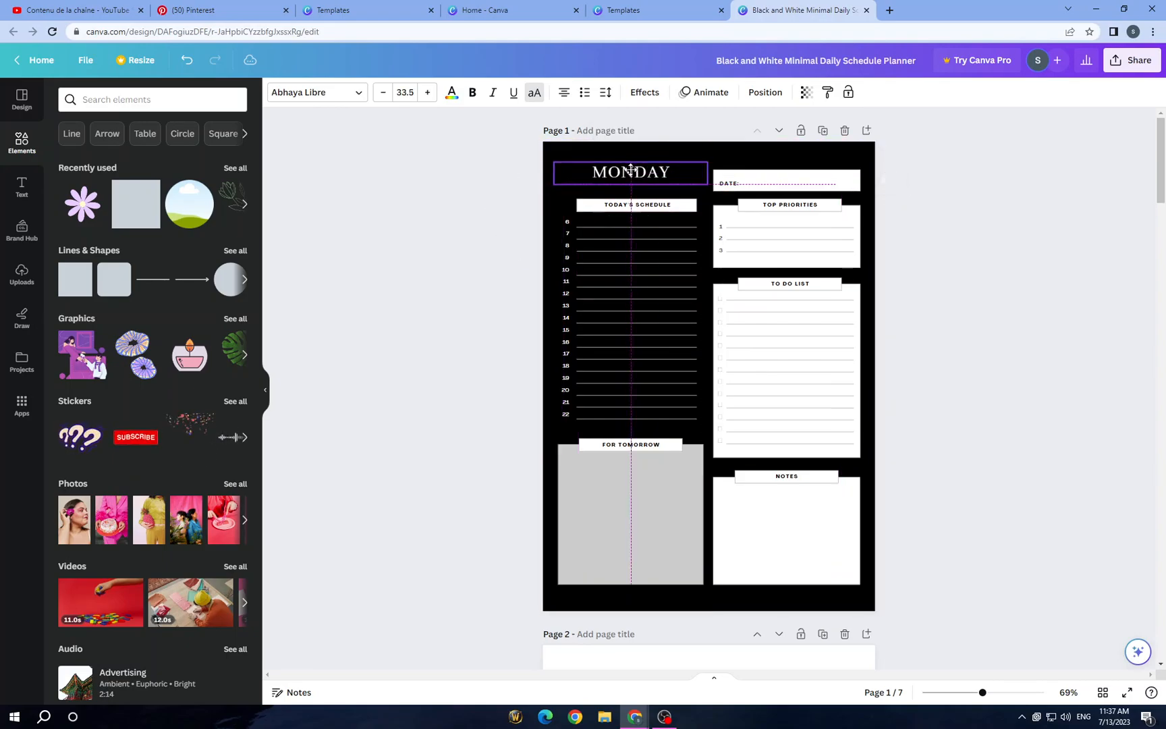
click(405, 235)
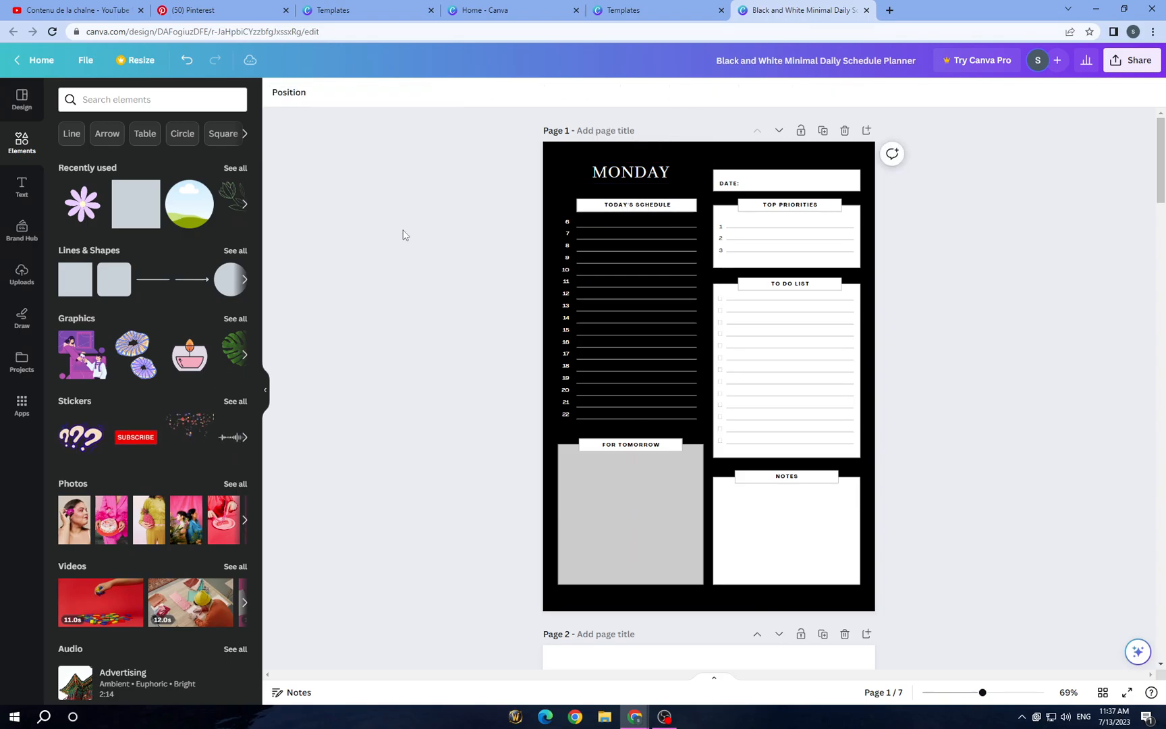
click(631, 180)
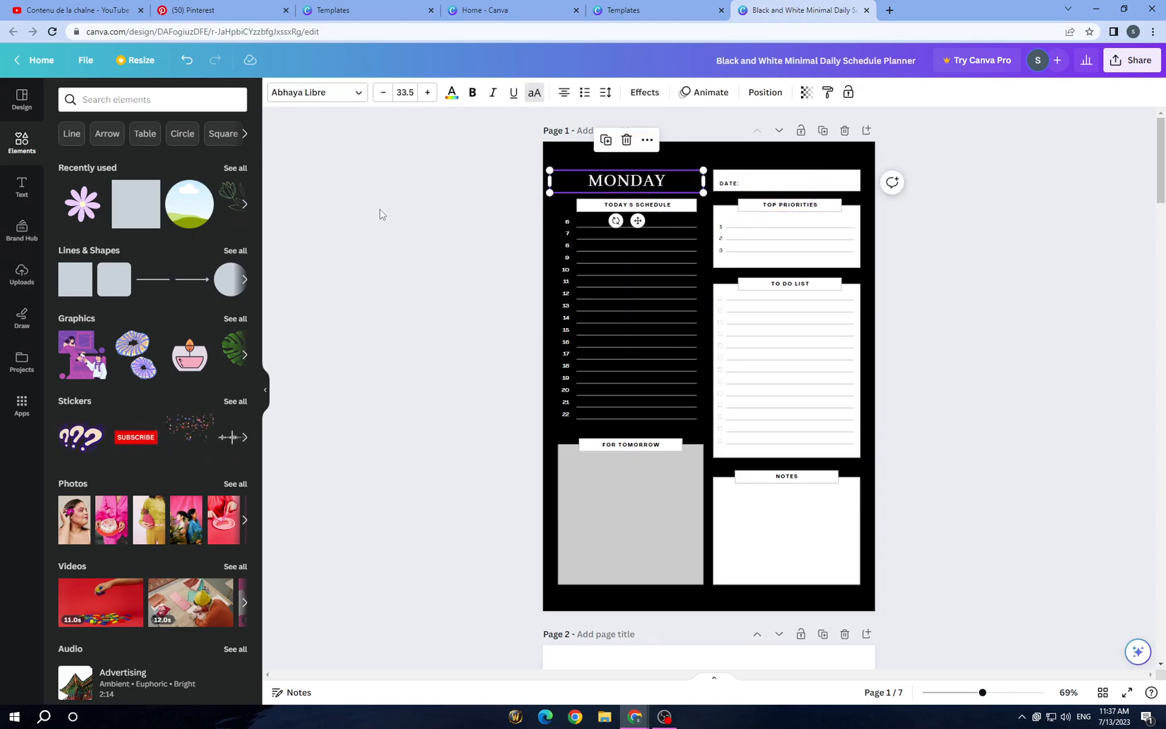
click(785, 182)
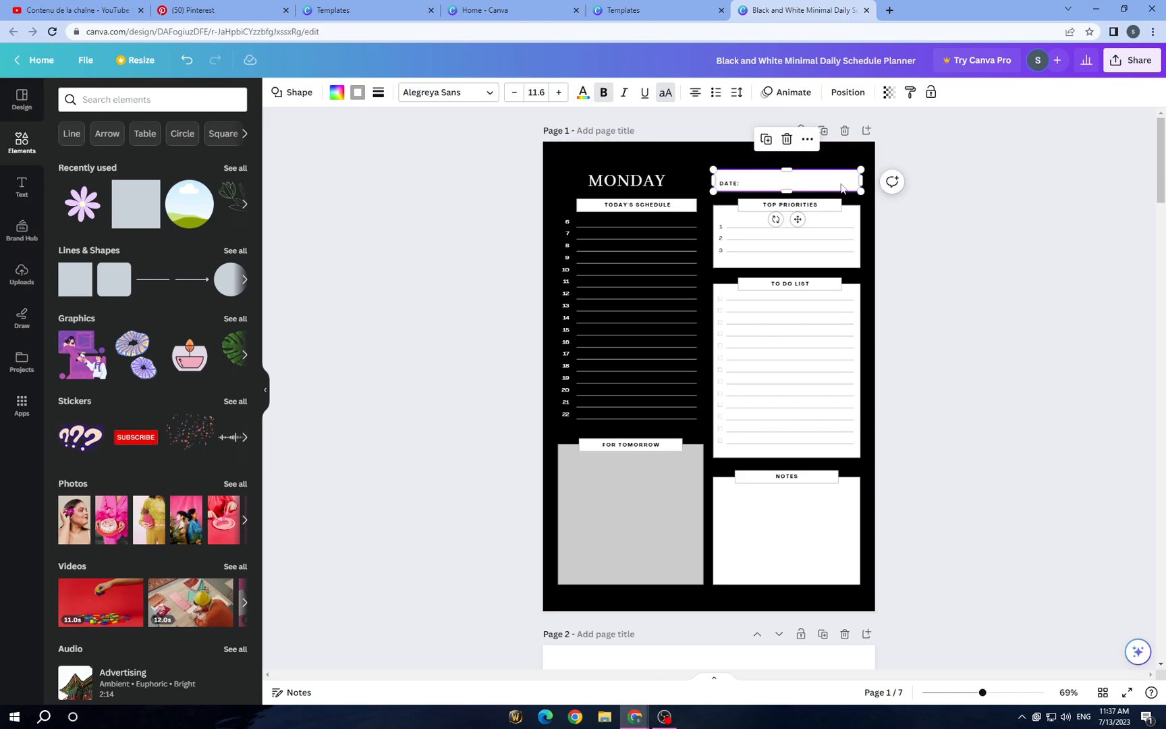
Step: Recolour the DATE box fill to light grey after trying pink
click(336, 92)
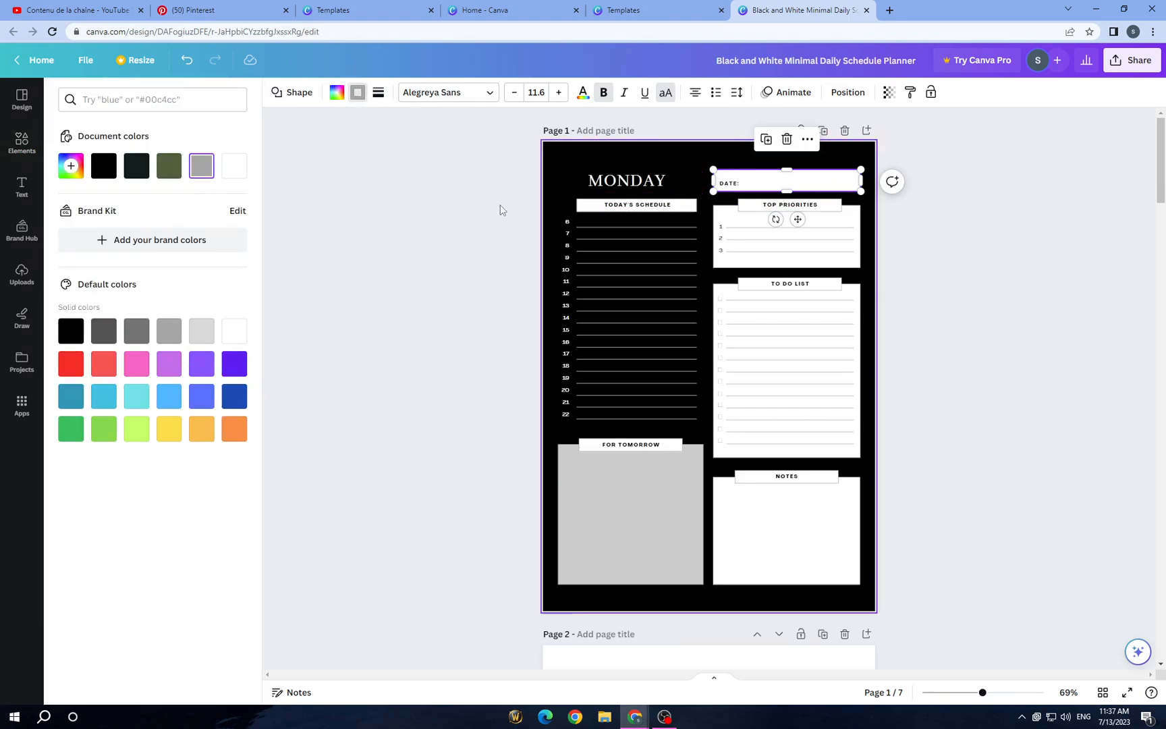
click(136, 363)
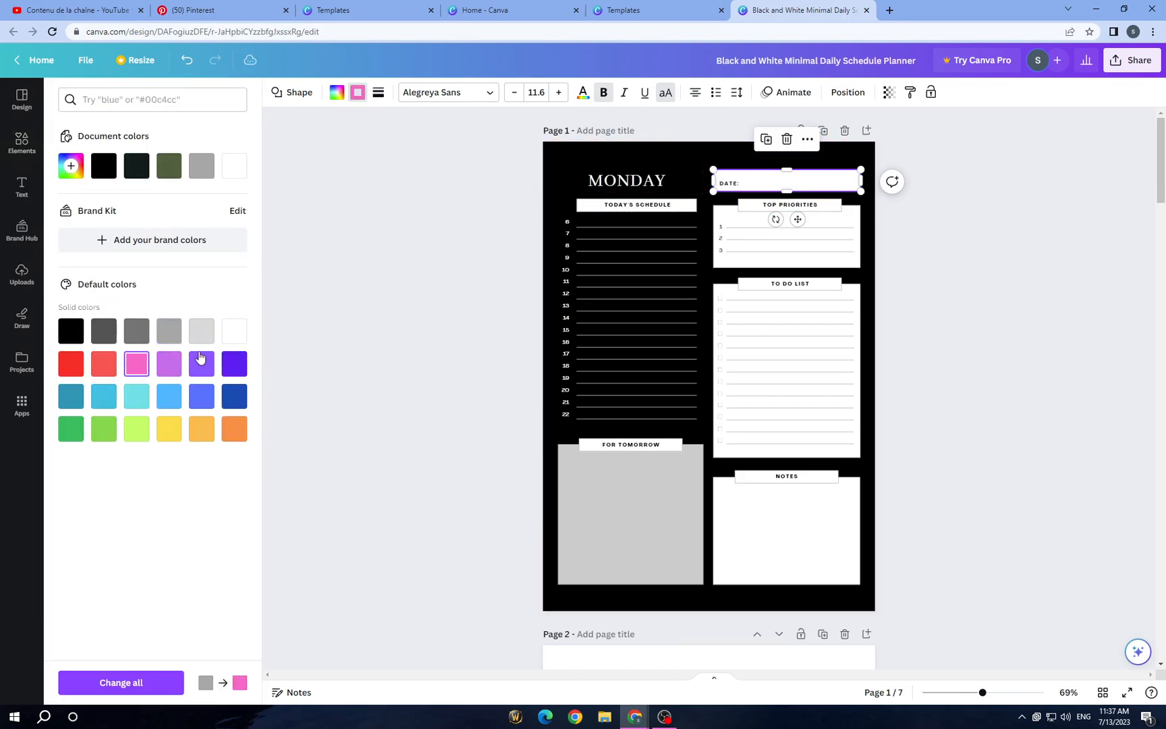
mouse_move(222, 340)
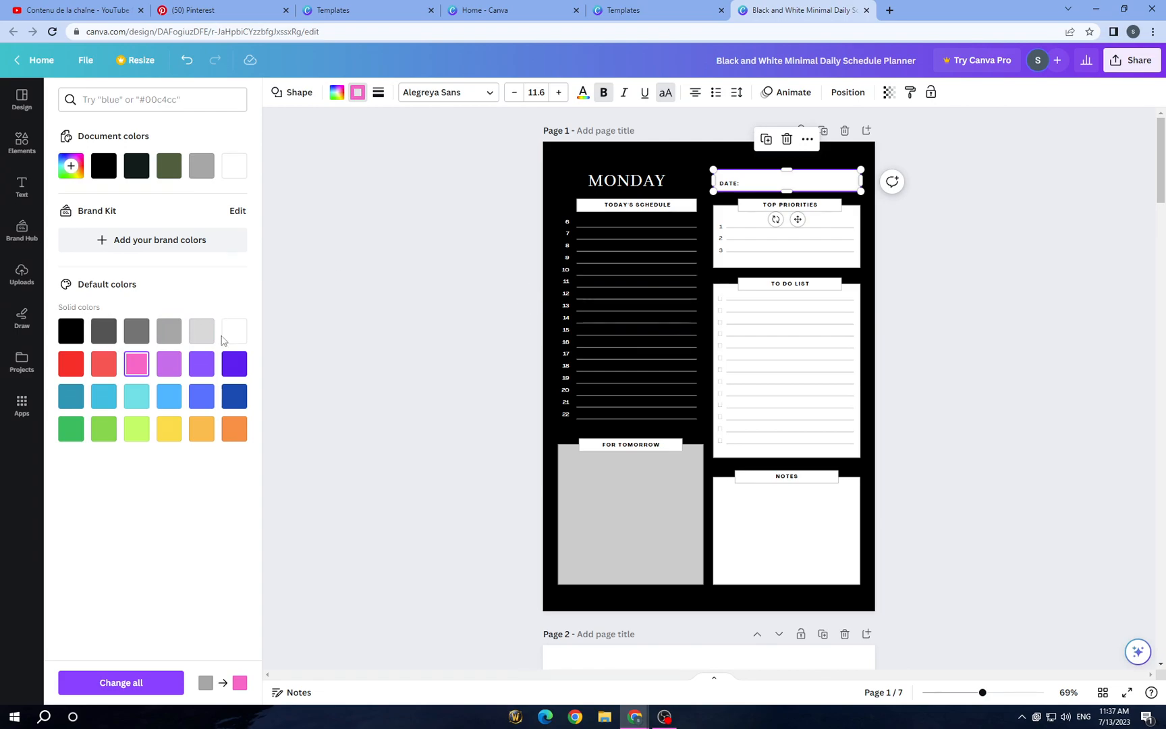
mouse_move(70, 331)
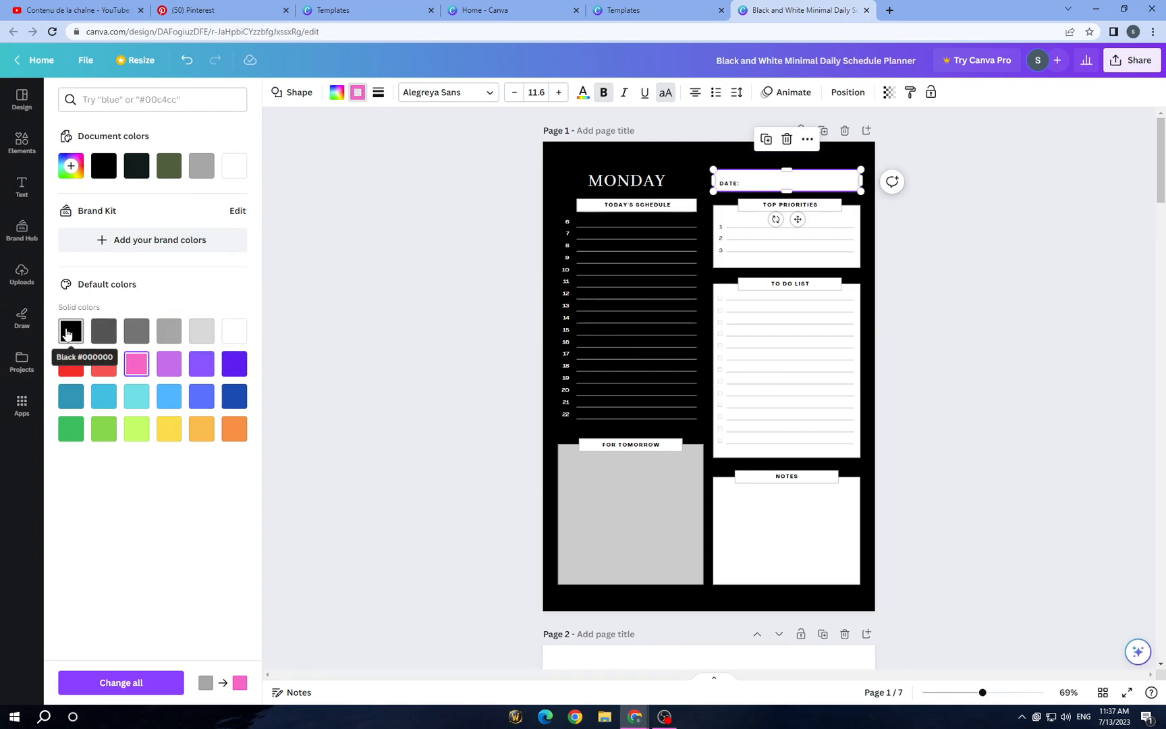
click(201, 331)
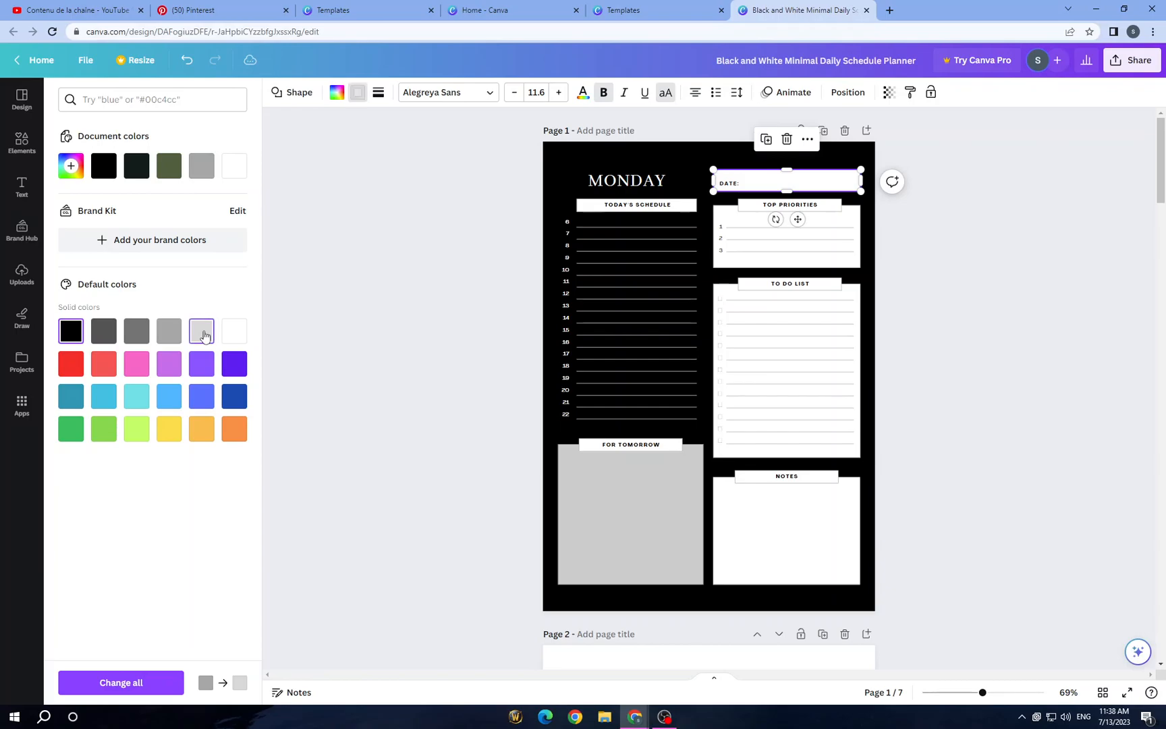
click(21, 142)
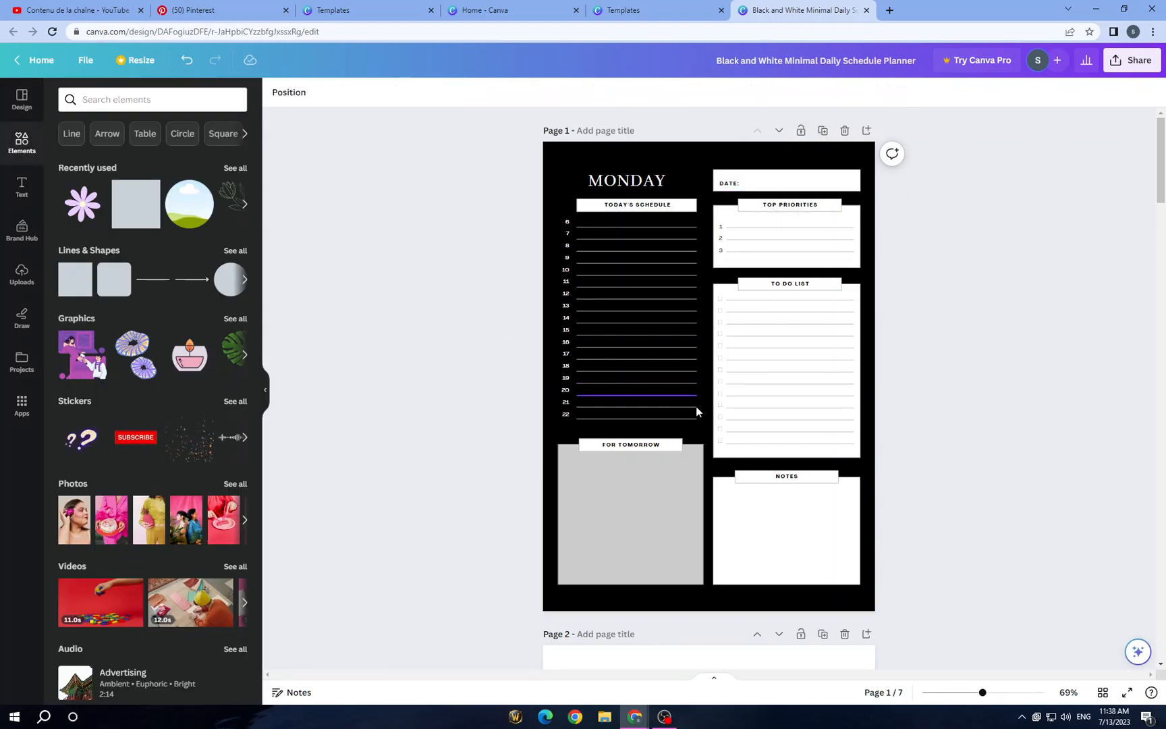
Step: Raise the For Tomorrow box transparency to about 96 so it appears pale off-white
click(629, 513)
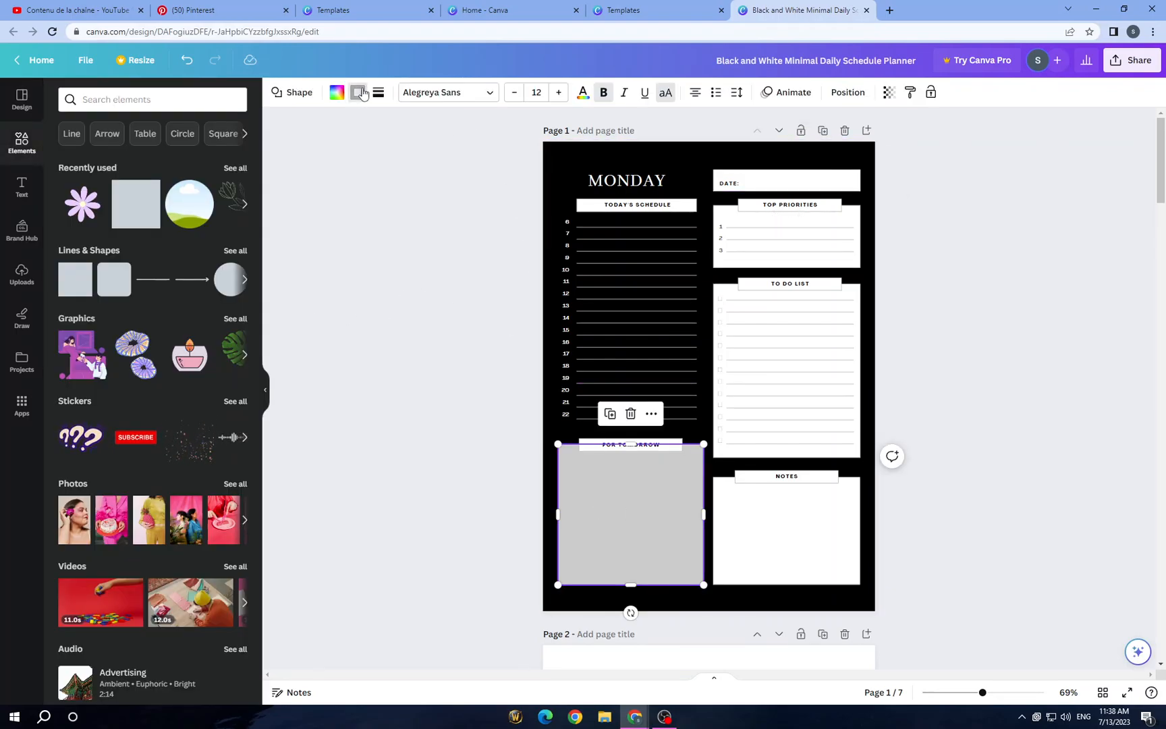
click(336, 92)
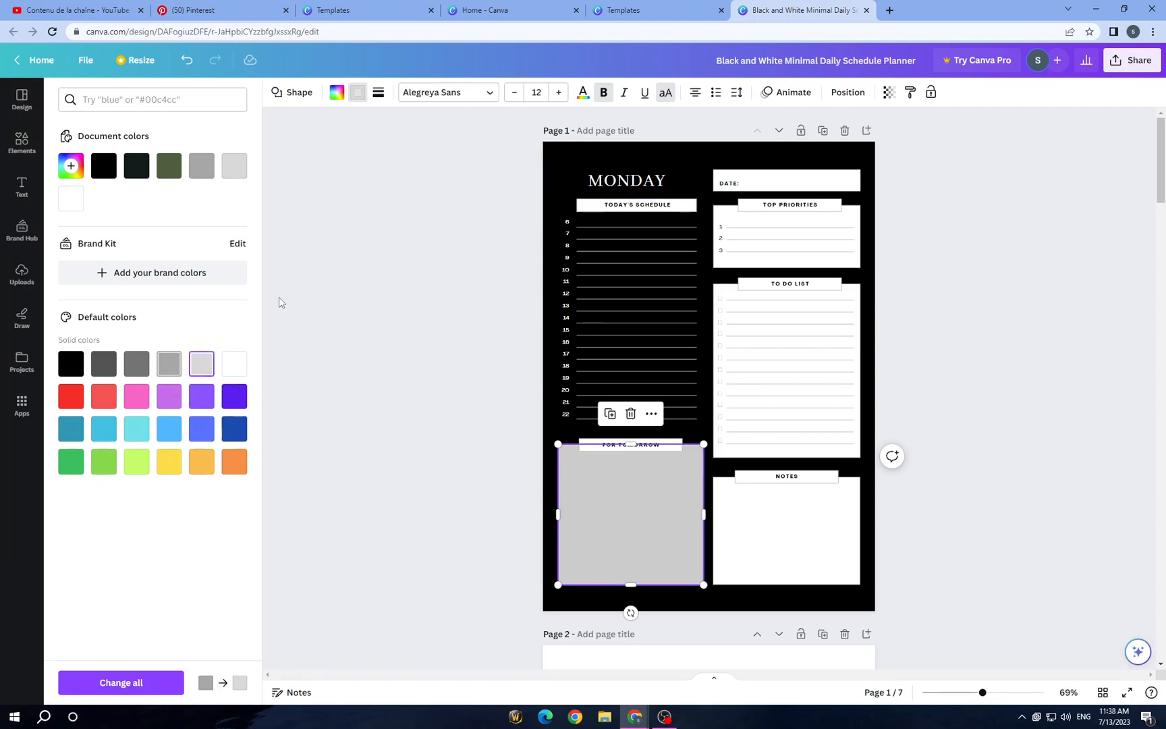
click(22, 143)
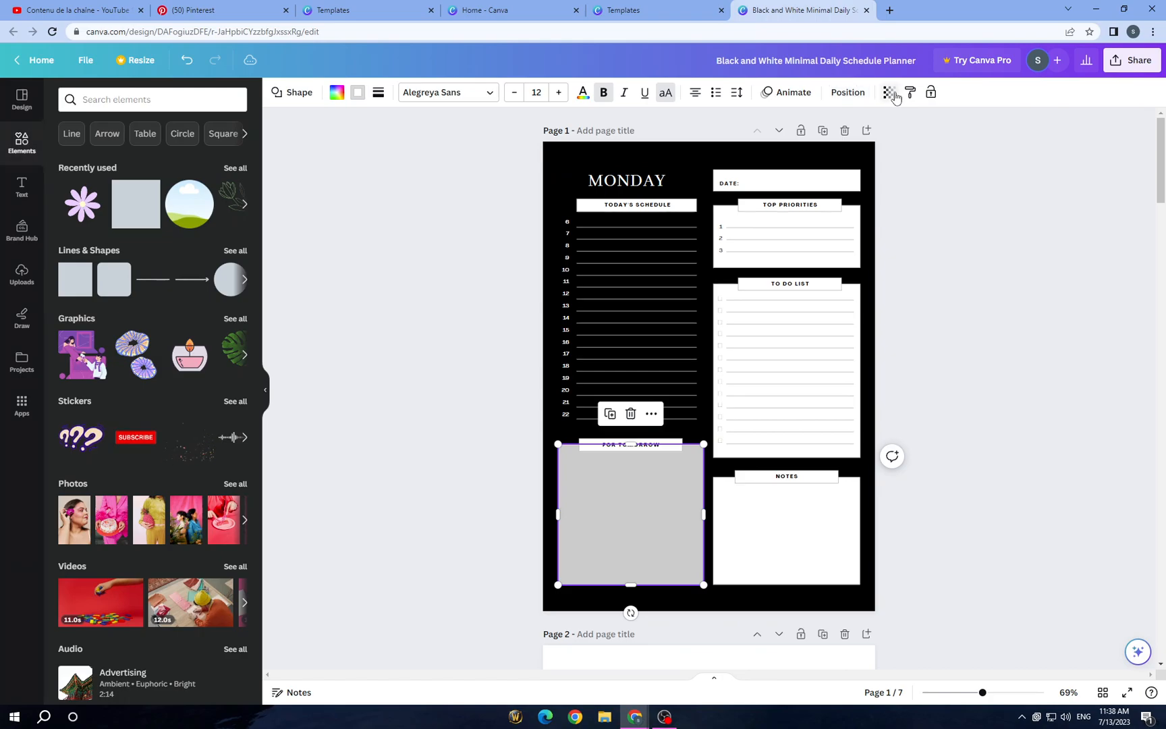
click(888, 92)
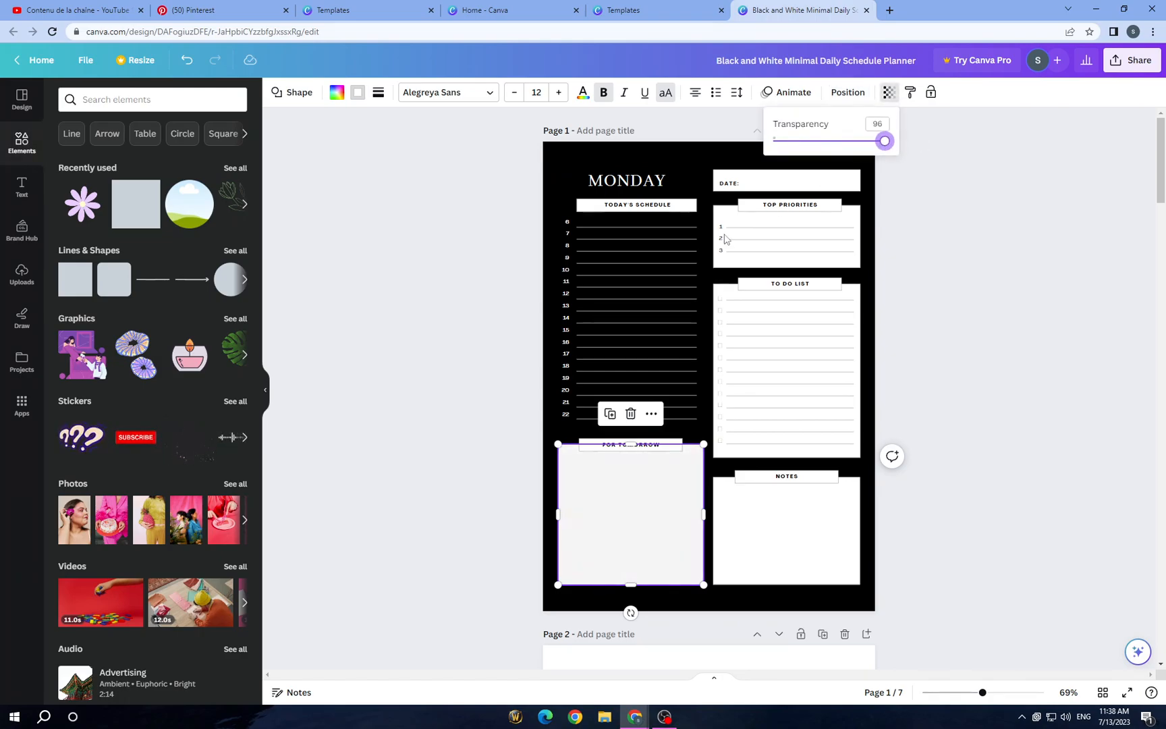
click(433, 334)
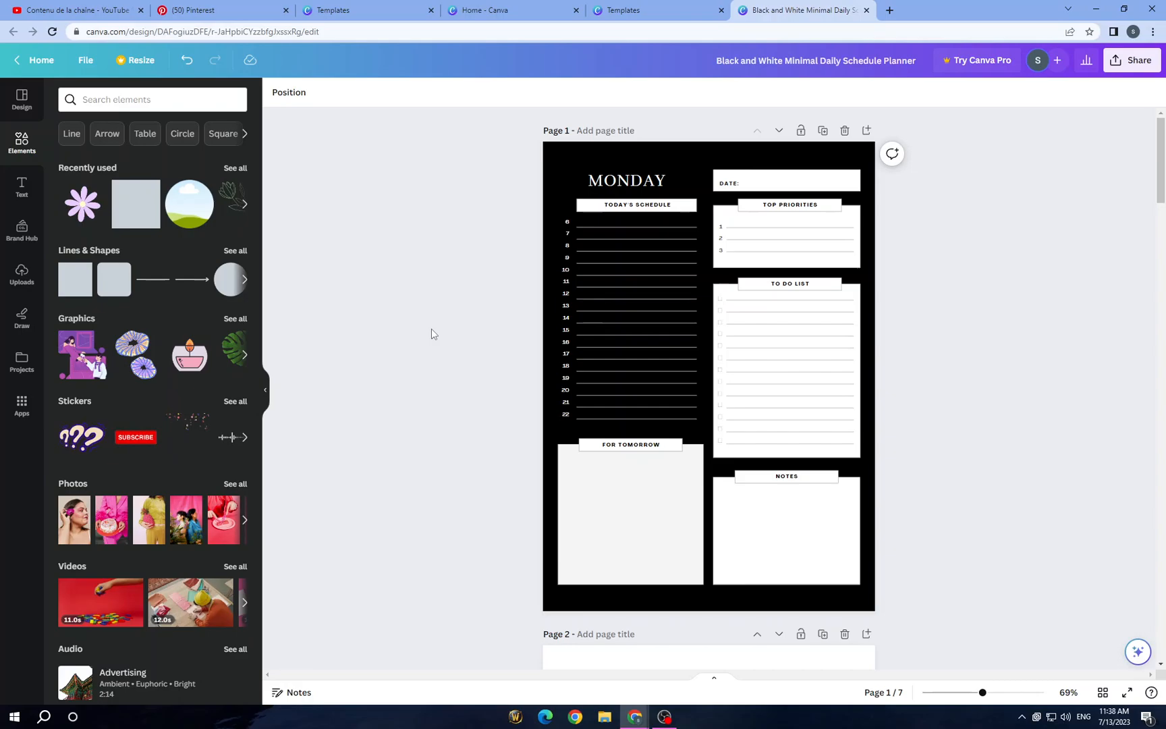
mouse_move(404, 428)
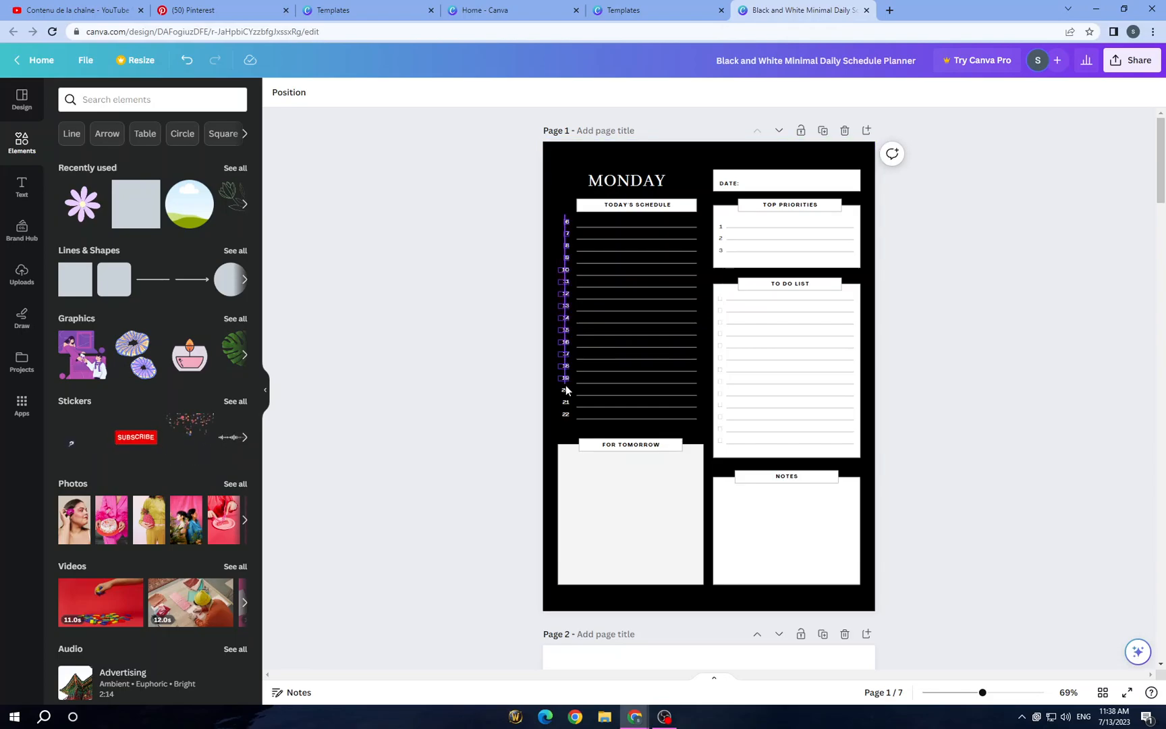
Step: Preview Alex Brush, Berkshire Swash, Abhaya Libre, Alegreya and Anton on the Monday hour numbers
click(564, 316)
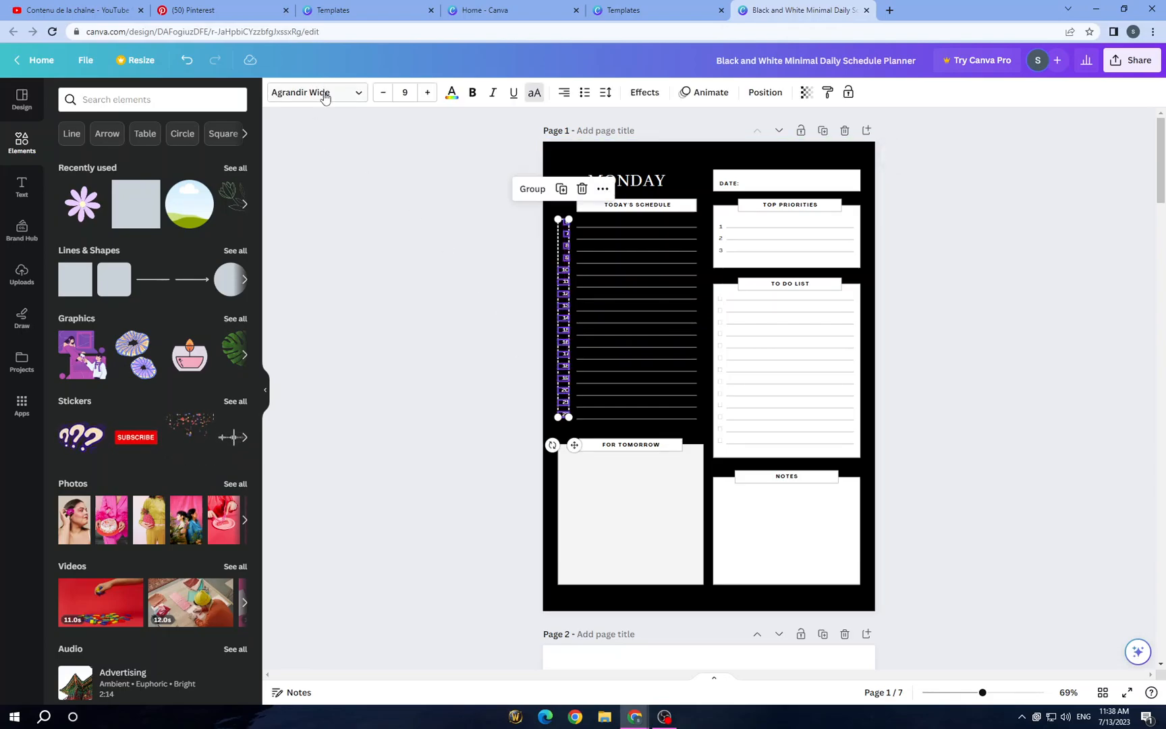
click(312, 92)
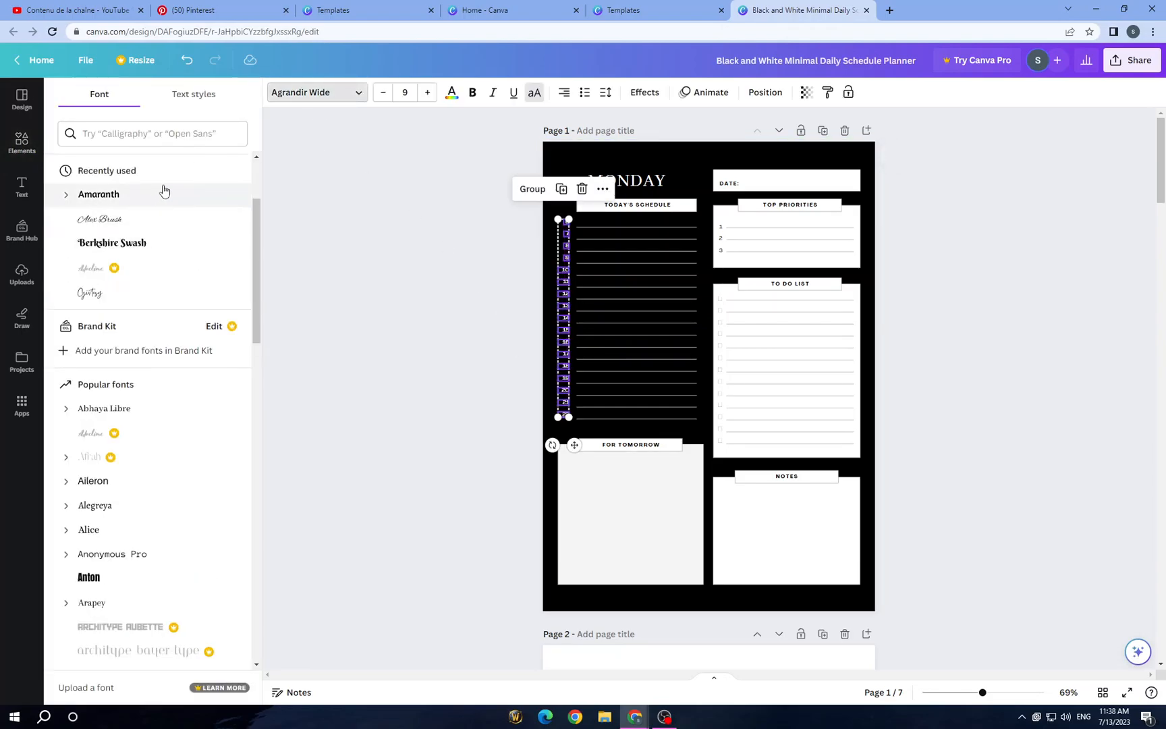
click(100, 219)
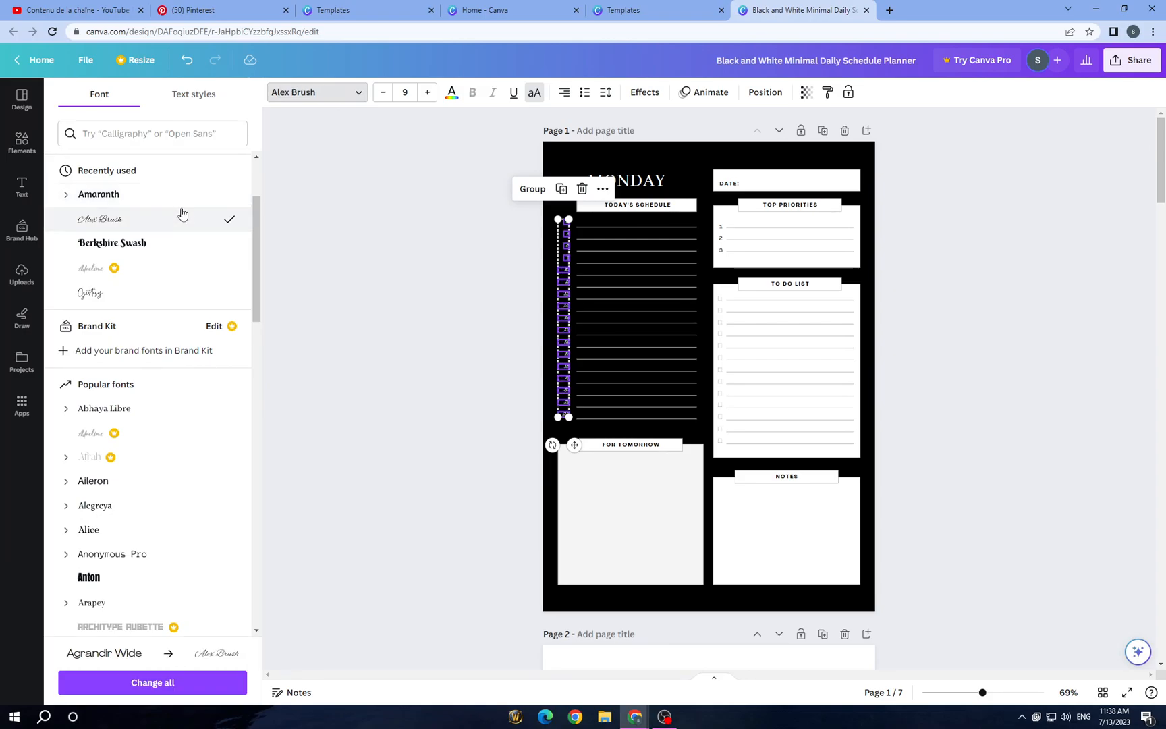
click(112, 243)
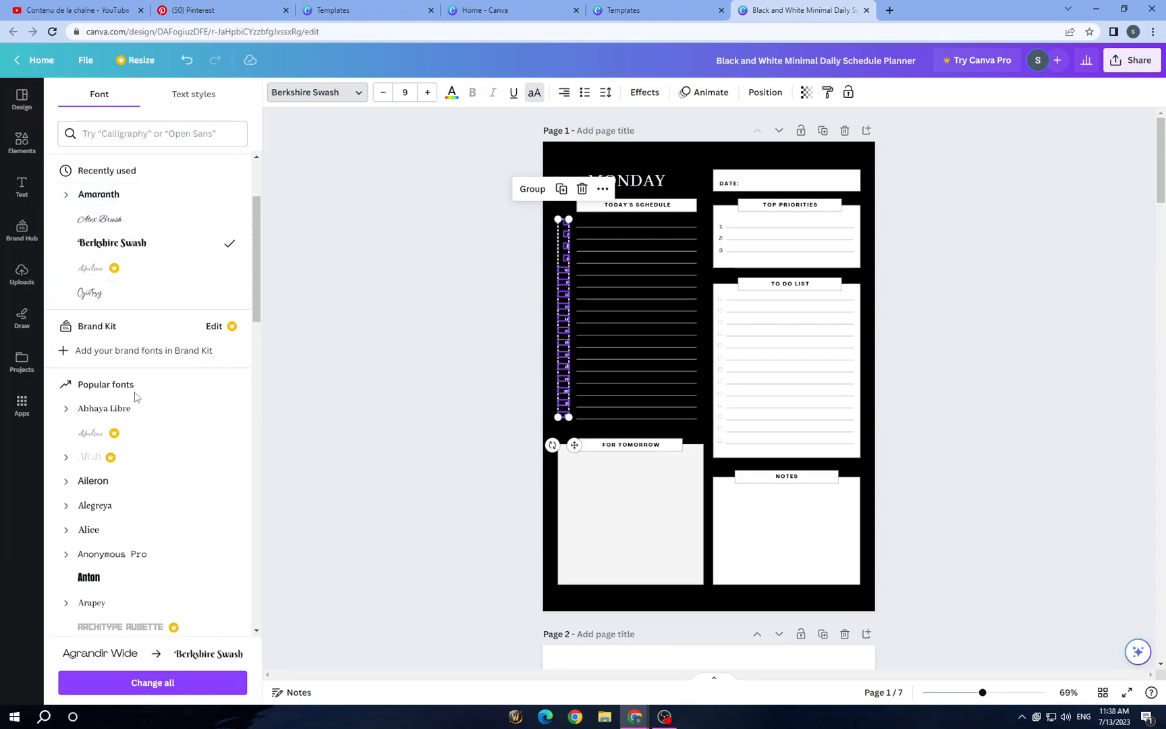
click(104, 408)
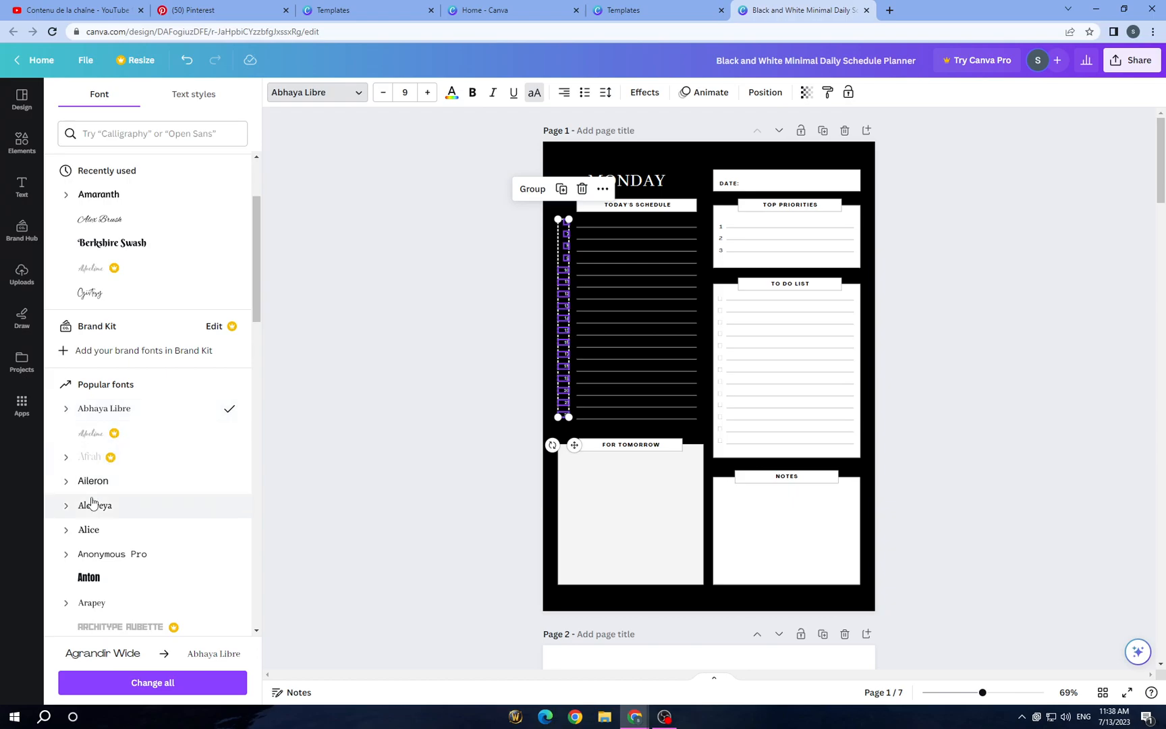
click(94, 505)
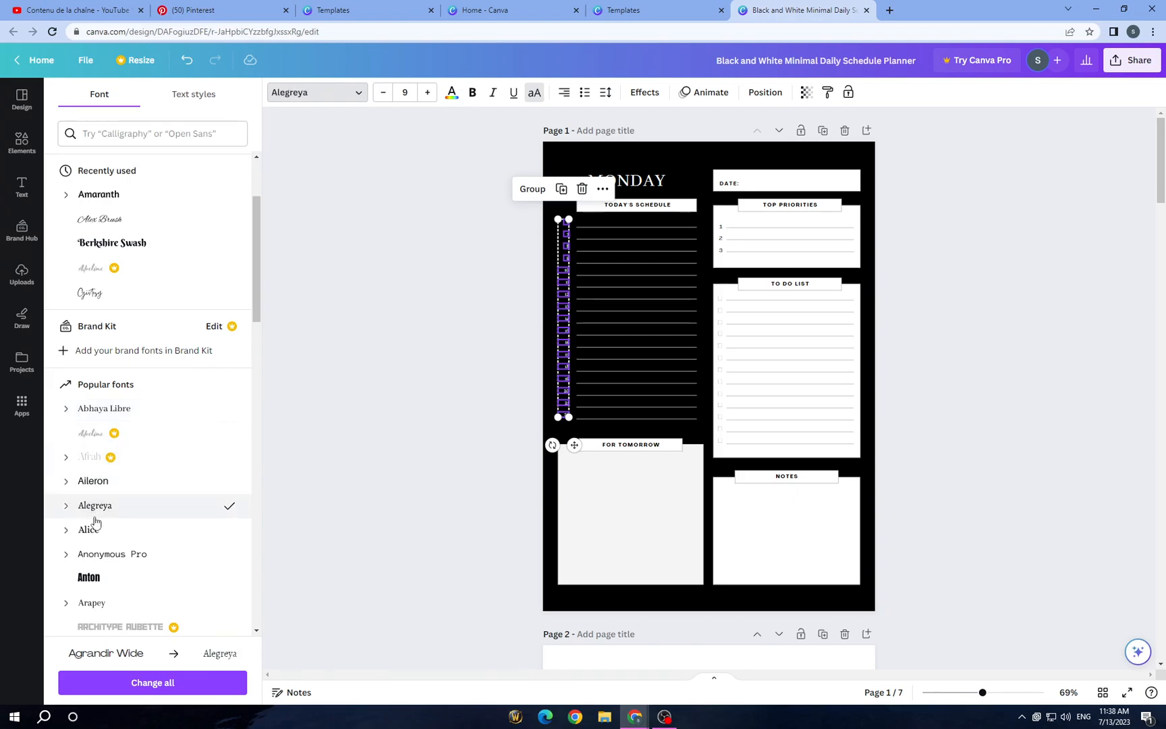
click(89, 577)
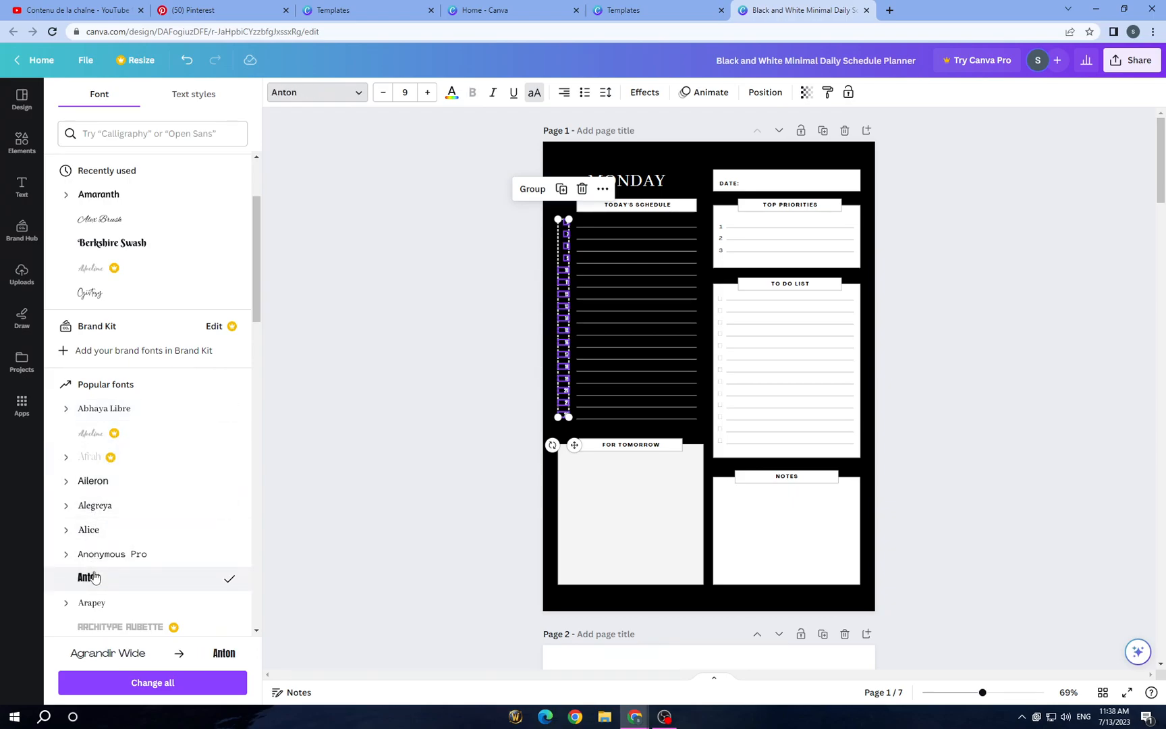
Step: Settle the hour numbers on Arial Unicode and enlarge them to size 13
scroll(down, 3)
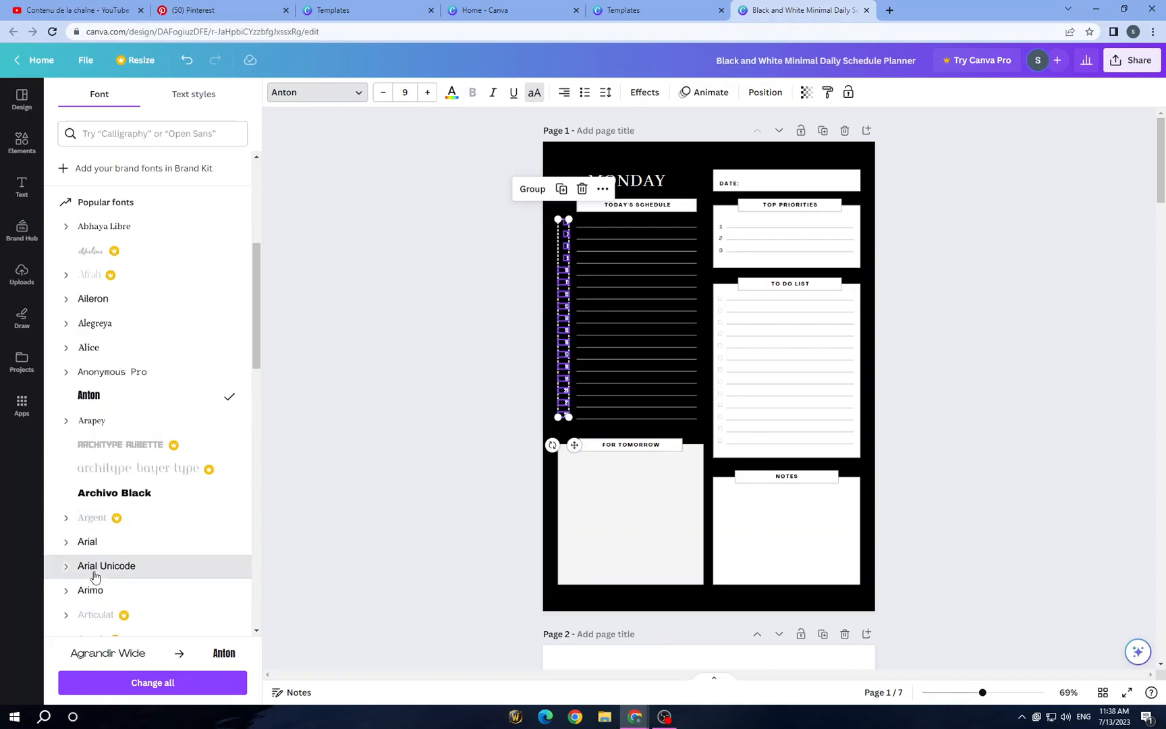
click(107, 566)
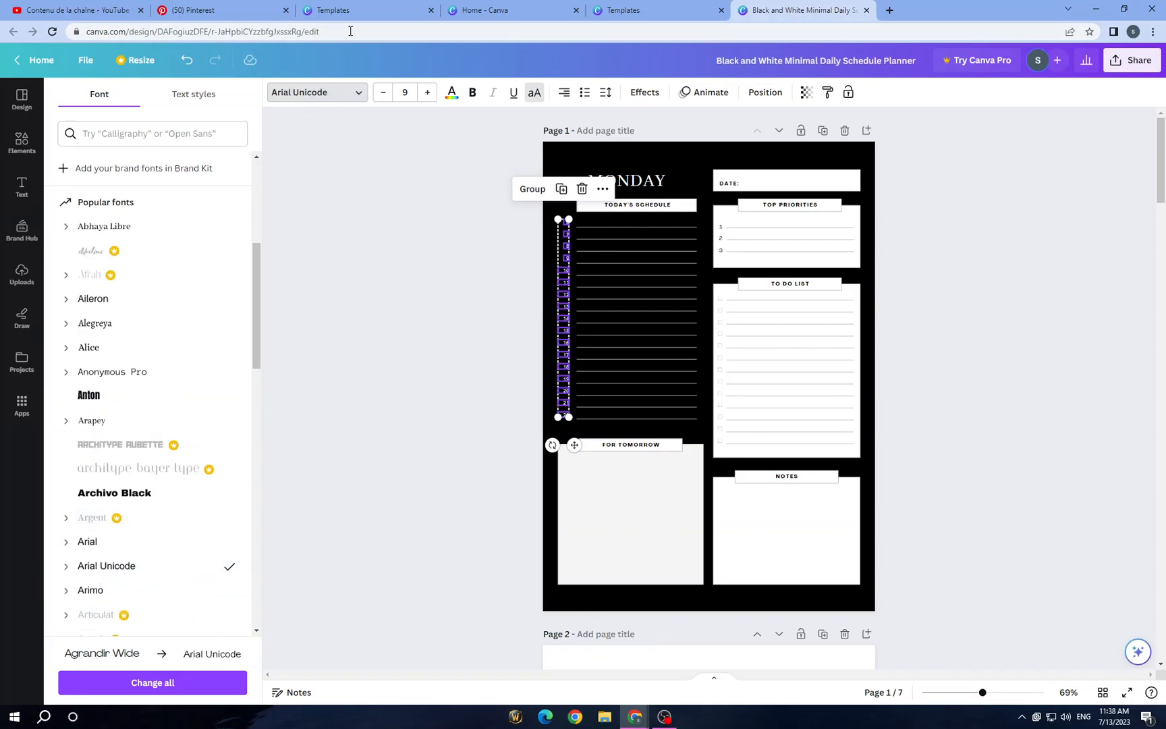
click(427, 92)
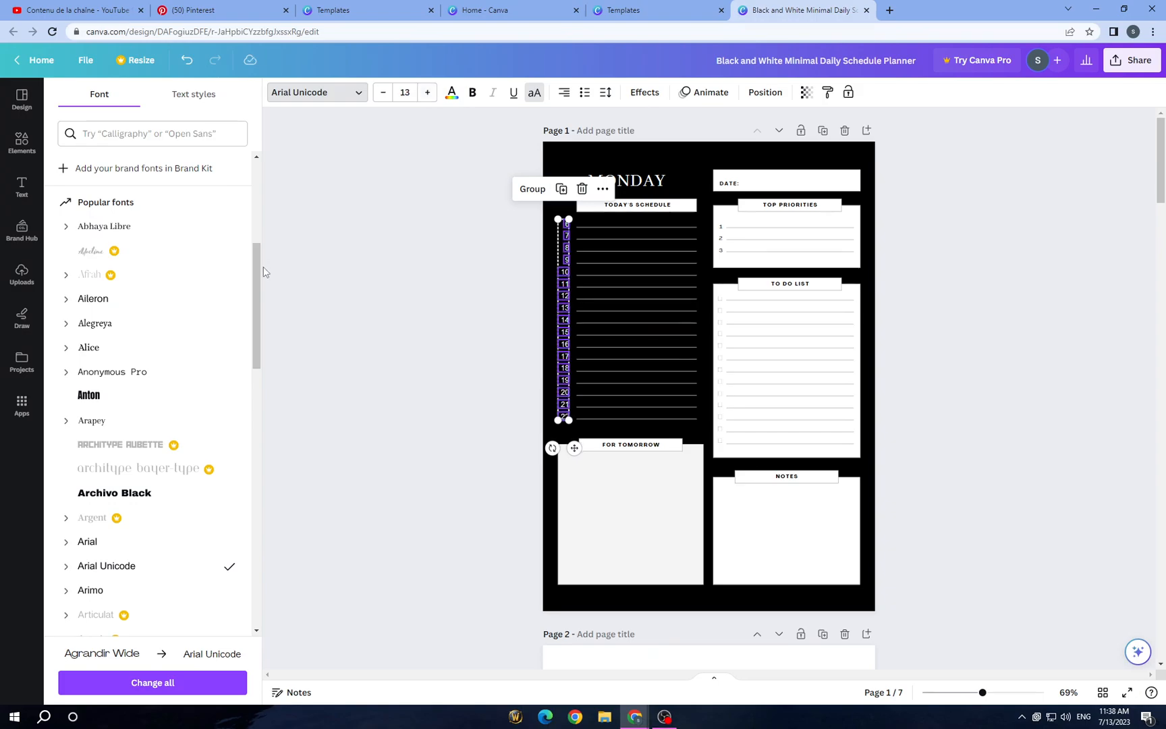
click(22, 142)
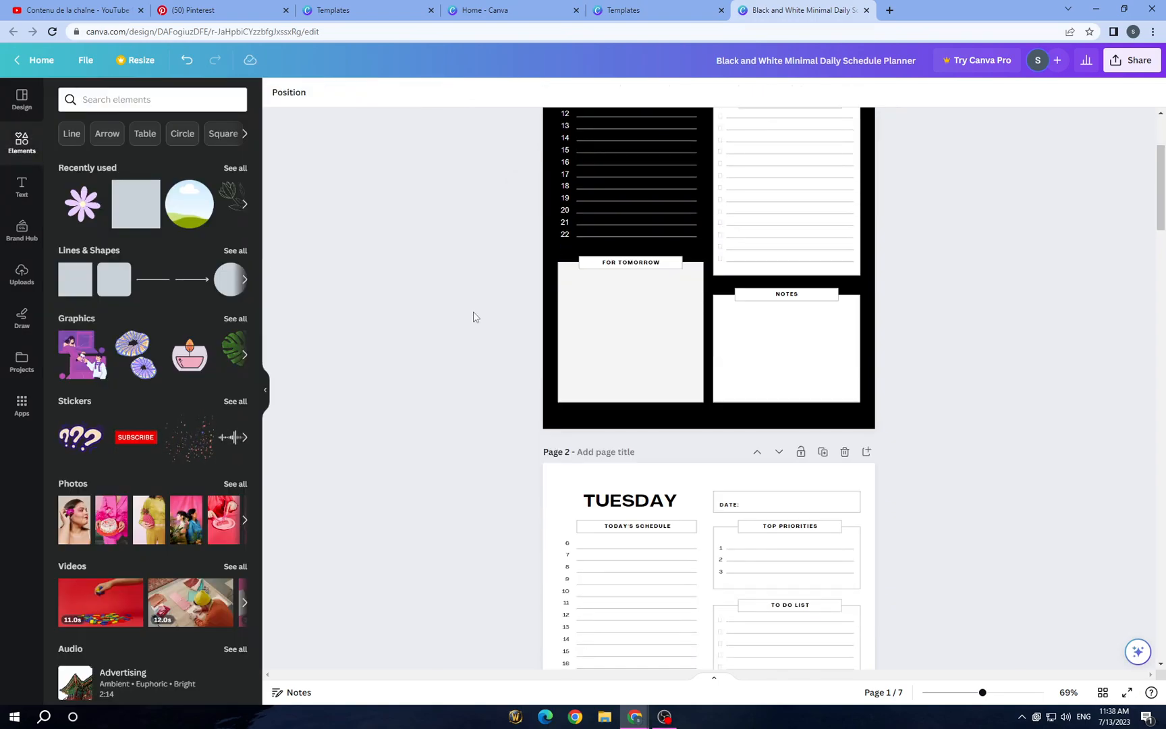
Step: Try a peach-to-pink gradient and a bright solid pink on the Tuesday page background
scroll(down, 3)
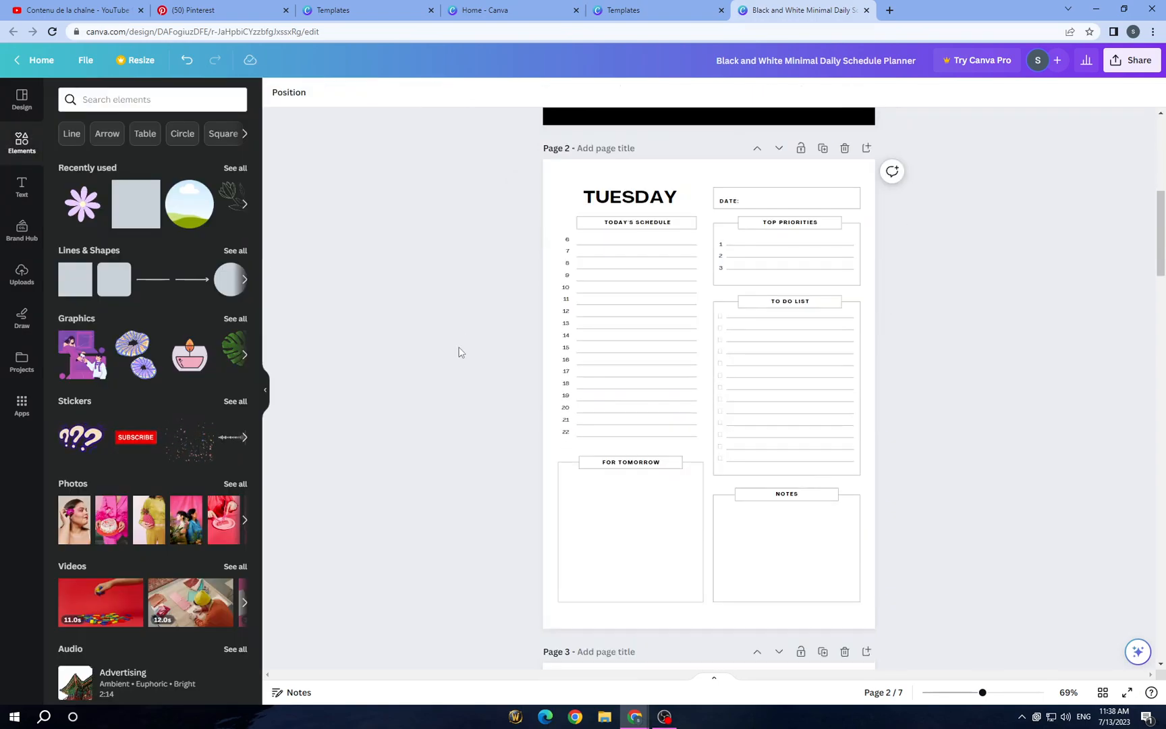
click(634, 170)
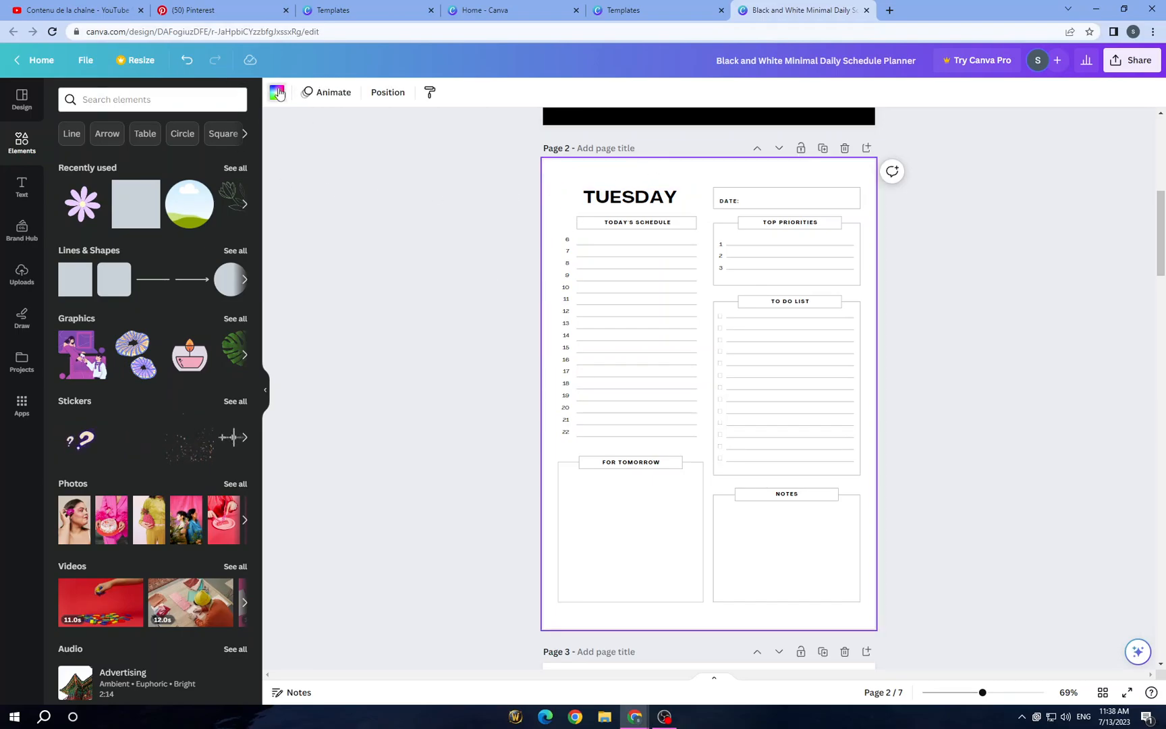
click(278, 92)
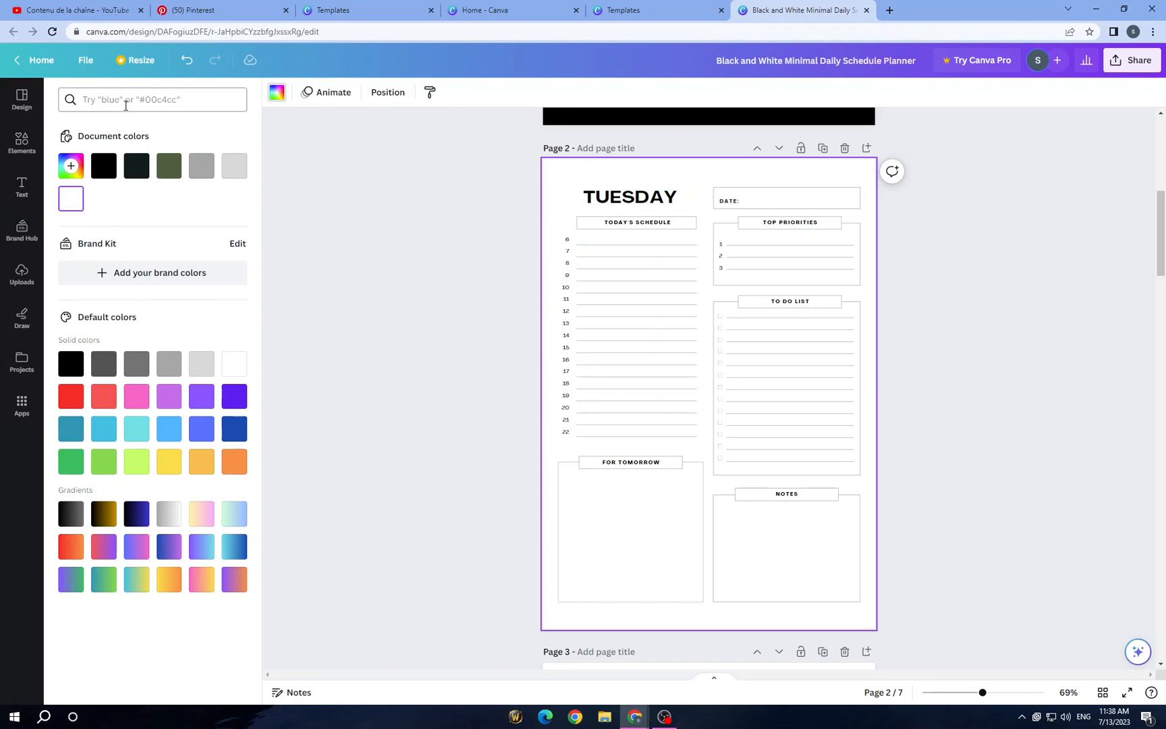
mouse_move(216, 513)
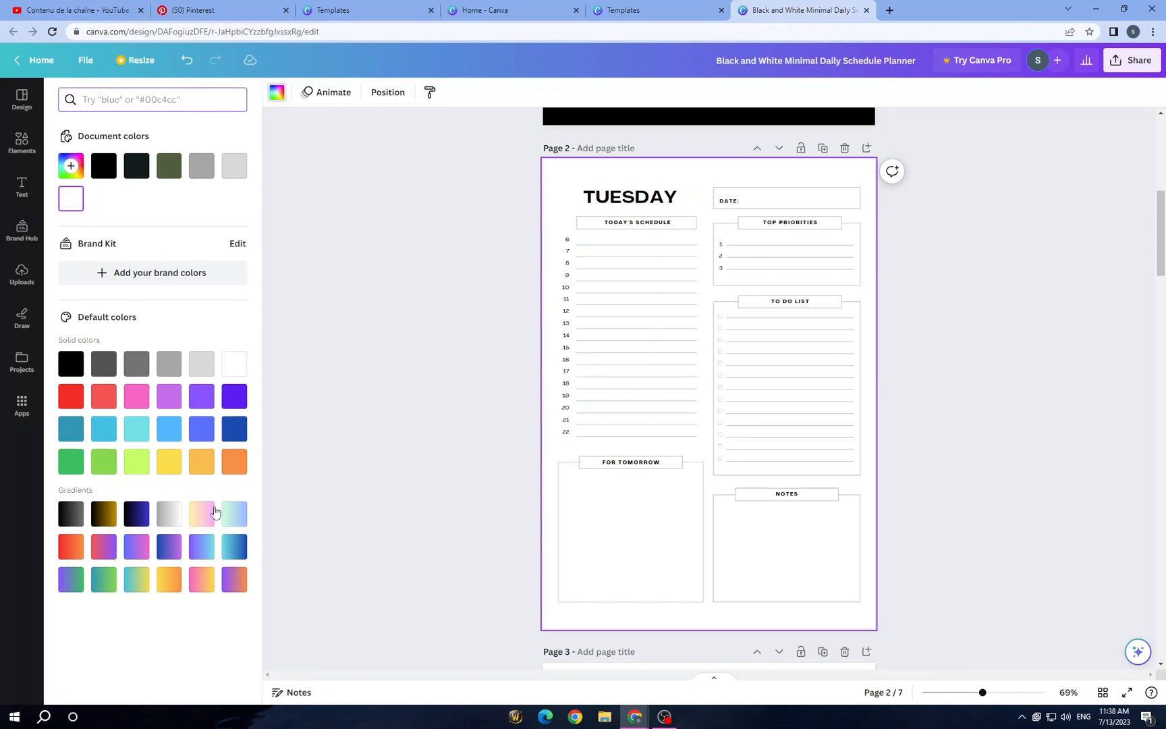
click(201, 514)
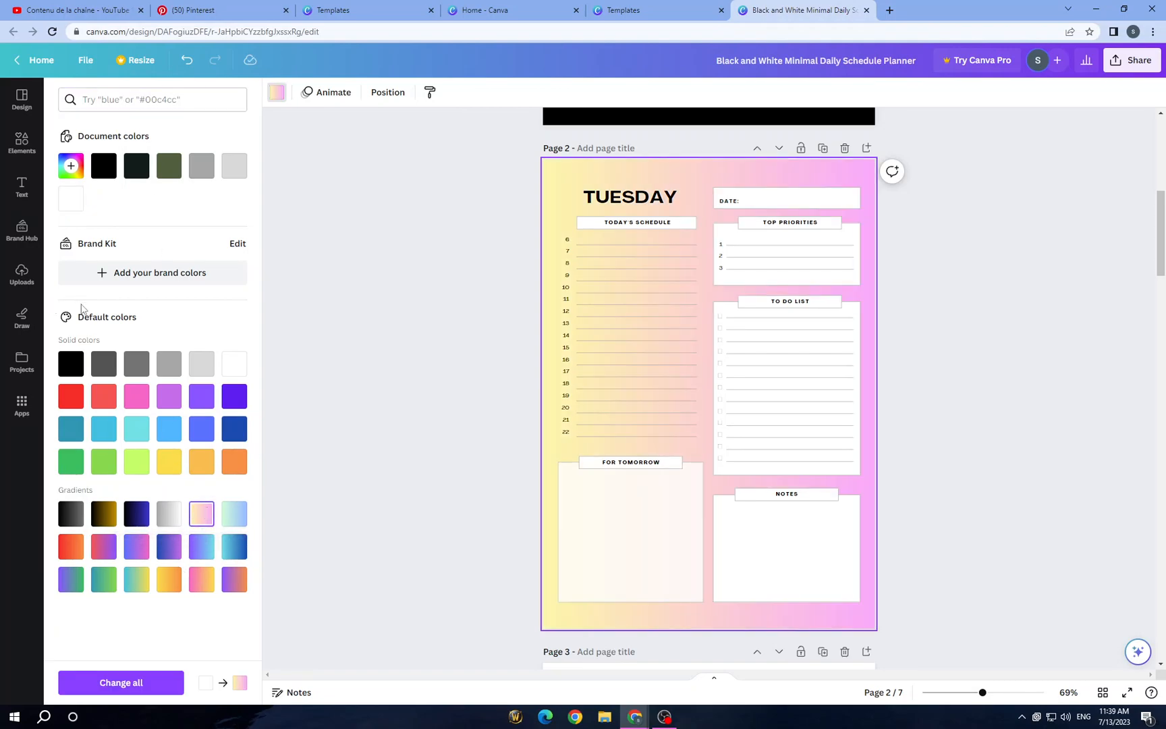
click(136, 396)
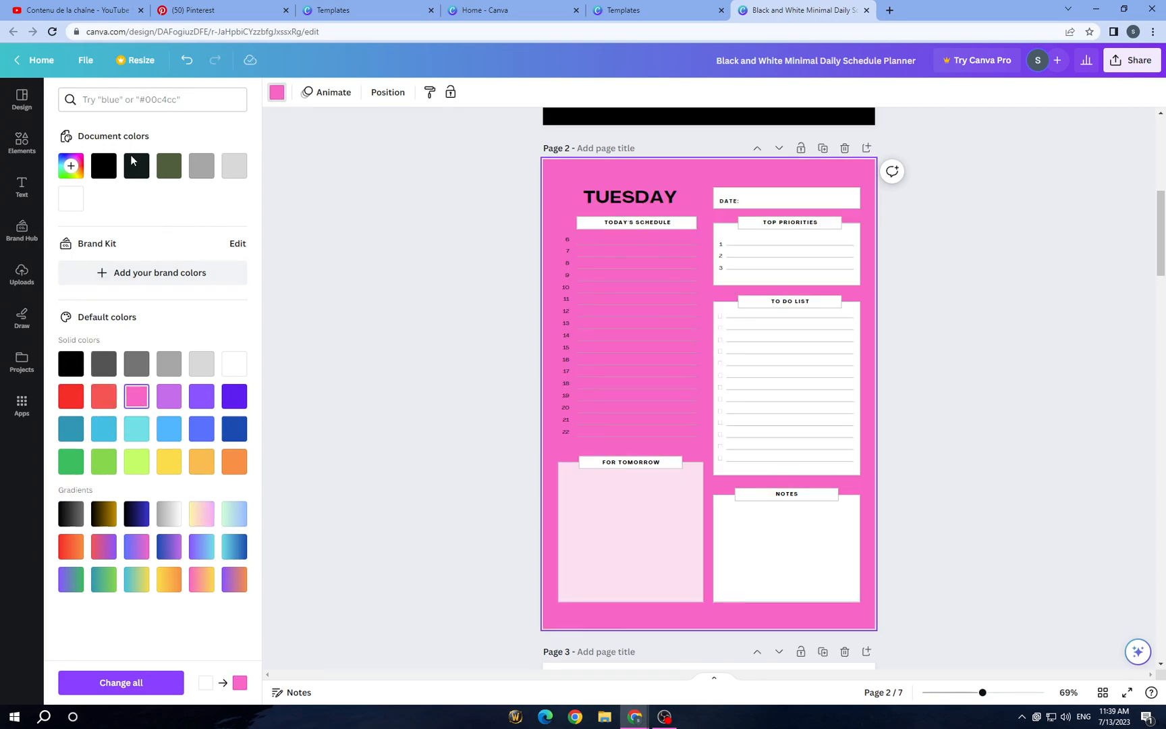
Step: Search 'pink' and give the Tuesday page the pale pink from Strawberry Almond Bar
click(153, 98)
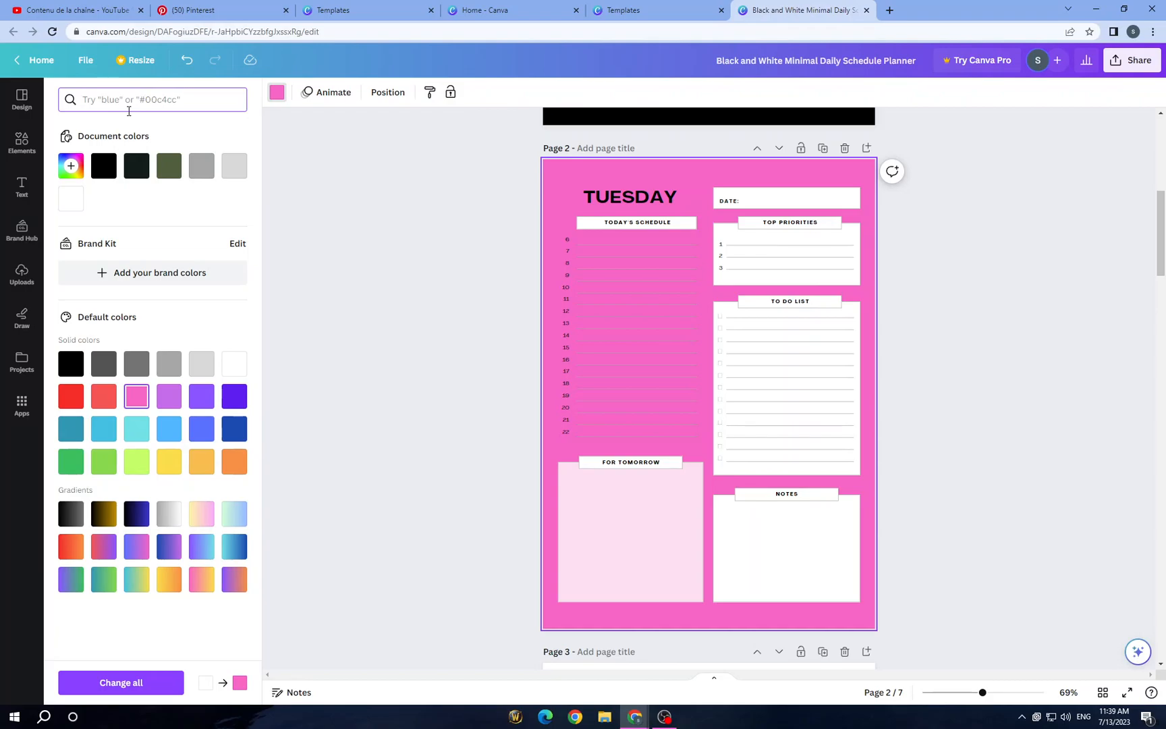
text(pink)
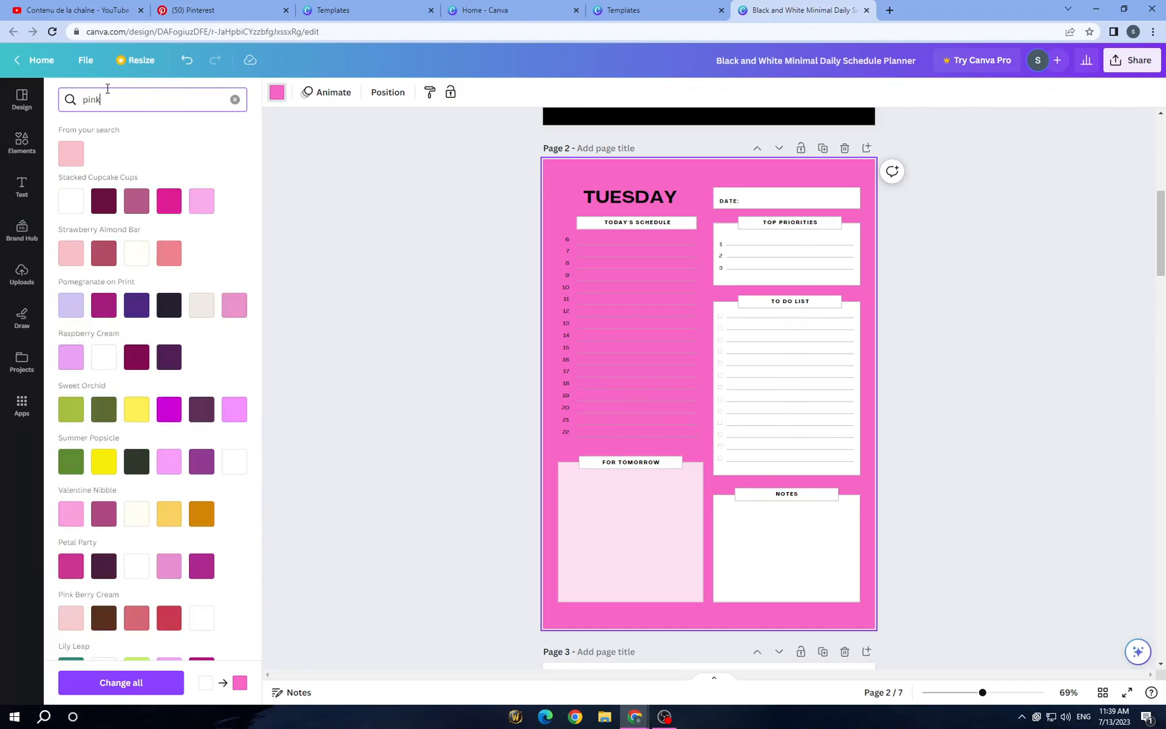
click(70, 253)
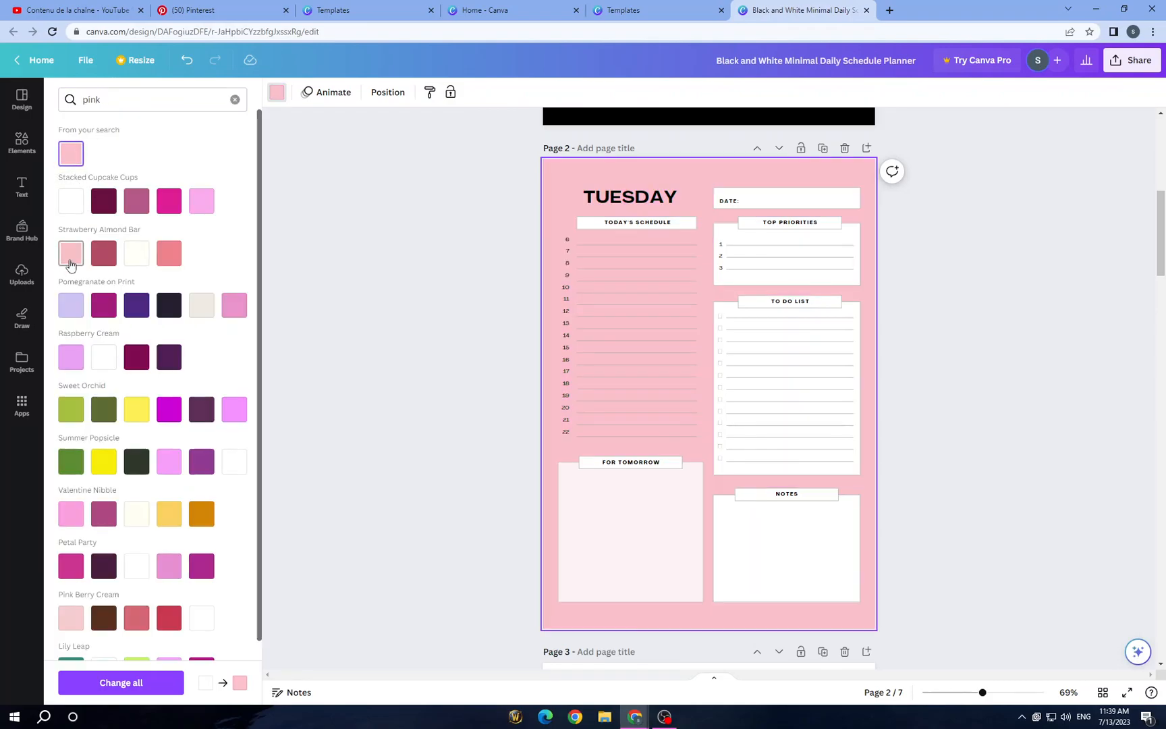
click(70, 253)
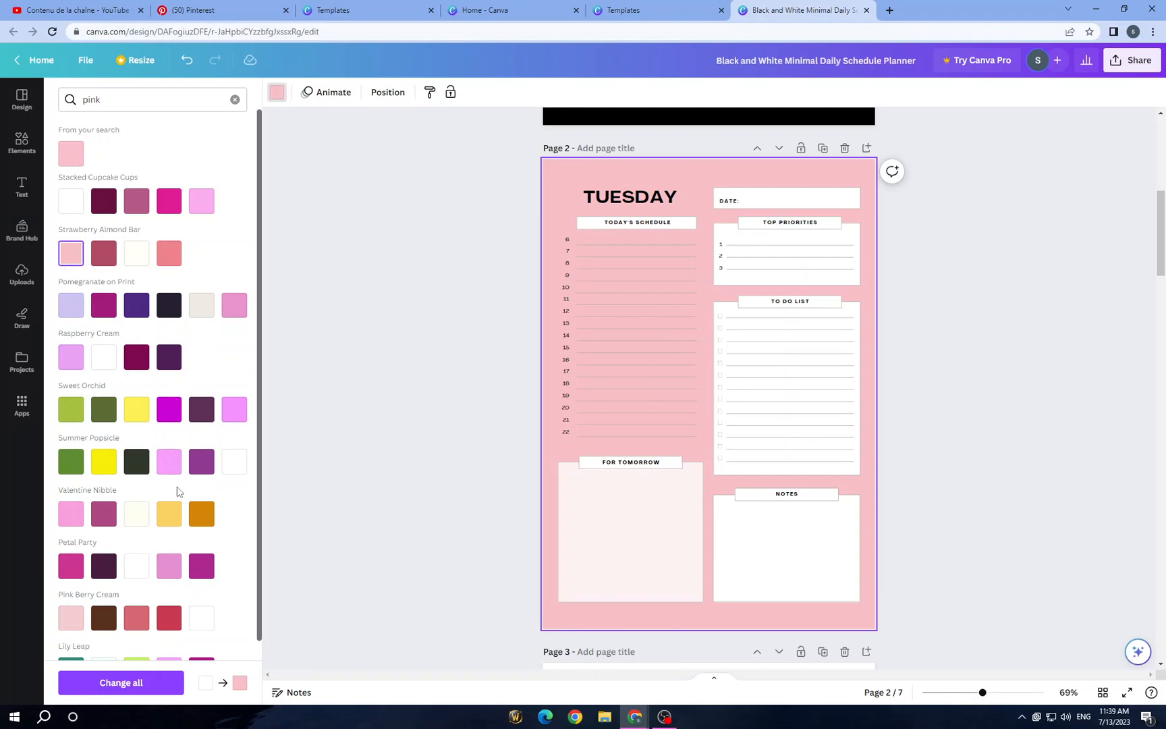
scroll(down, 3)
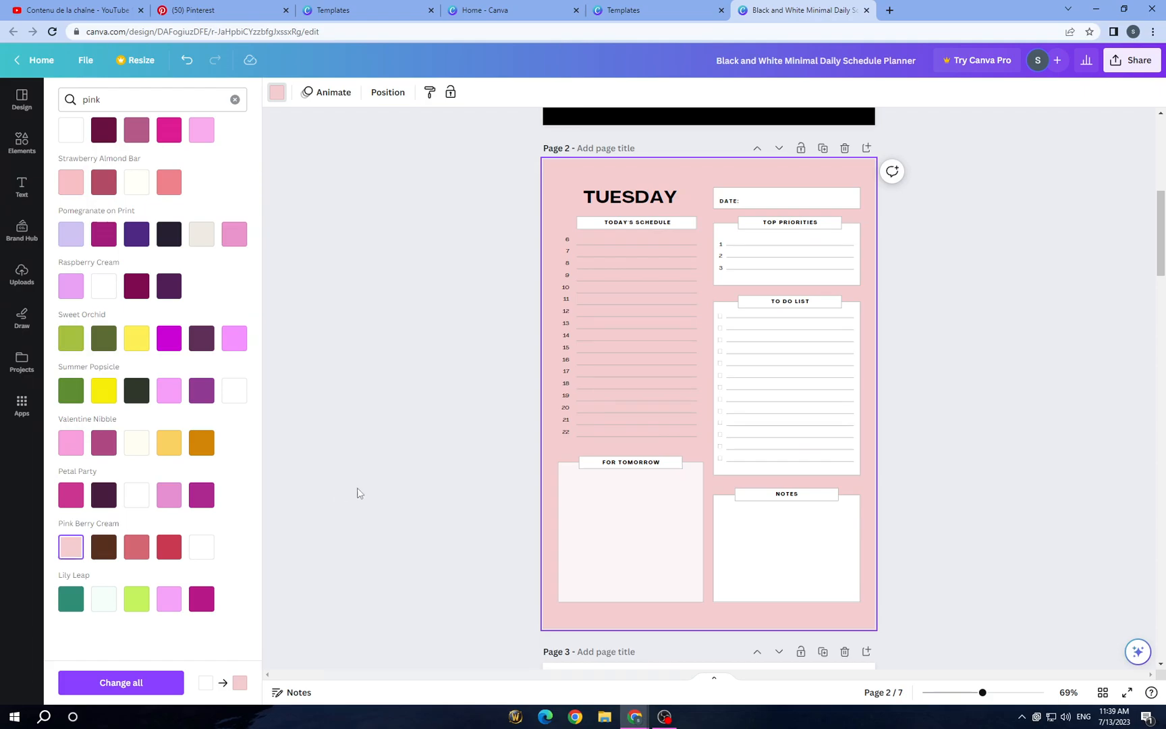
click(630, 197)
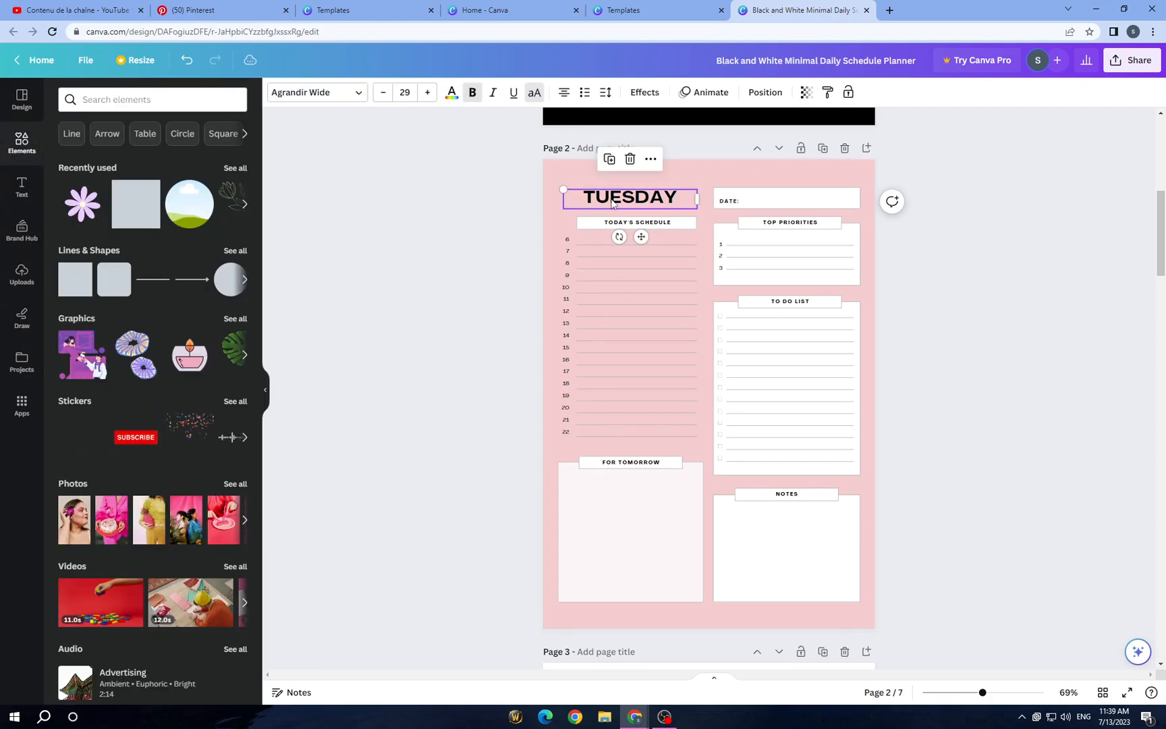
Step: Make the TUESDAY title hollow outlined lettering at the slightly larger size 33.6
click(451, 92)
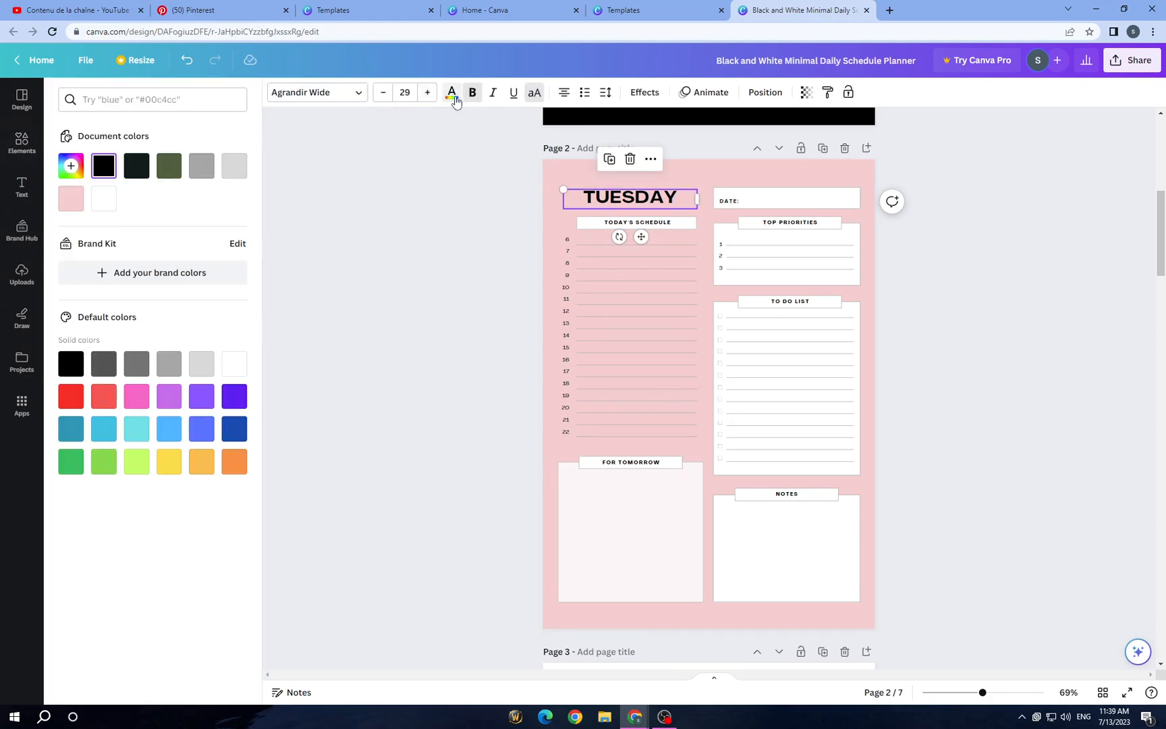
mouse_move(104, 198)
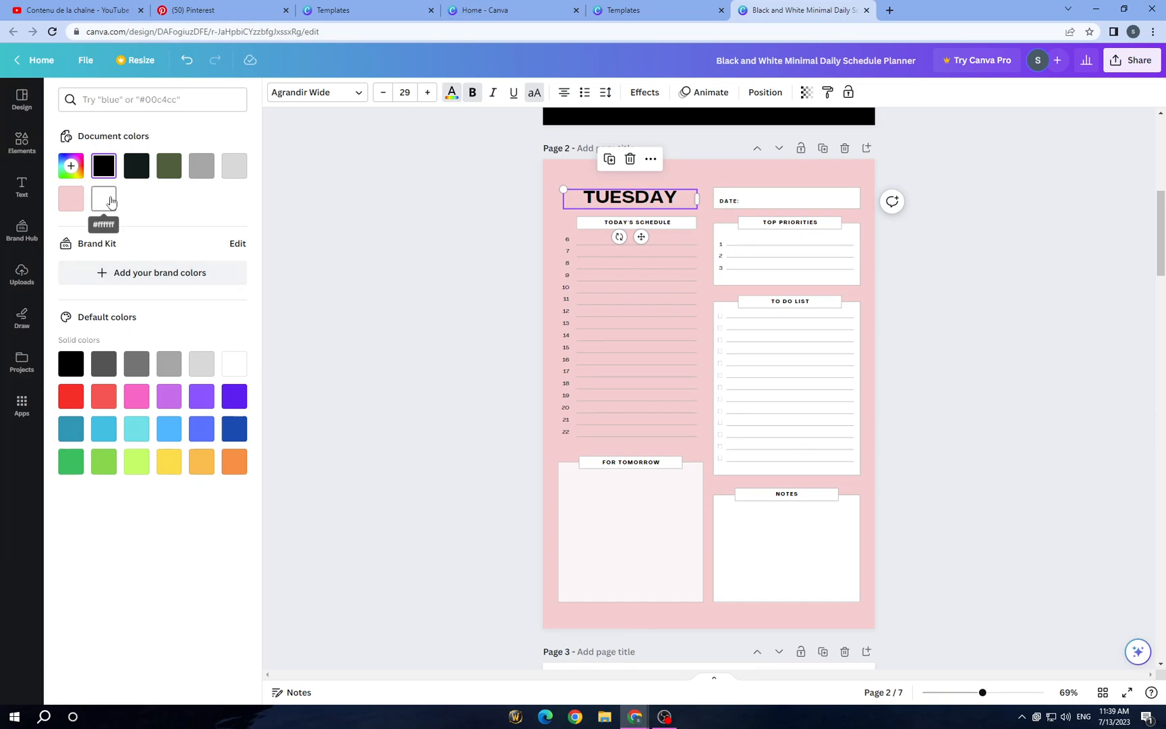
click(104, 198)
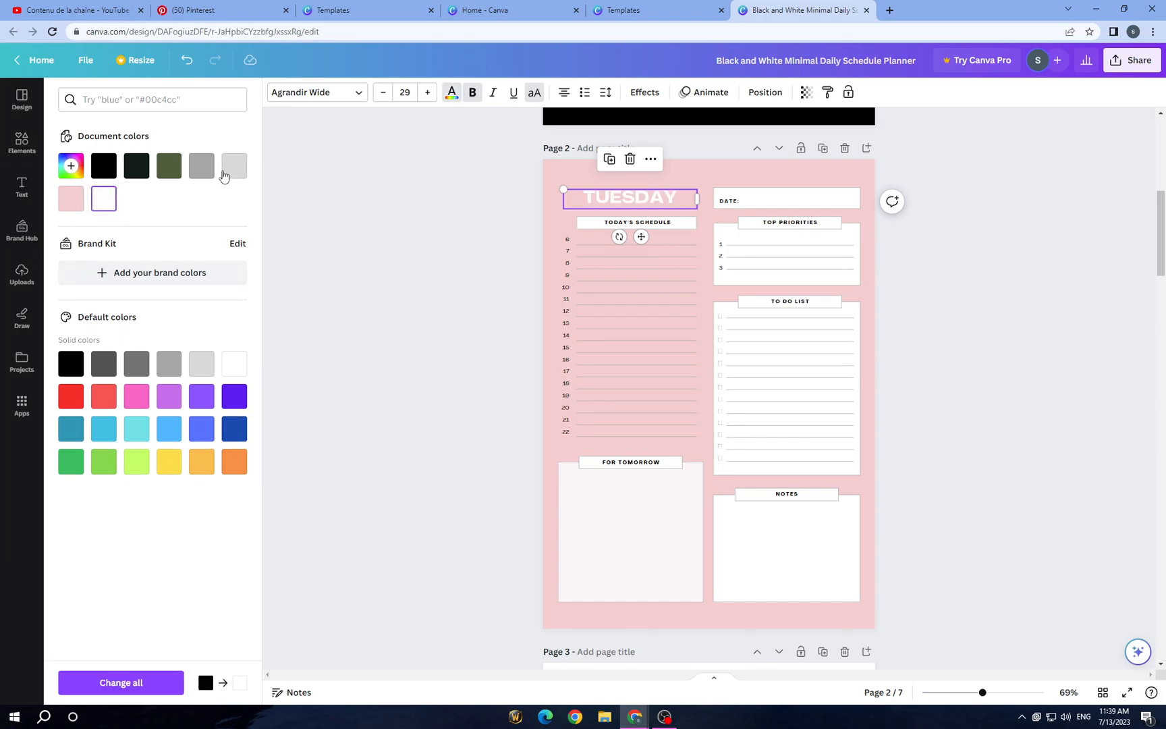
click(644, 92)
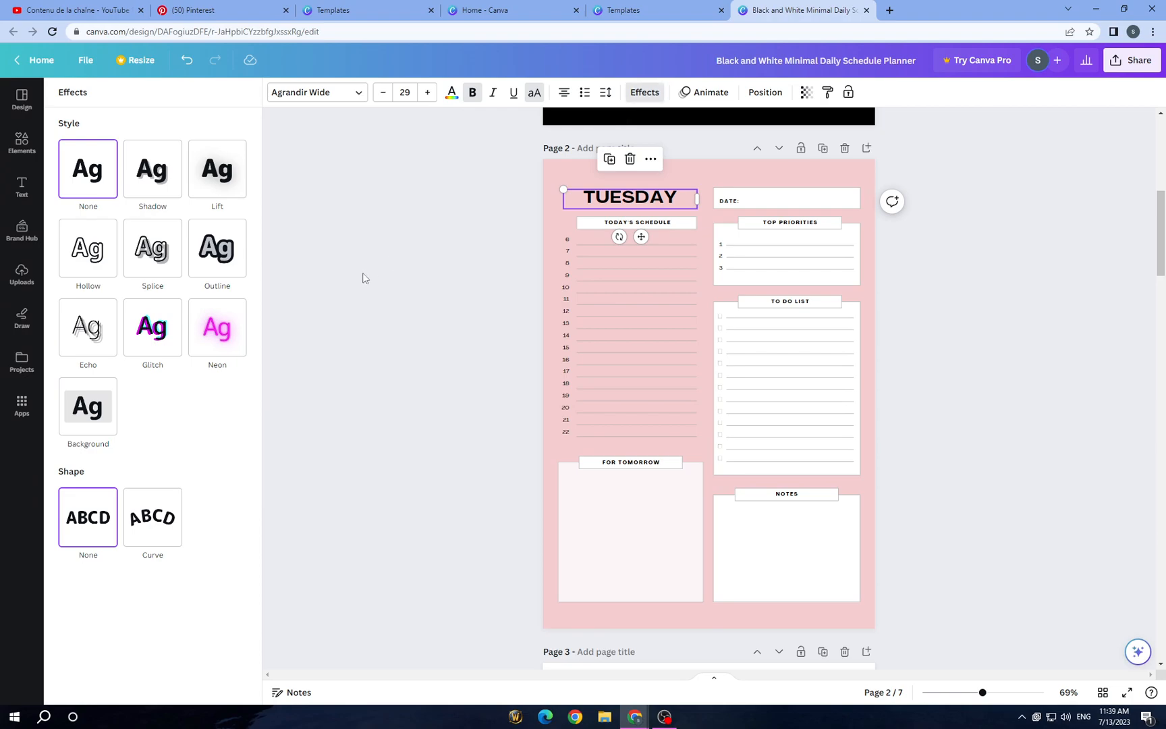
click(88, 247)
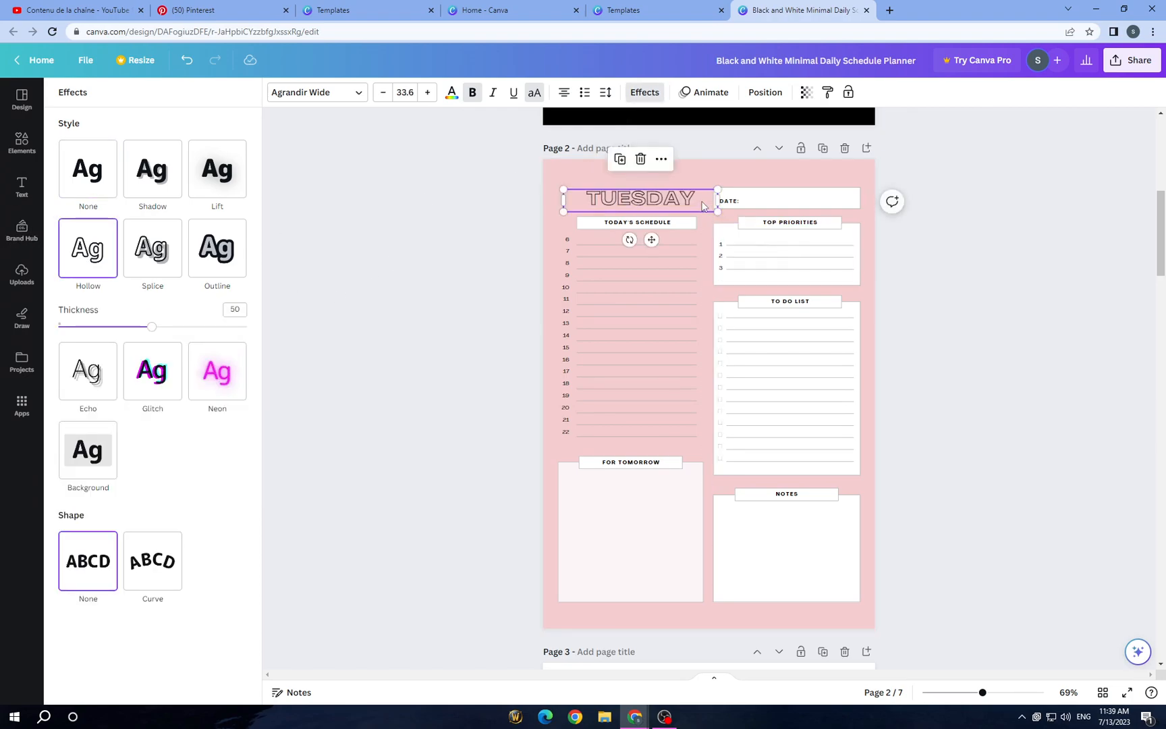
click(22, 142)
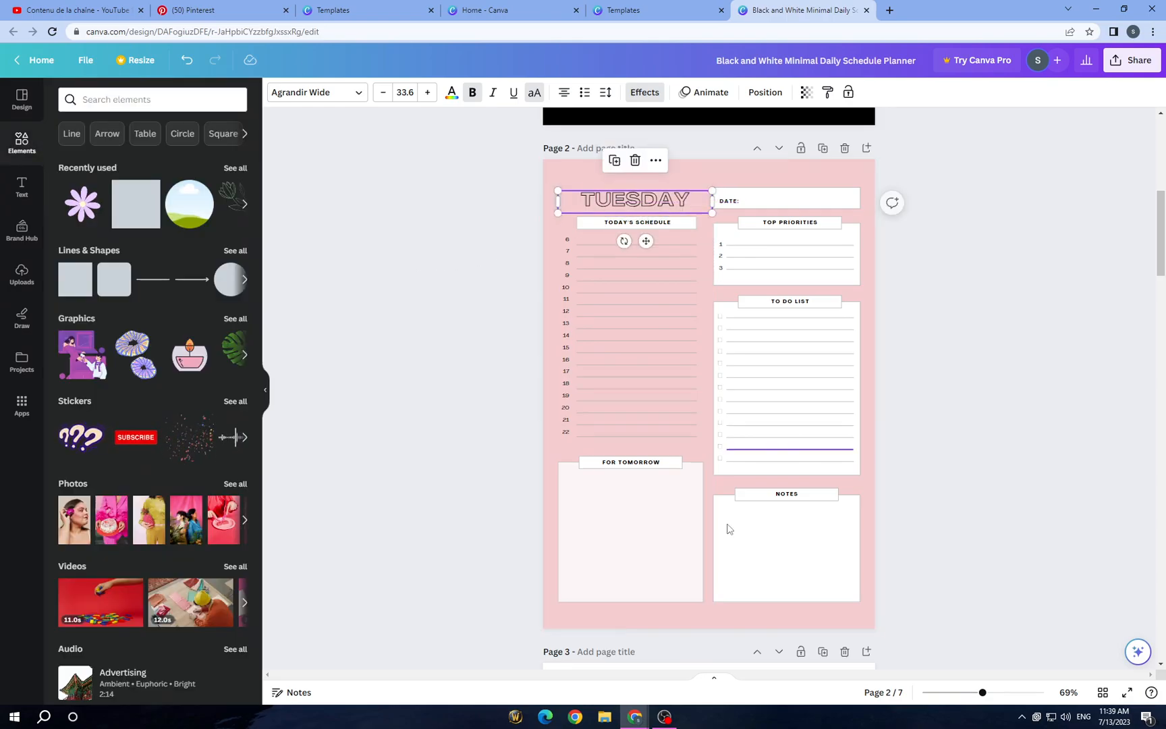
click(630, 532)
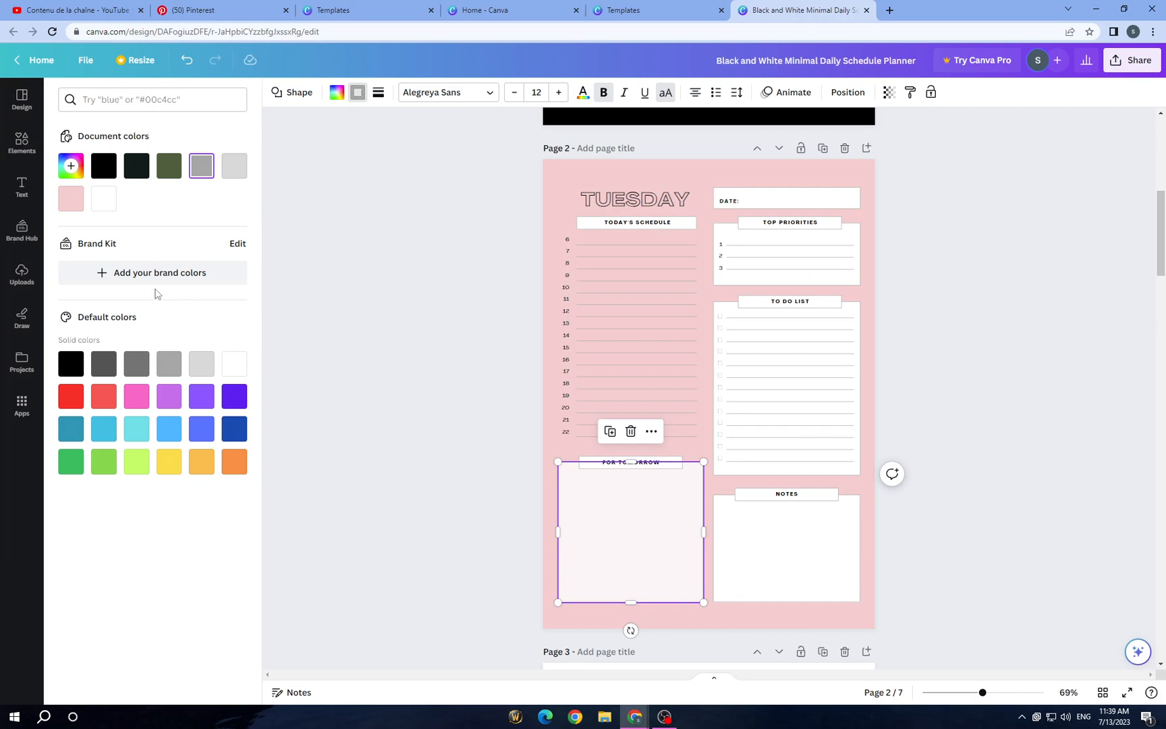
Step: Outline the For Tomorrow box, trying black, dark grey and light grey
click(70, 363)
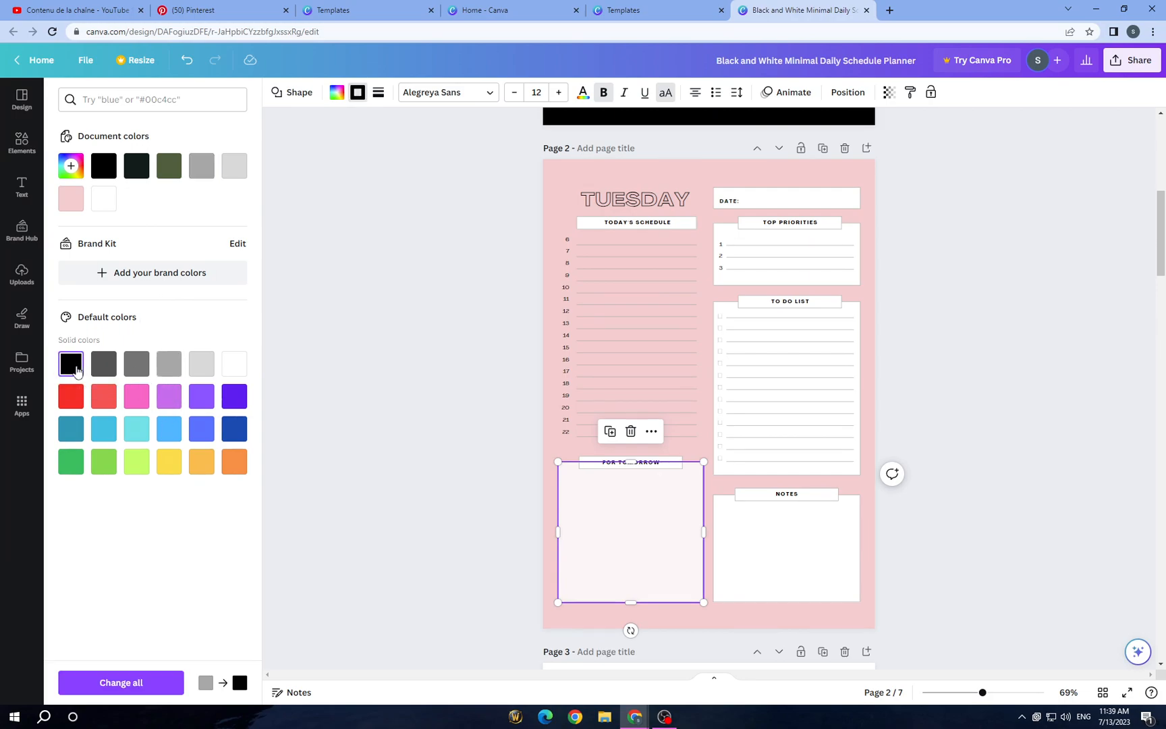
click(136, 363)
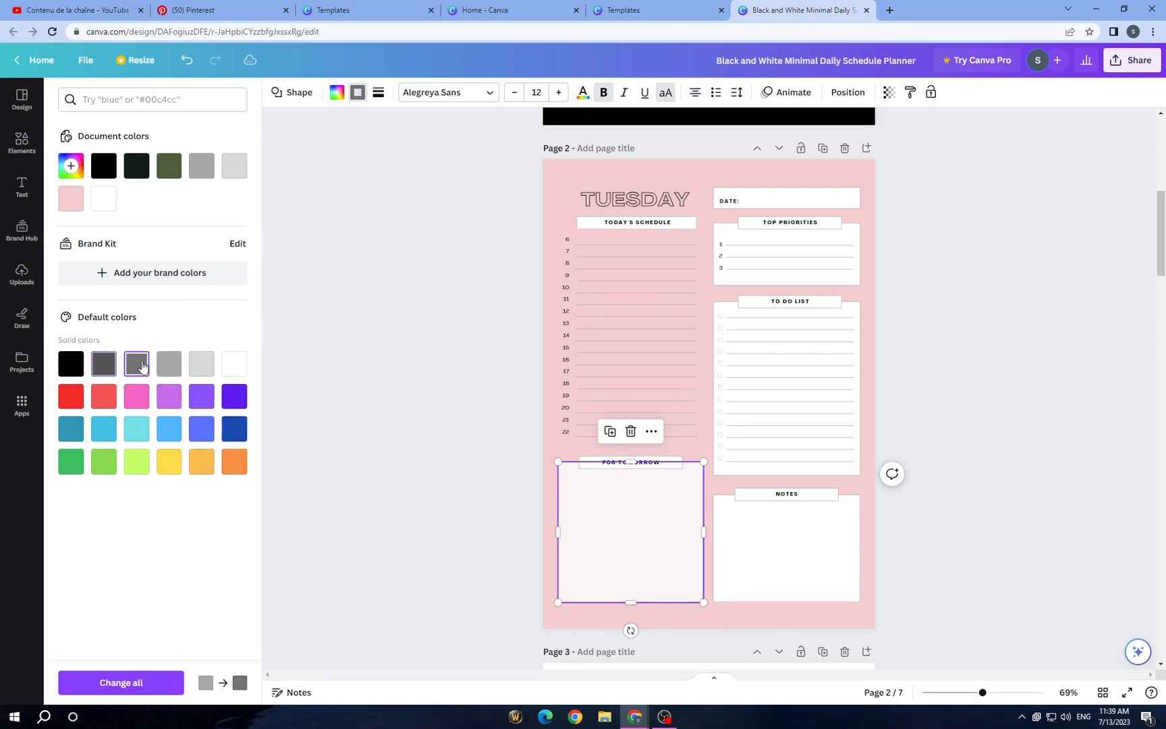
click(201, 363)
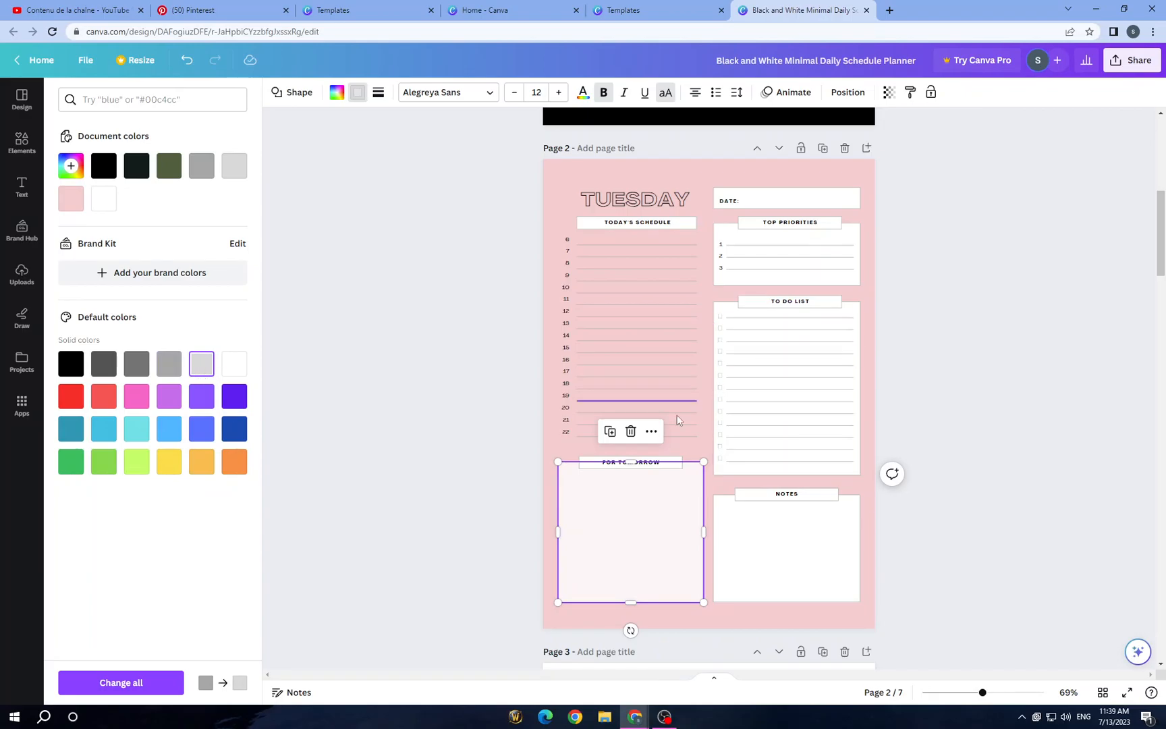
click(21, 141)
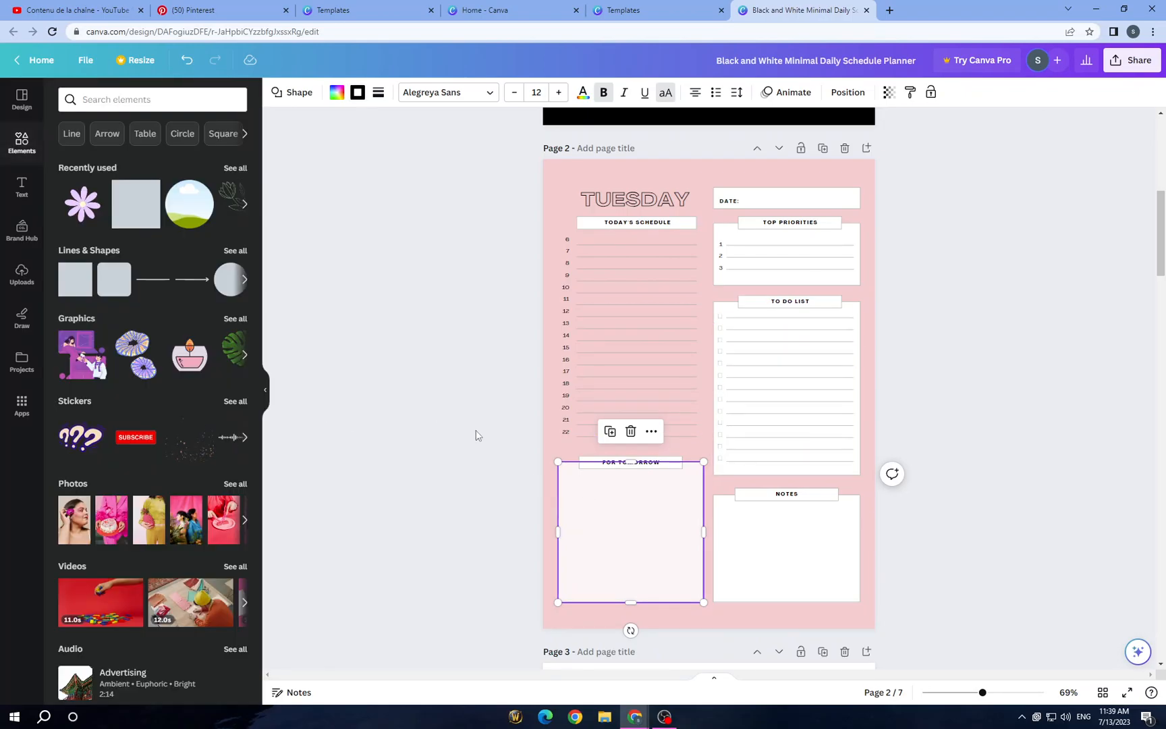
Step: Give the To Do List and Top Priorities boxes black outlines
click(786, 548)
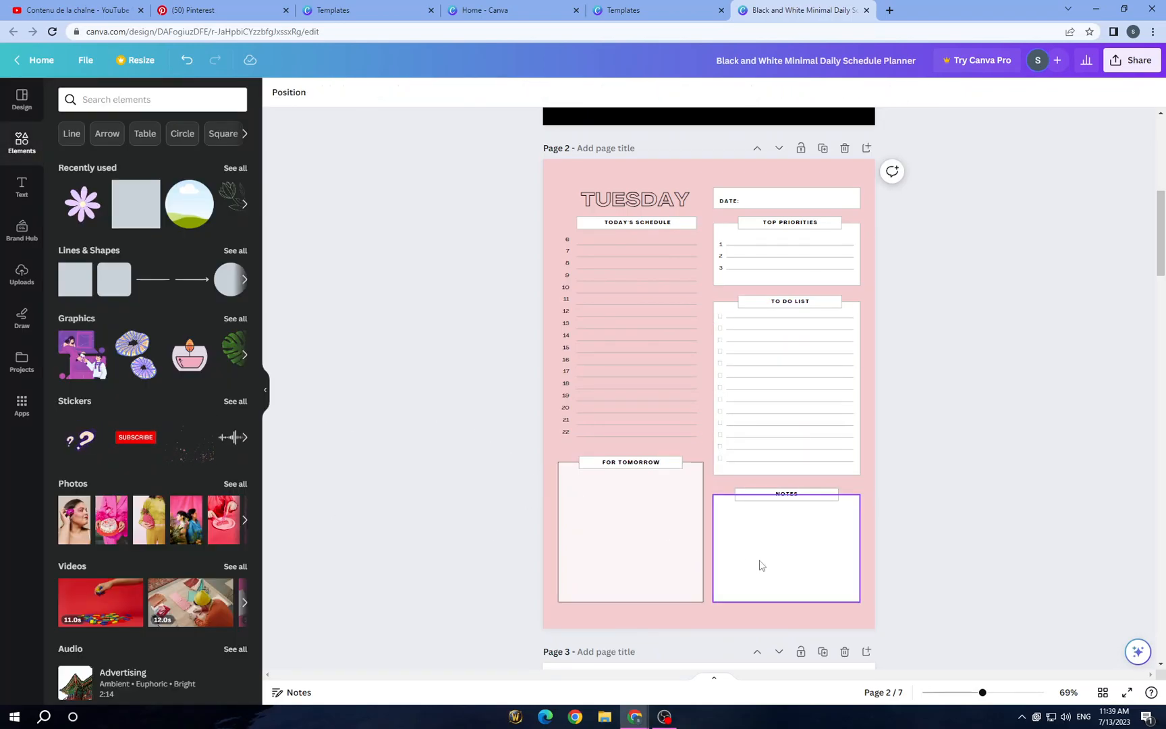
click(785, 387)
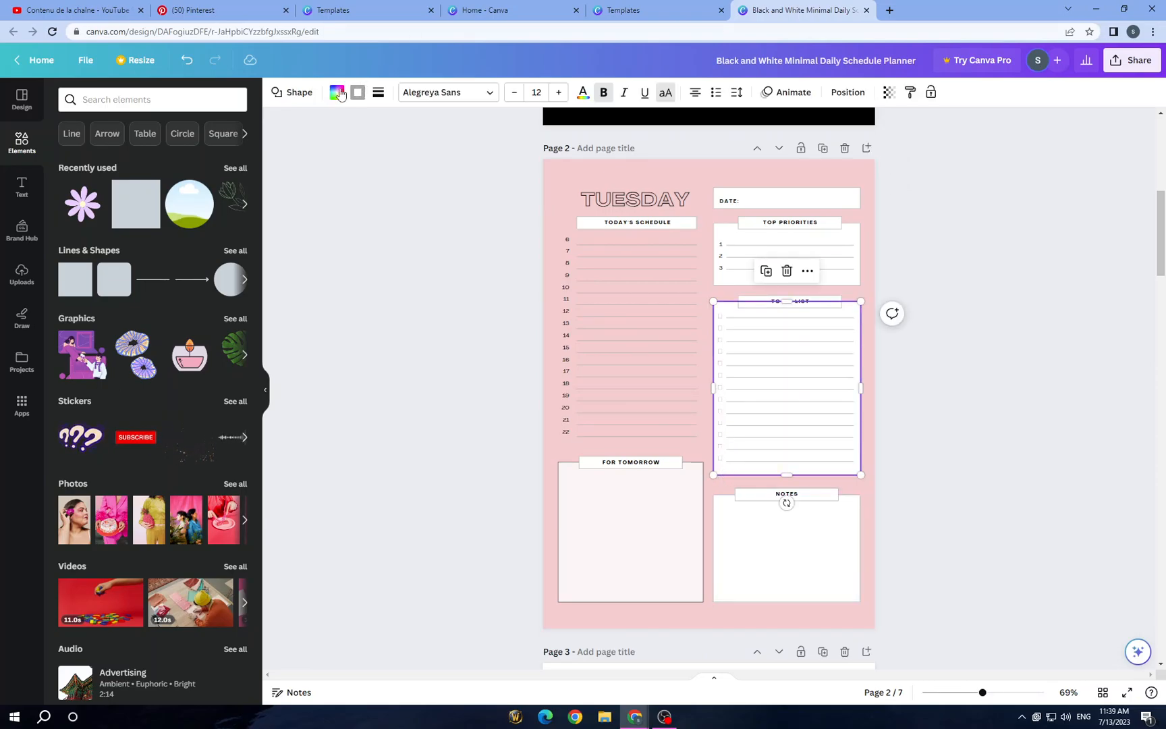
click(336, 92)
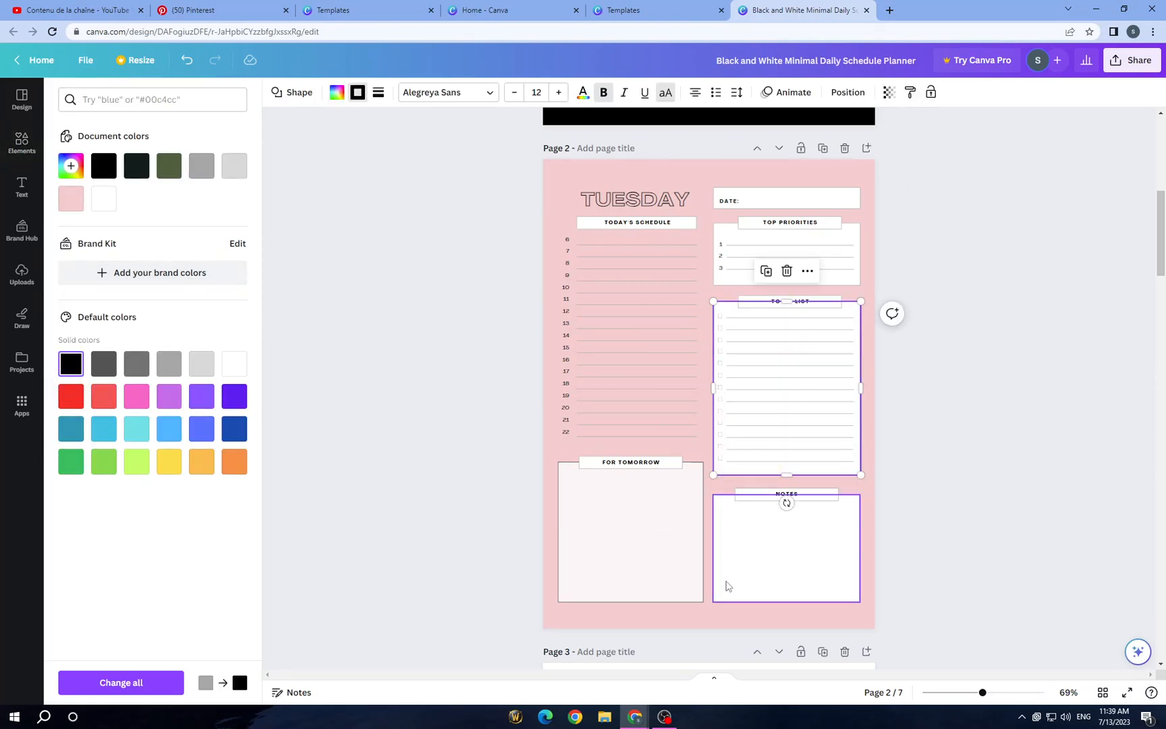
click(785, 548)
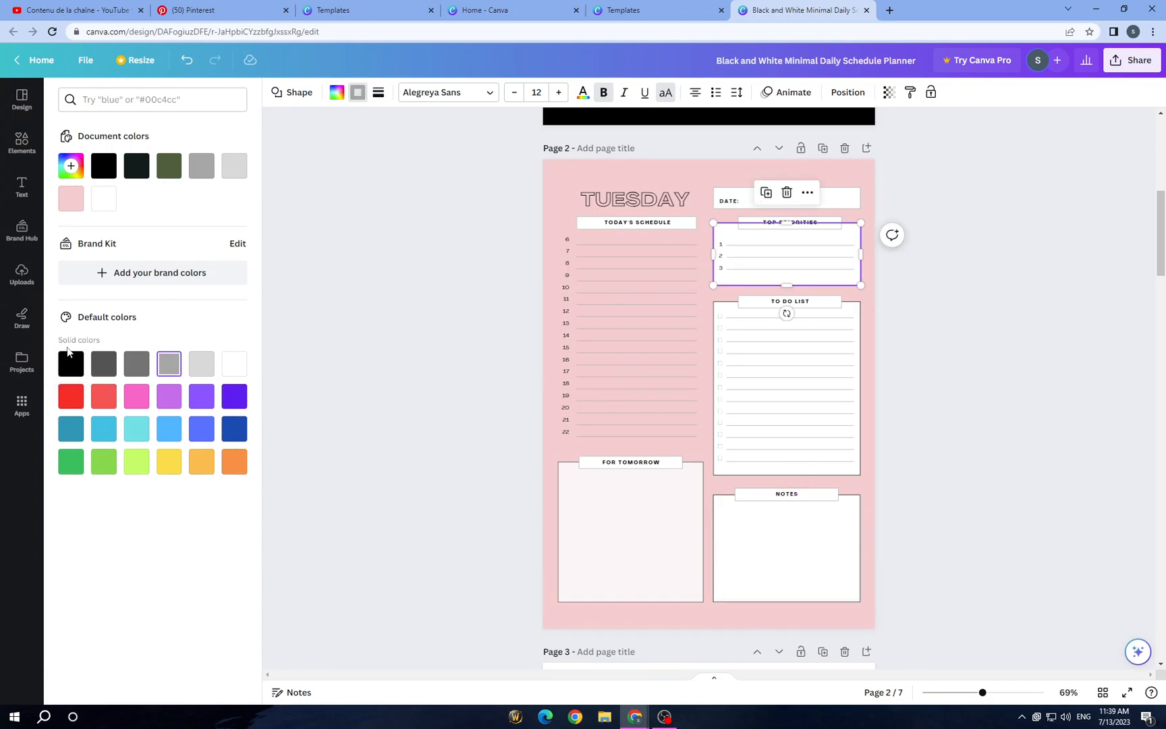
click(70, 363)
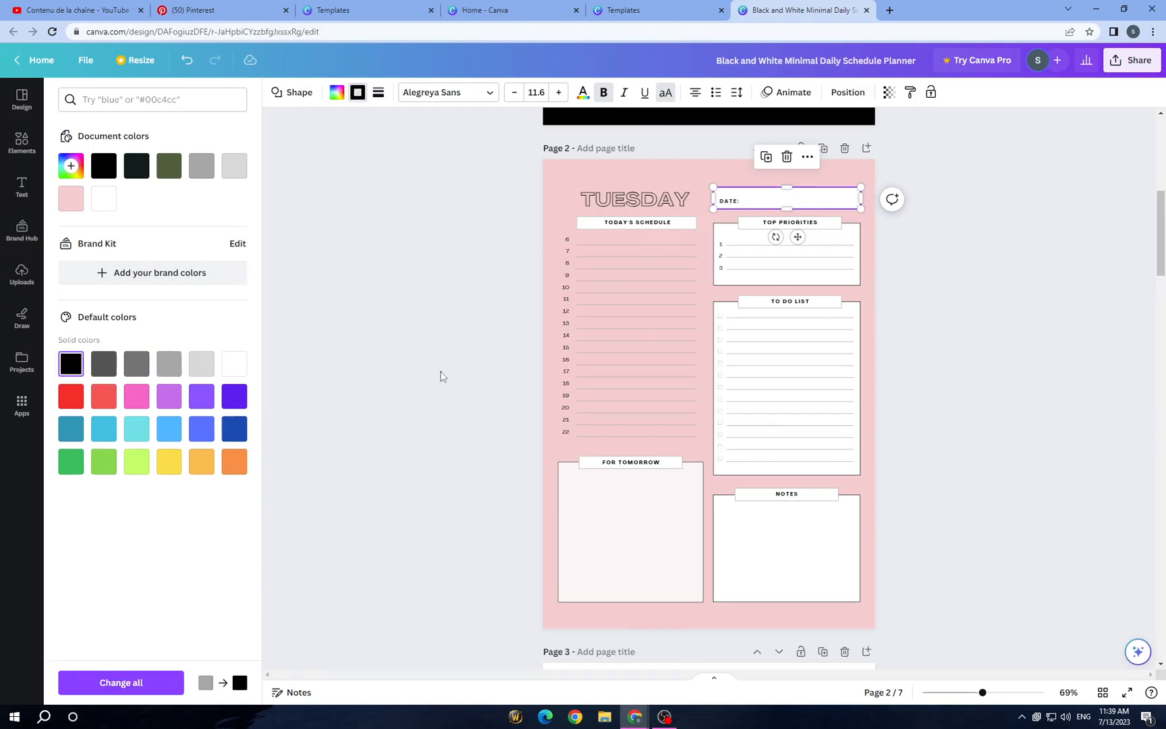
click(21, 143)
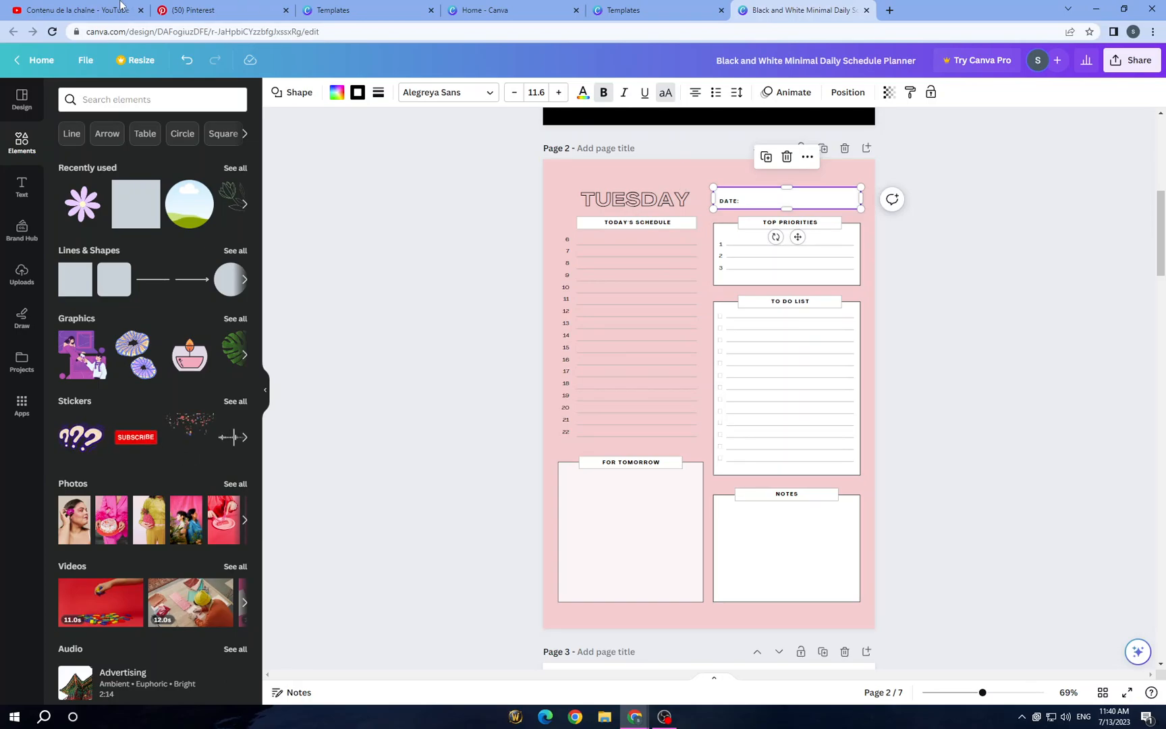
Step: Glance at the Pinterest wallpaper images and return to the planner design
click(216, 9)
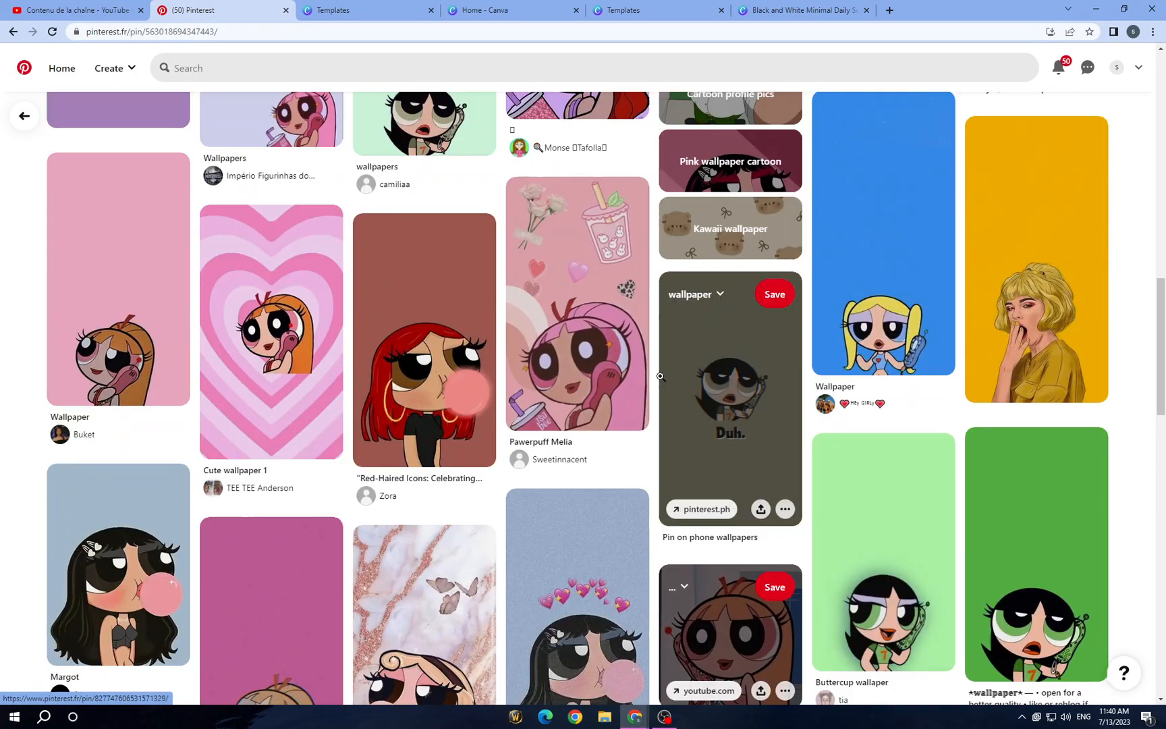
click(804, 11)
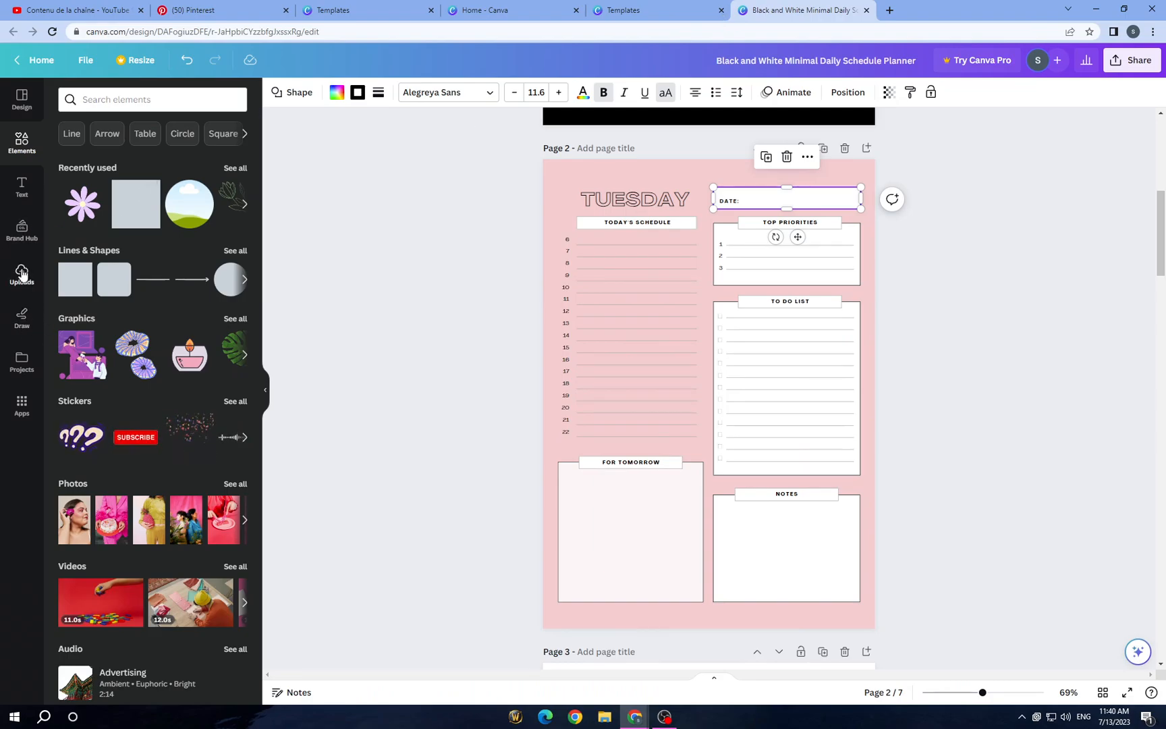
Step: Set uploaded images as the Wednesday green marble and Thursday pastel backgrounds, each faded with lower transparency
click(20, 276)
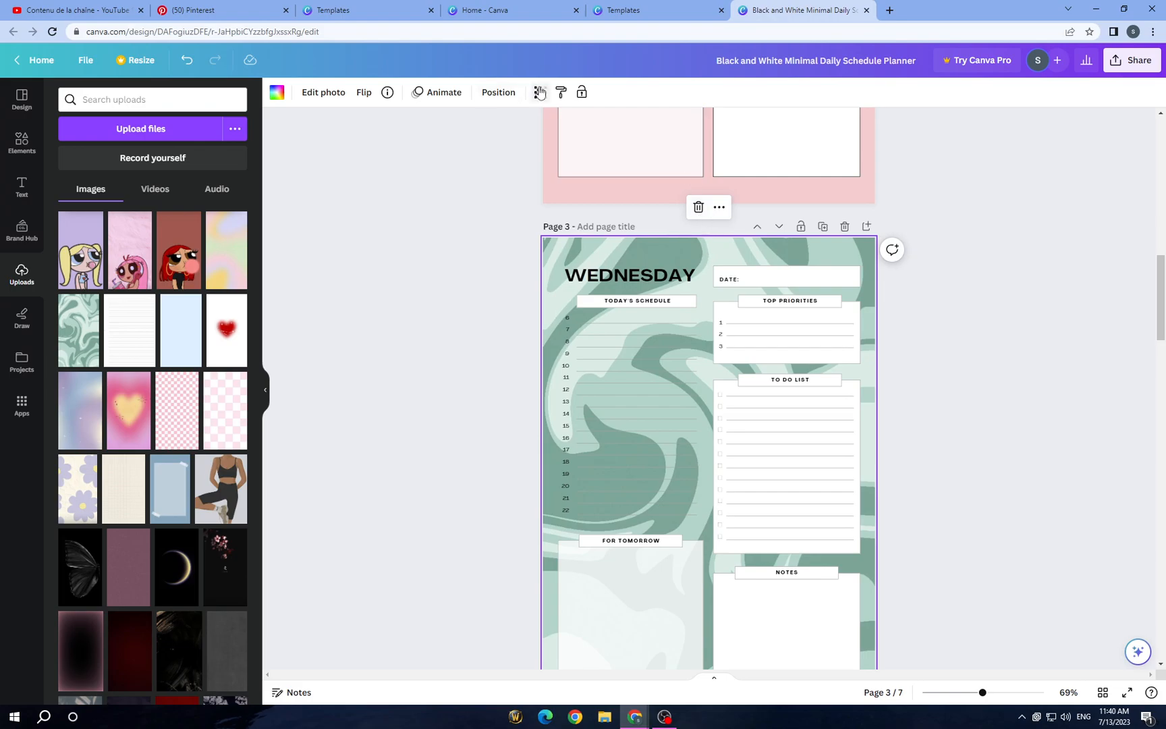
click(538, 92)
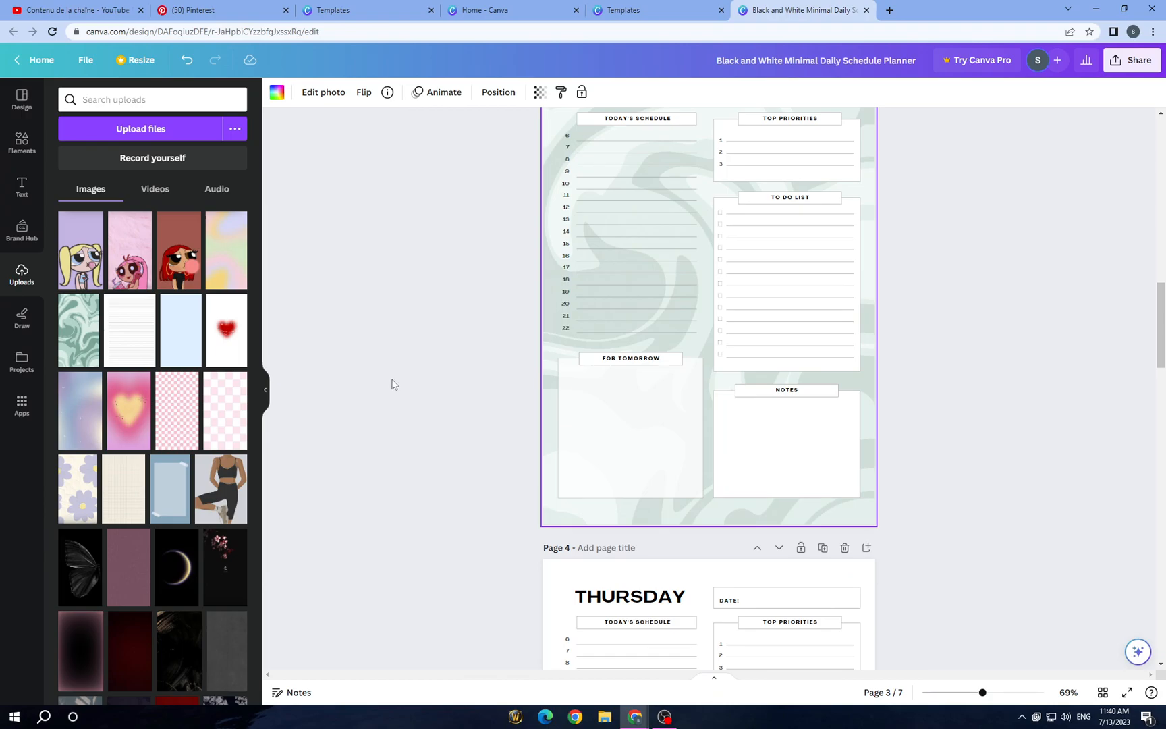
scroll(down, 3)
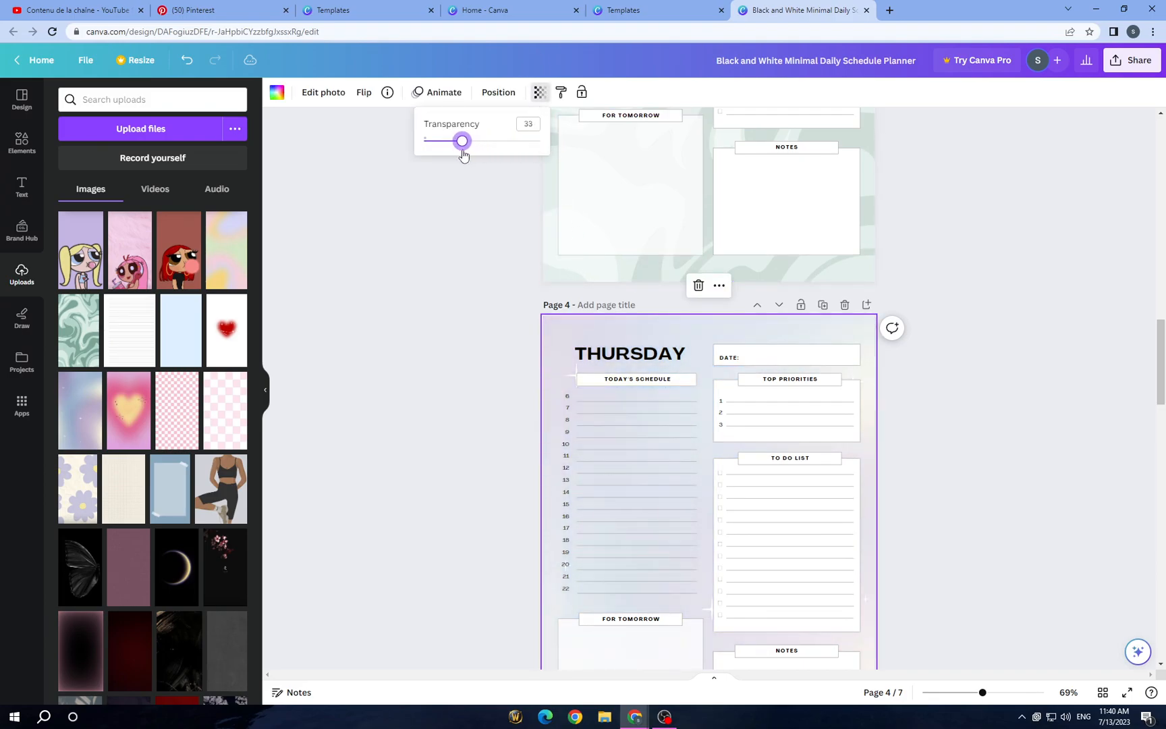
click(400, 395)
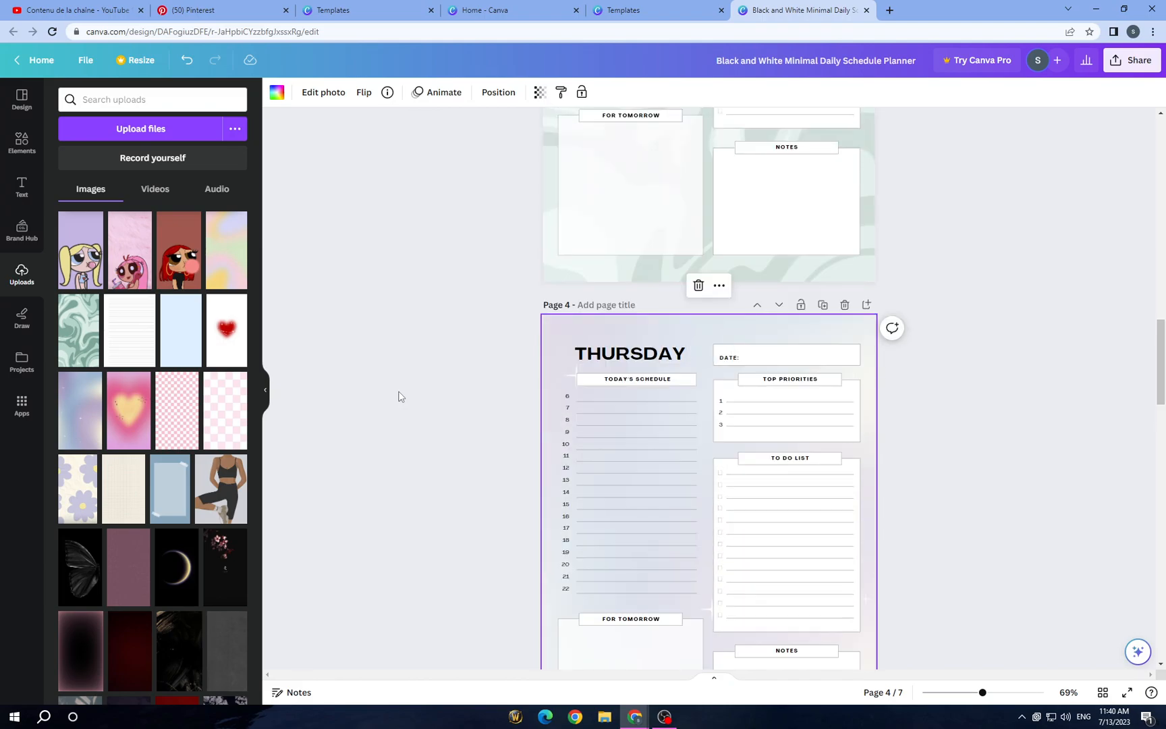
scroll(up, 3)
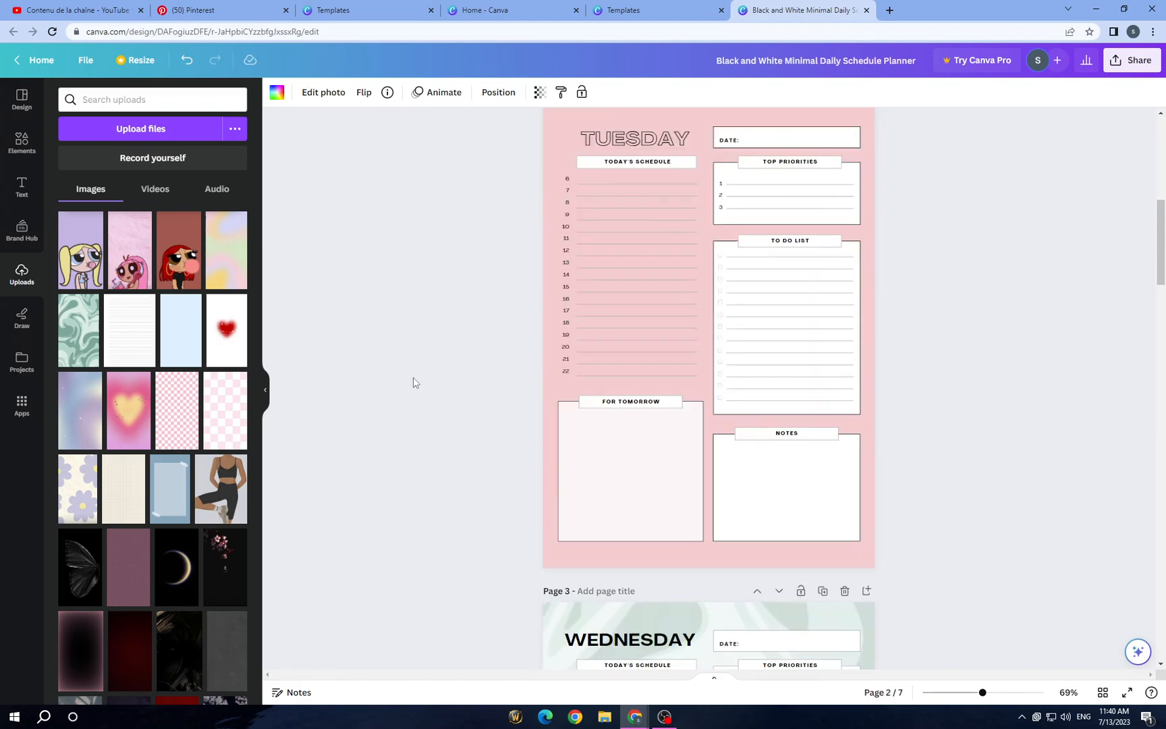
scroll(down, 3)
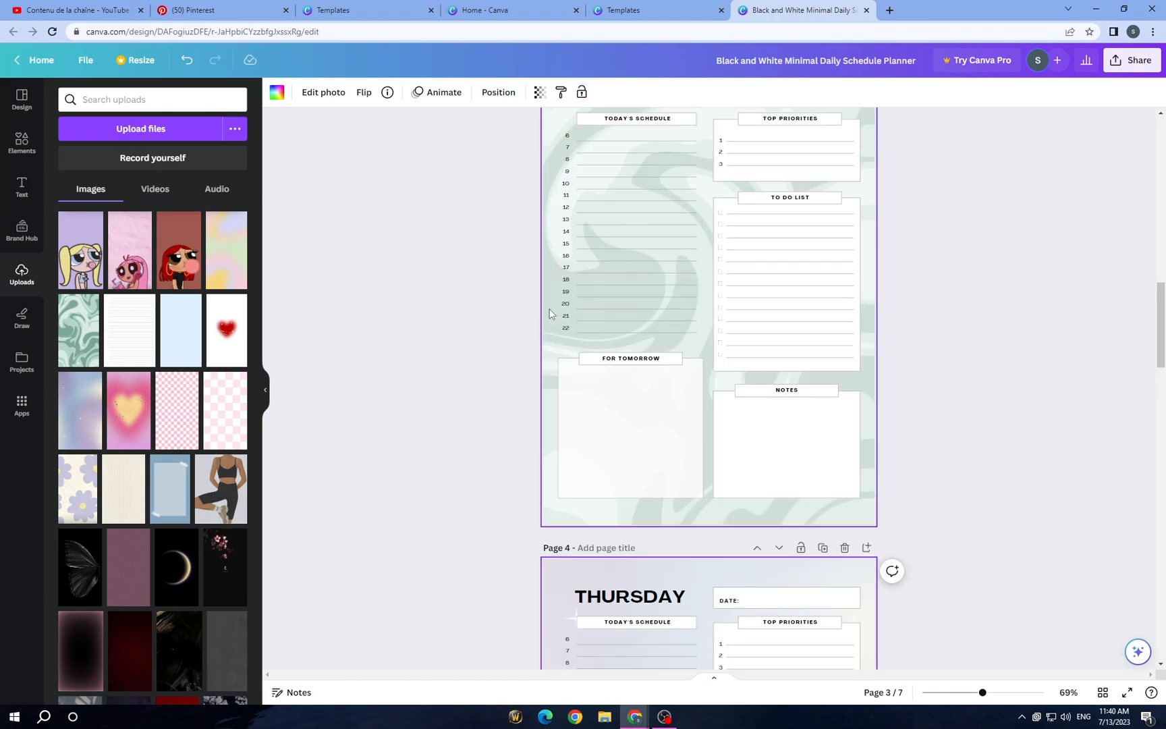
scroll(up, 3)
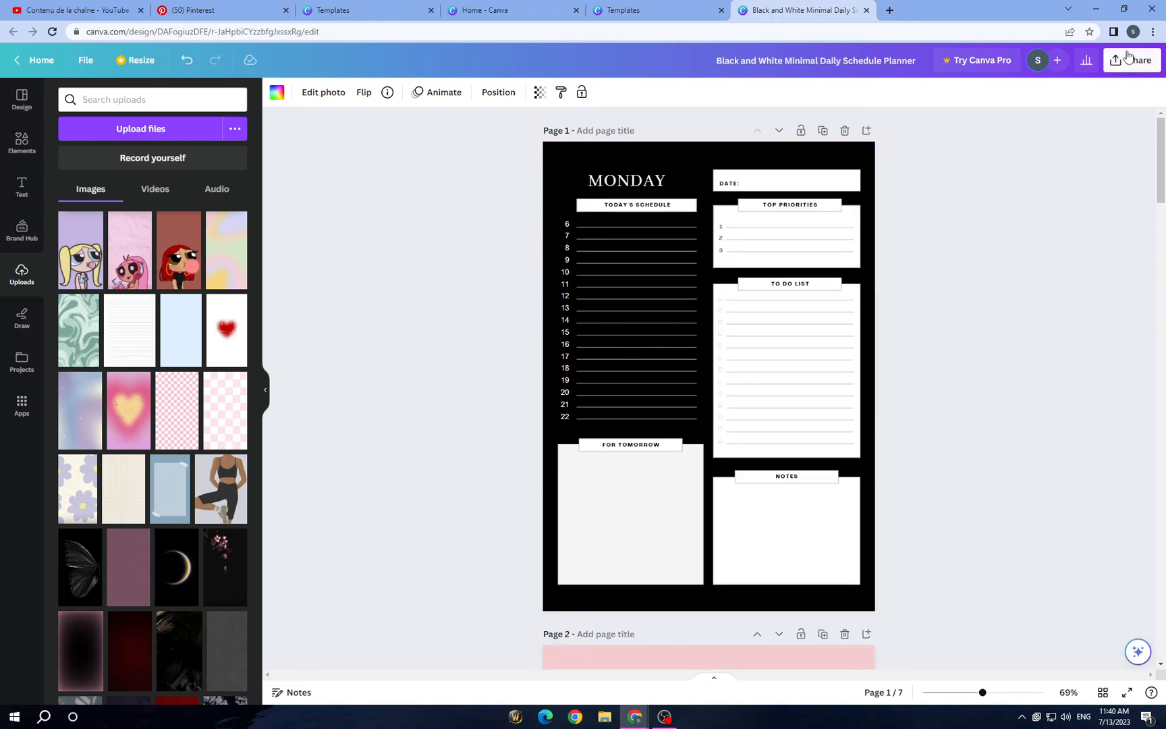
Step: Download all seven pages as PNG, then bring up the Share on social destinations
click(1131, 60)
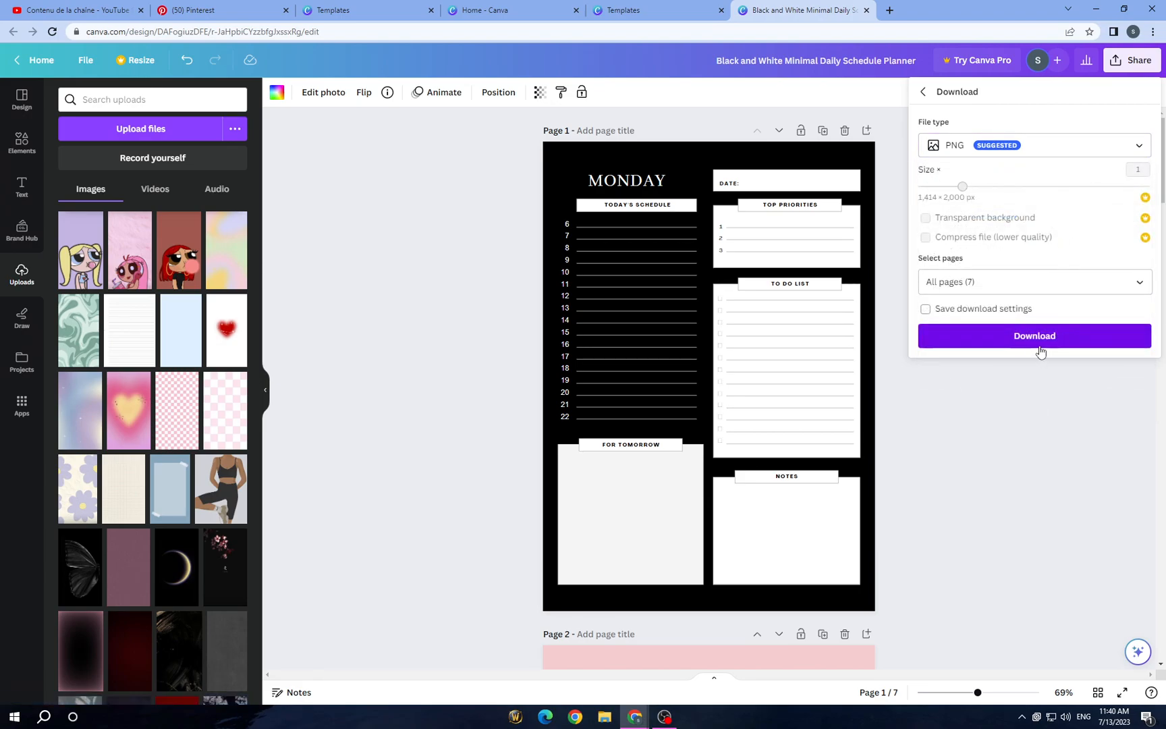
click(1034, 336)
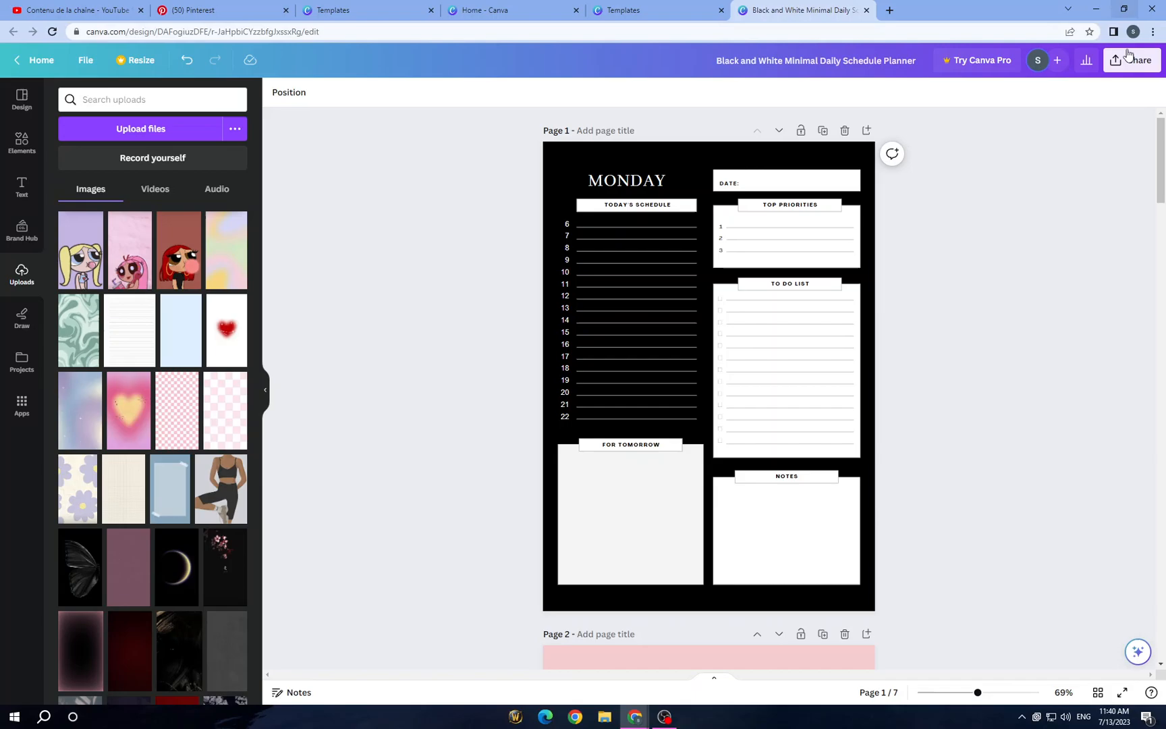
click(1131, 60)
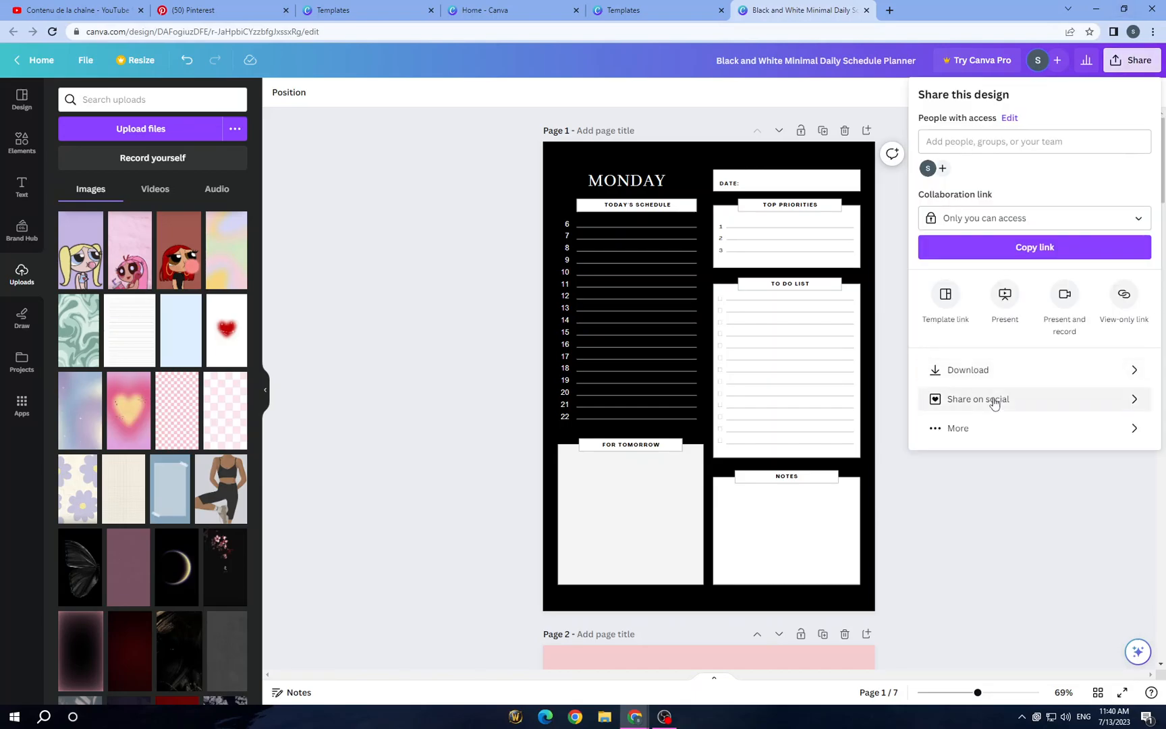
click(980, 400)
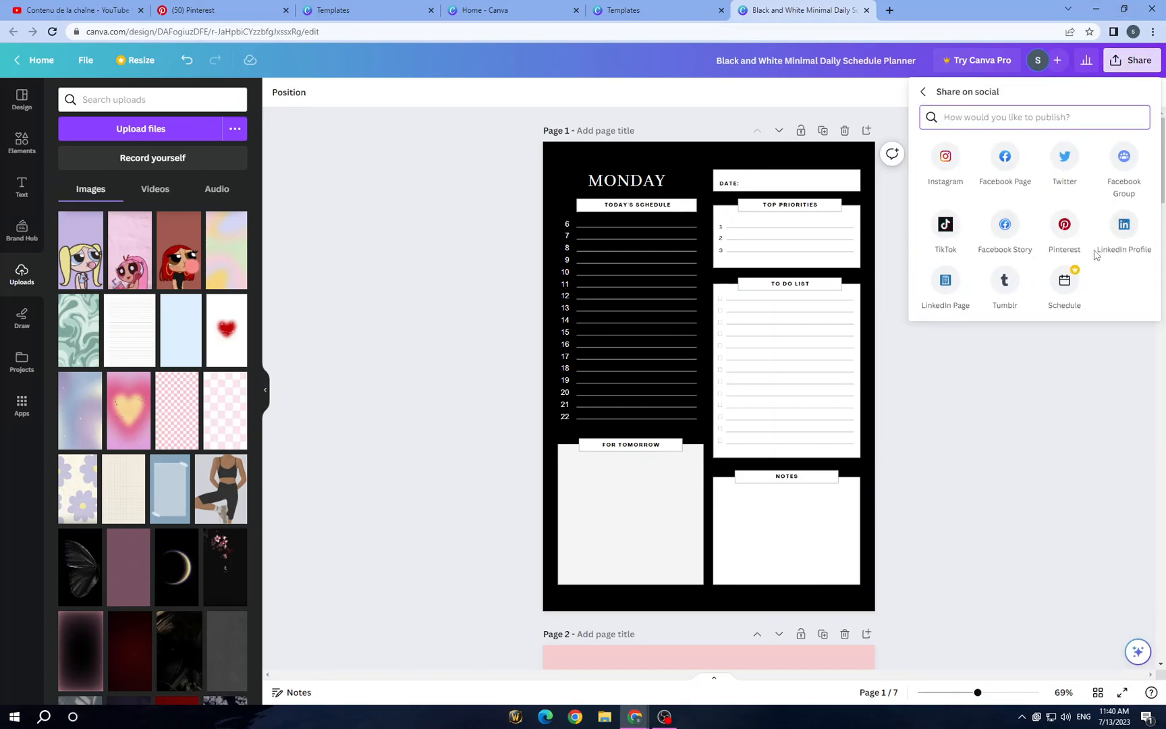